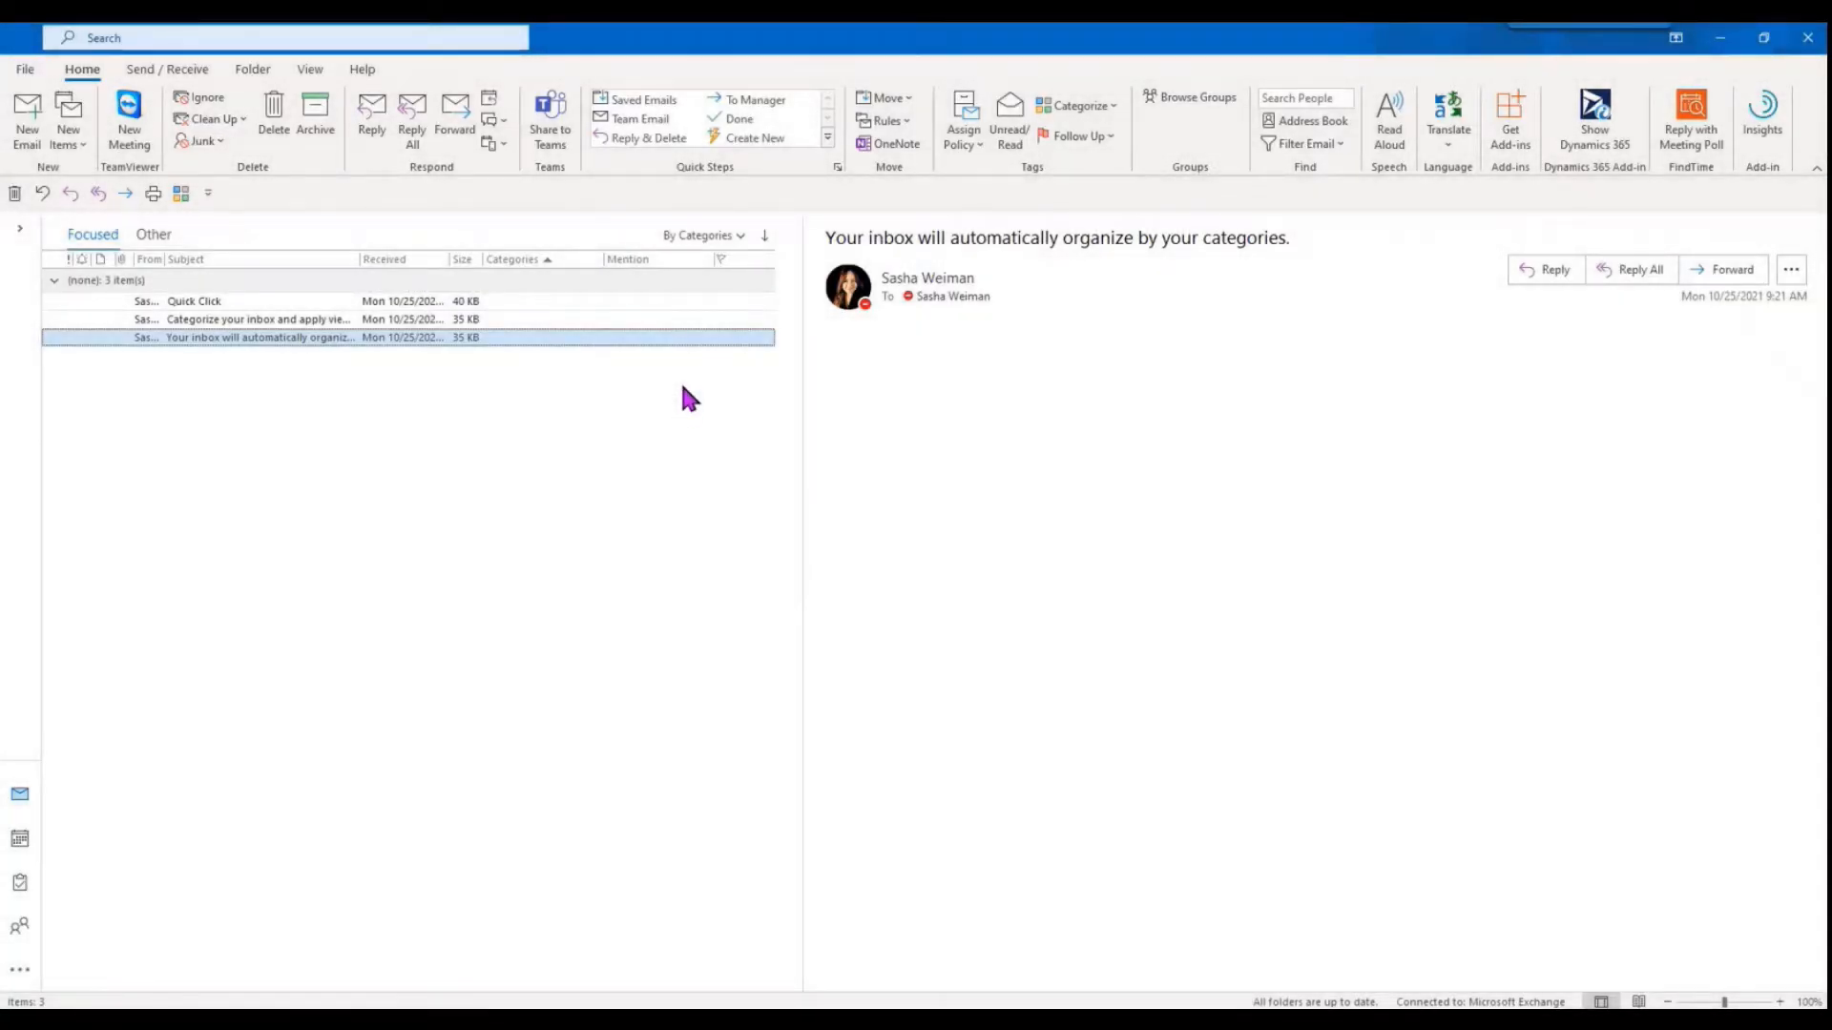
{"action": "mouse_move", "coordinate": [454, 363]}
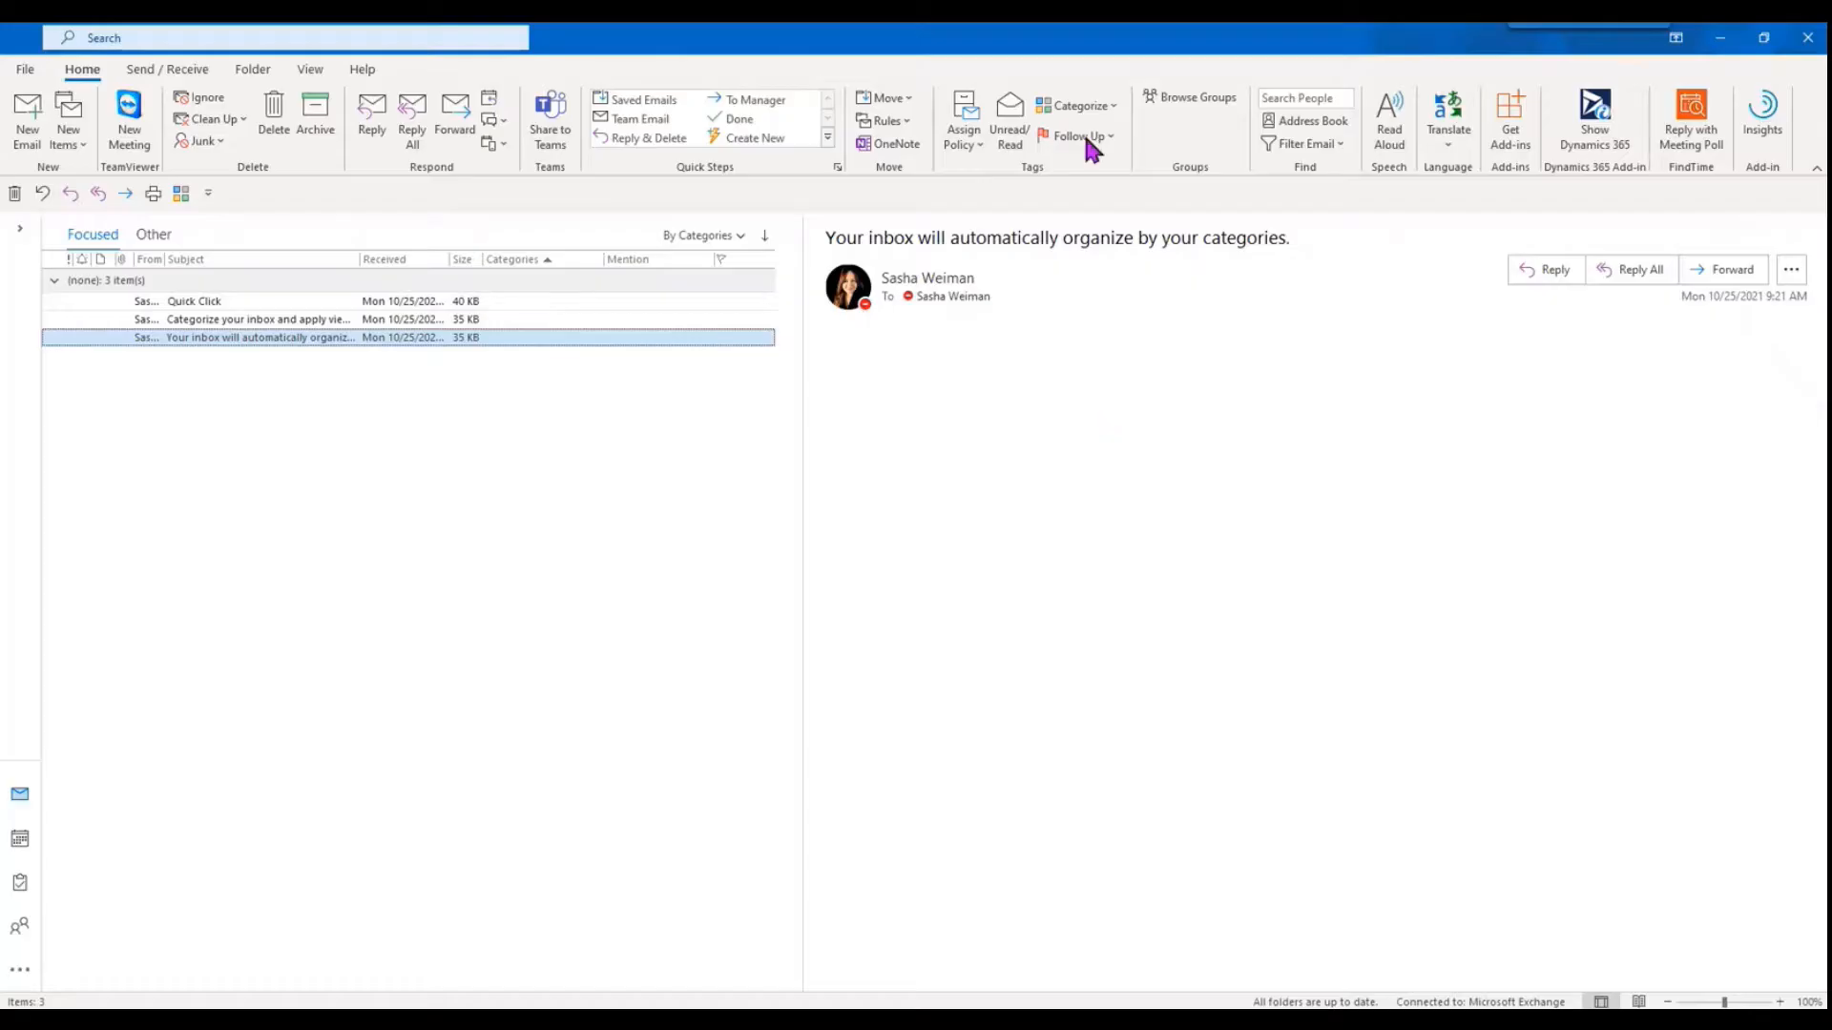
Step: Bring up the Color Categories dialog from the Home ribbon's Categorize menu
{"action": "left_click", "coordinate": [1078, 105]}
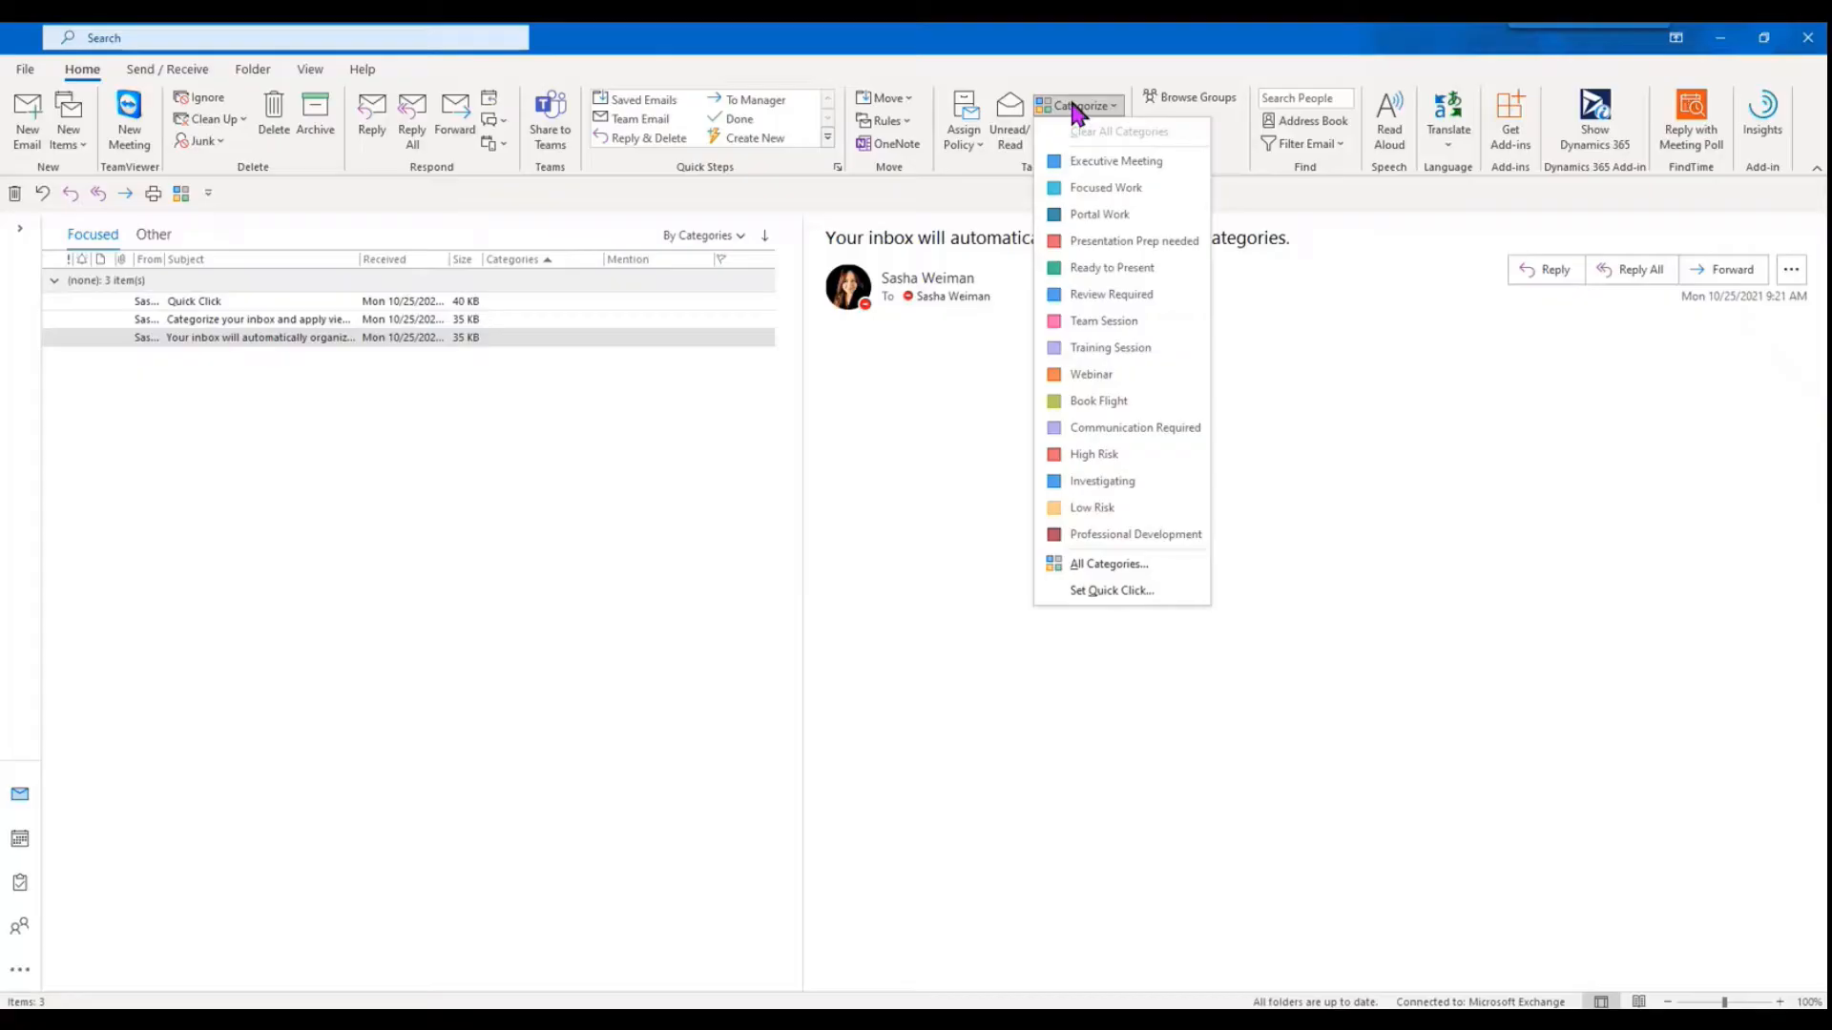
{"action": "left_click", "coordinate": [1107, 563]}
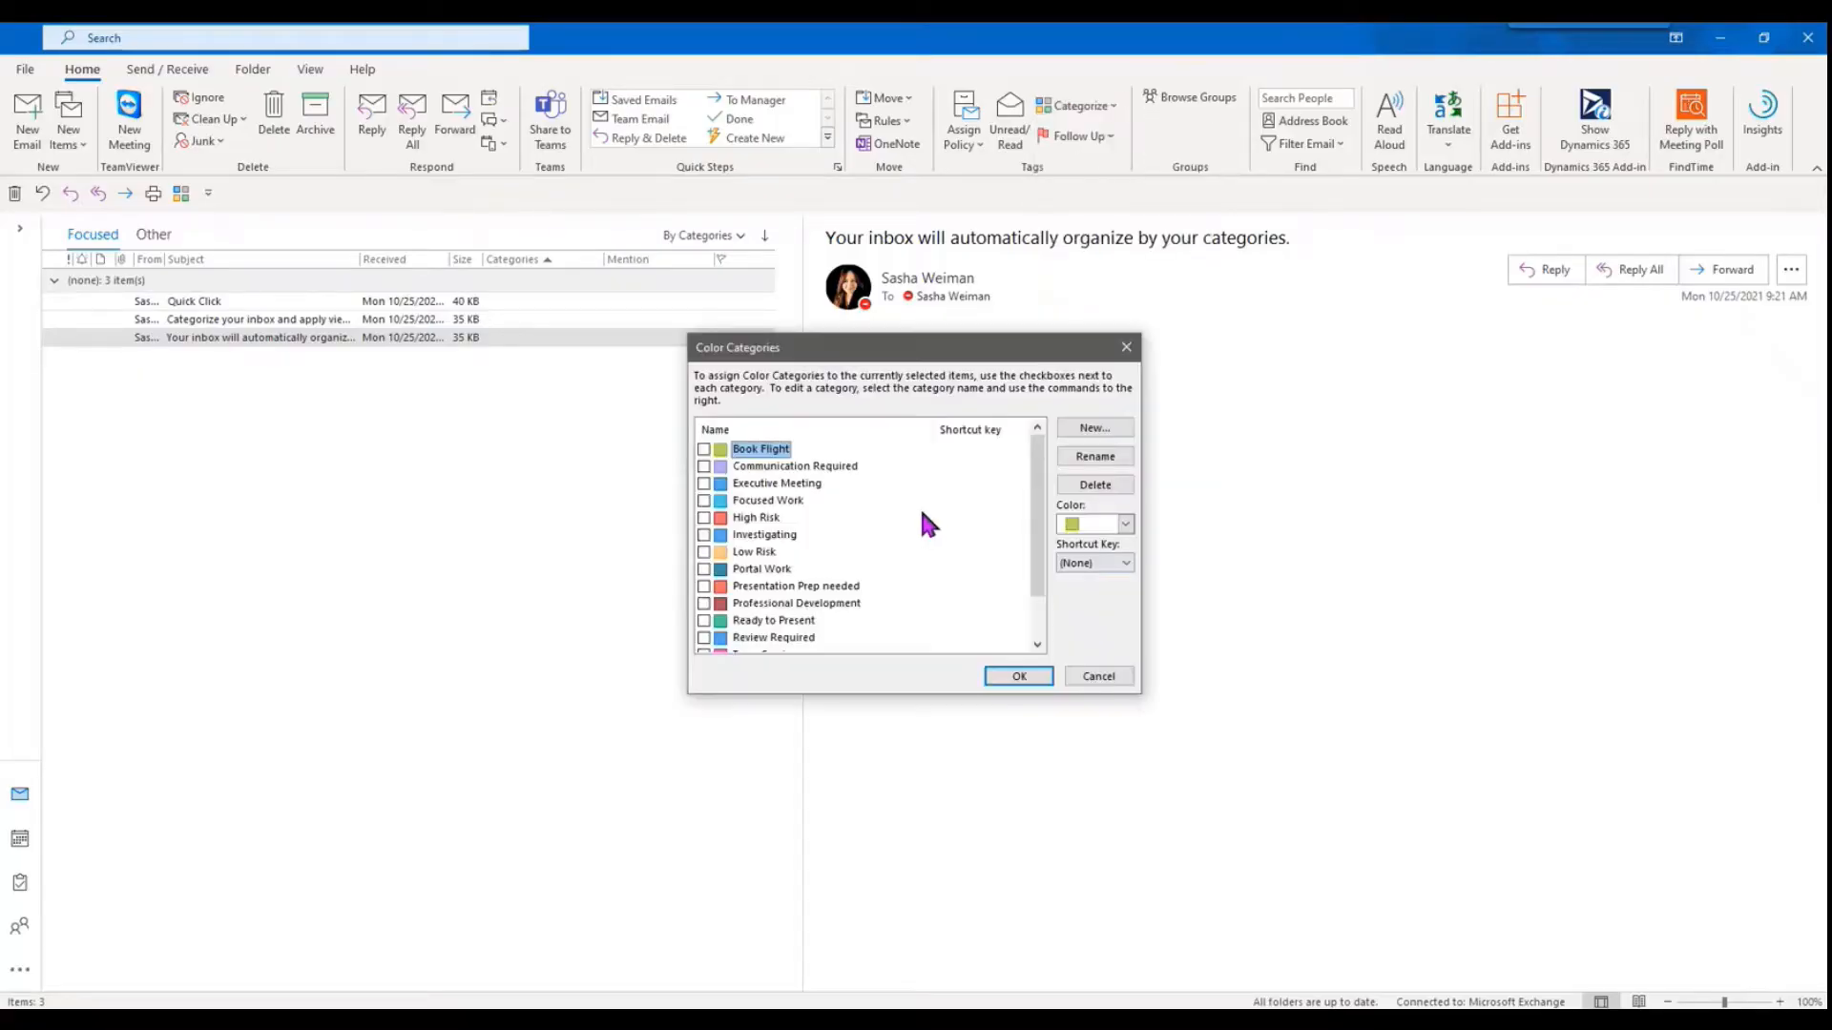
{"action": "mouse_move", "coordinate": [914, 512]}
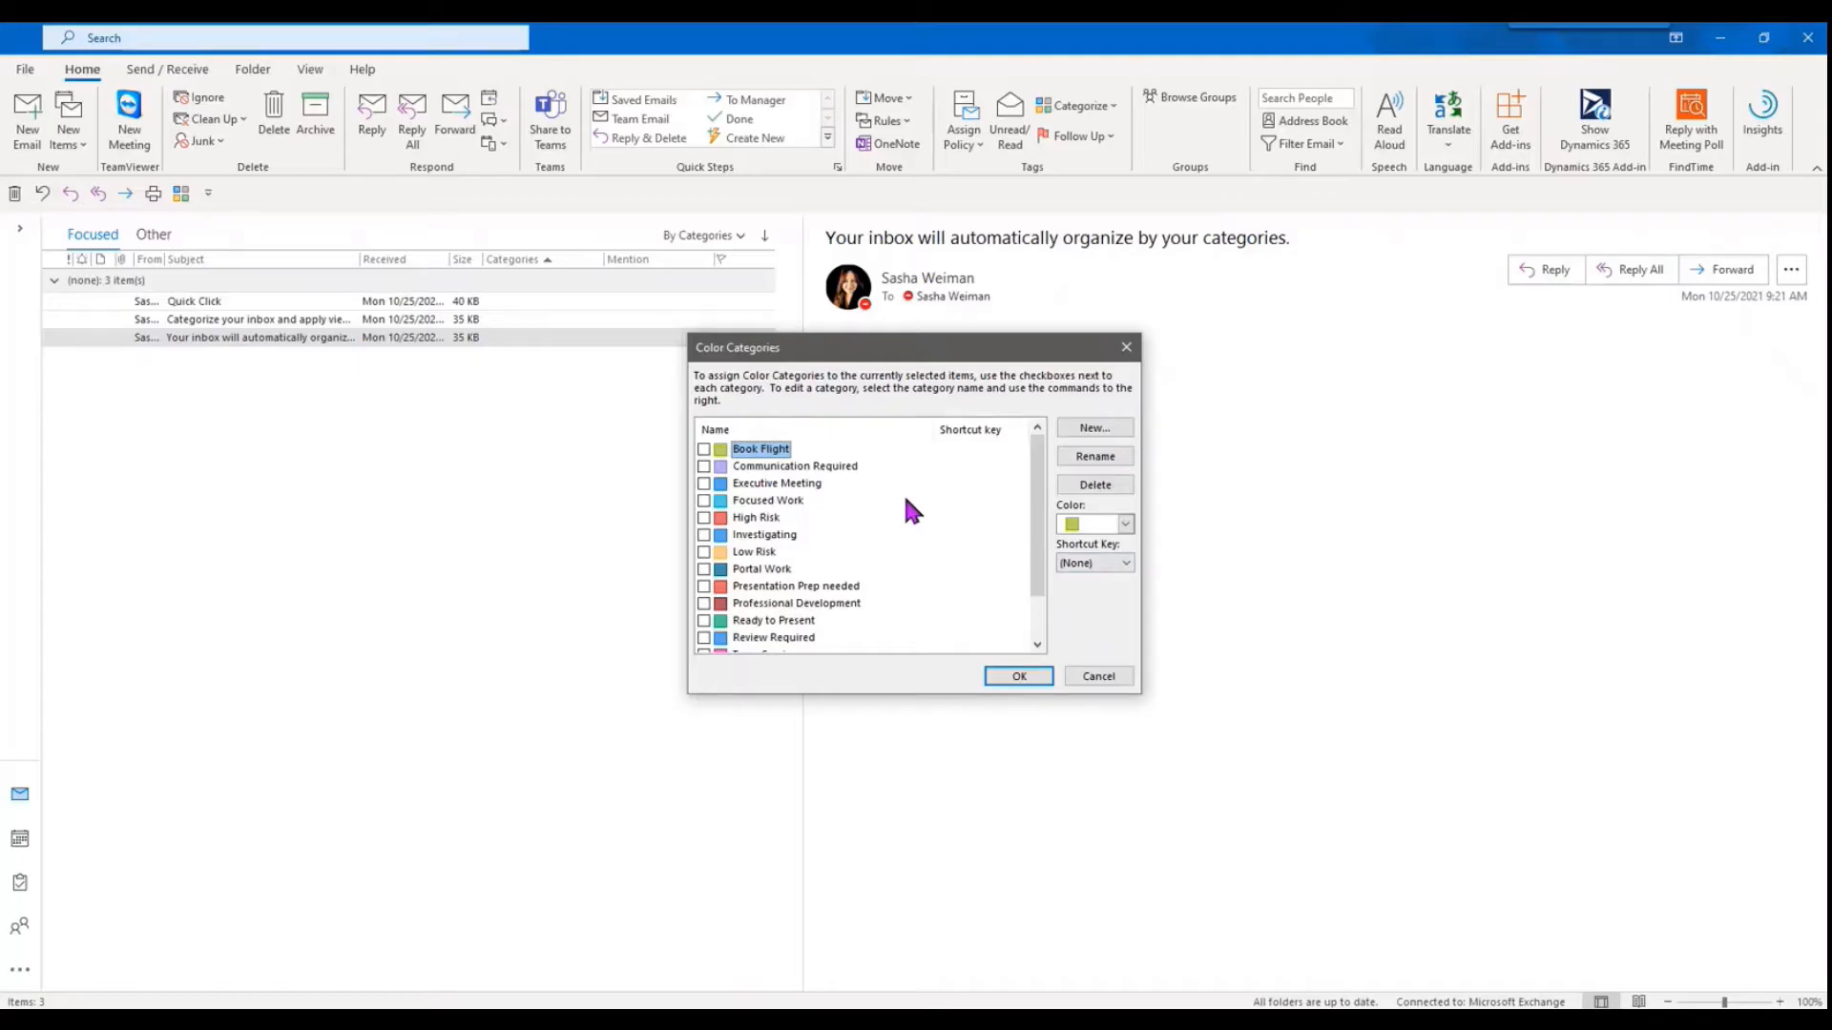
Step: Add a new dark green category named 'Test' to the category list
{"action": "left_click", "coordinate": [1093, 426]}
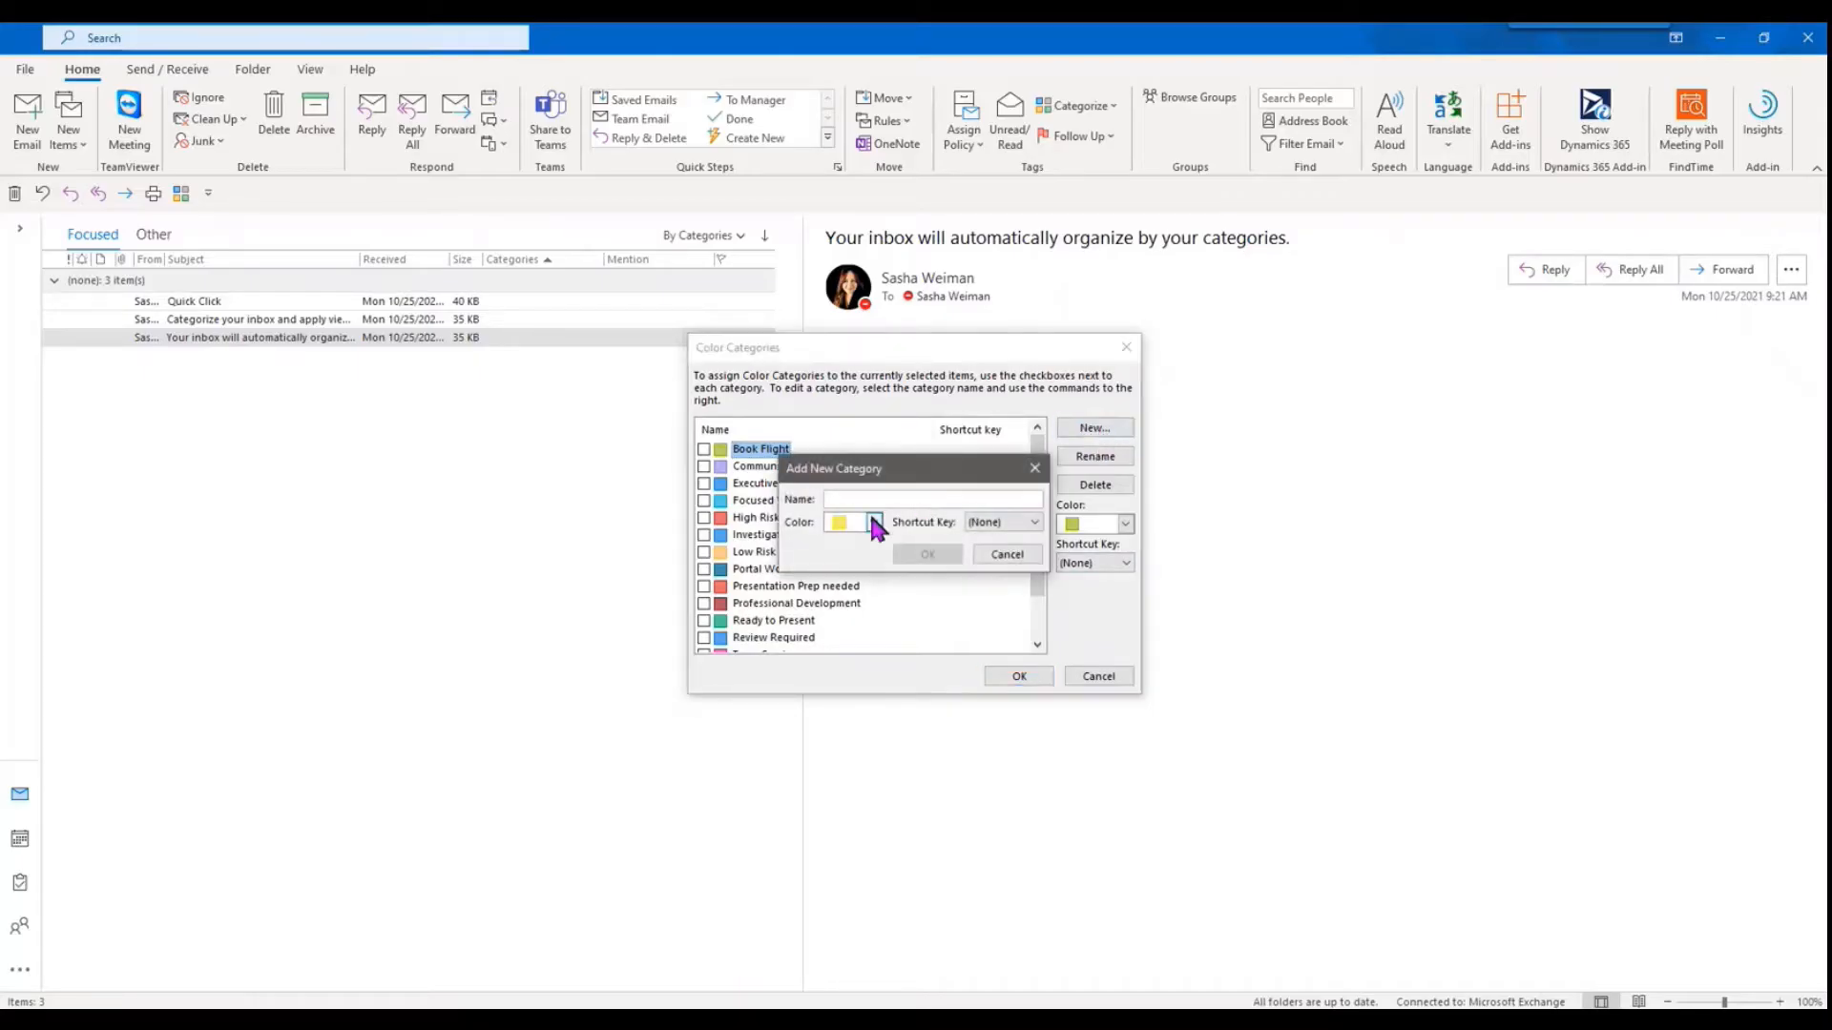
{"action": "type", "text": "Test"}
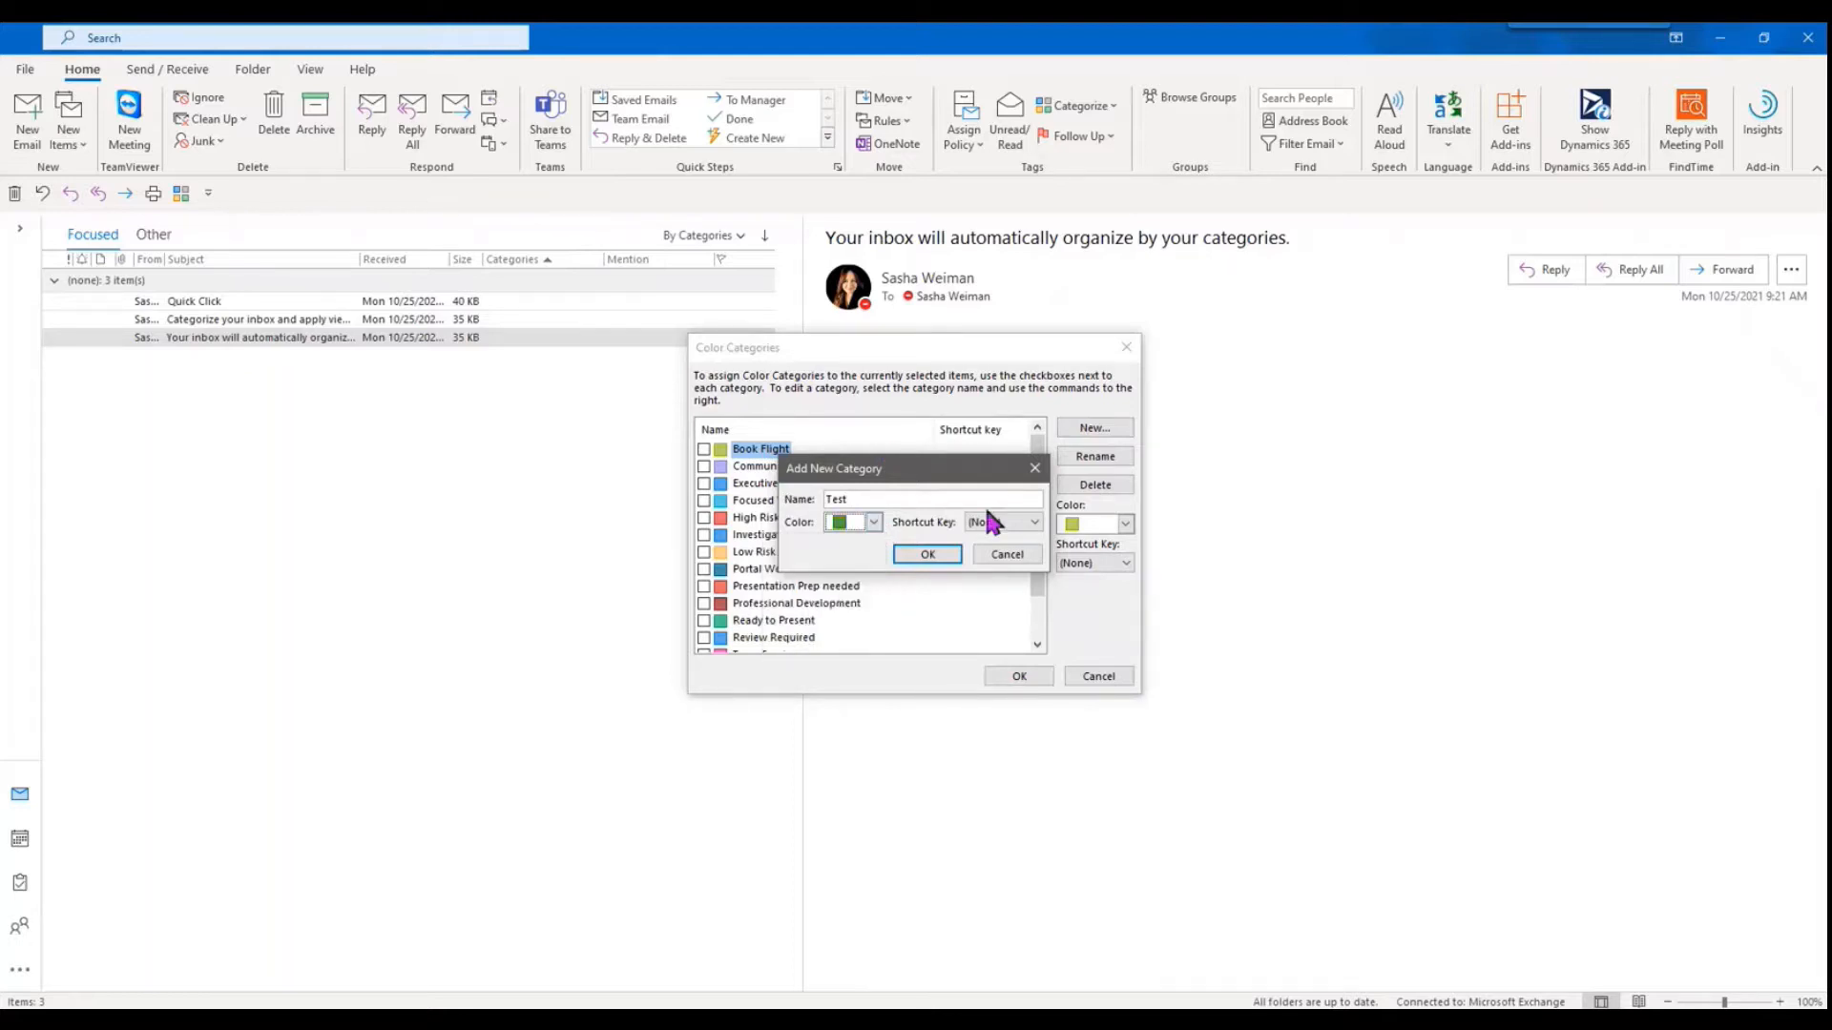
{"action": "left_click", "coordinate": [1032, 523]}
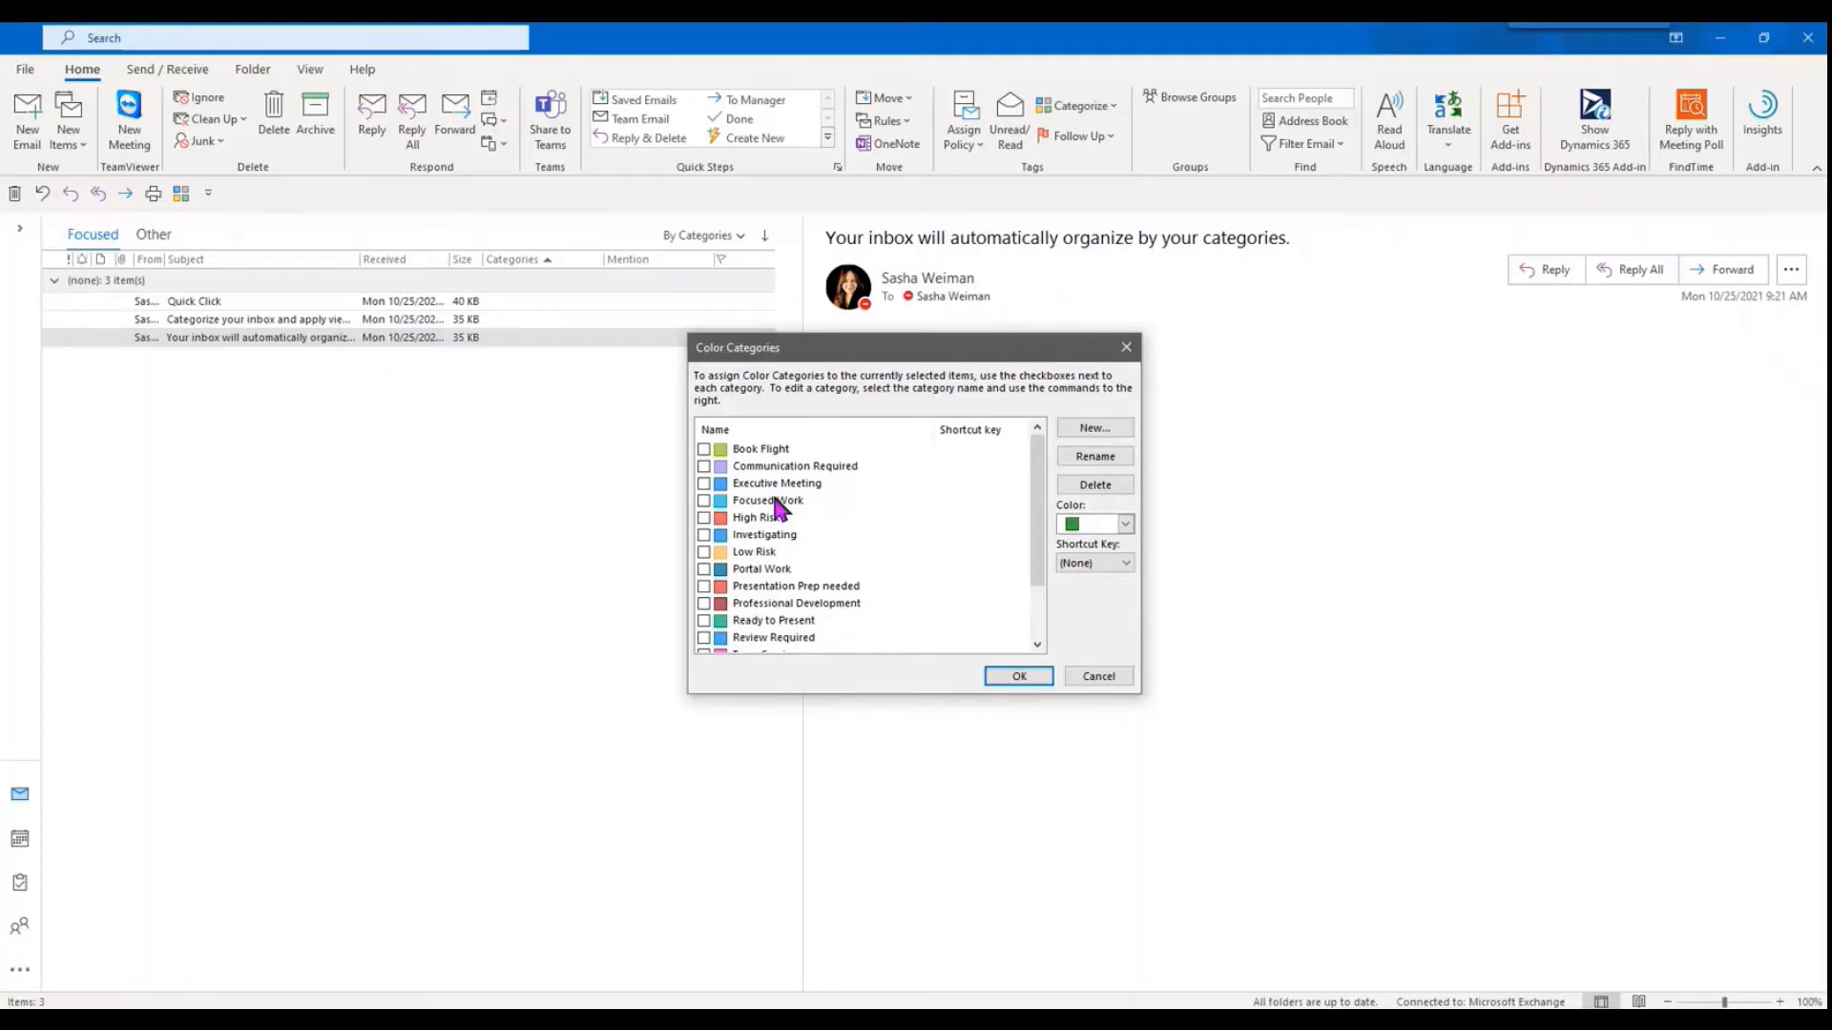
{"action": "mouse_move", "coordinate": [800, 605]}
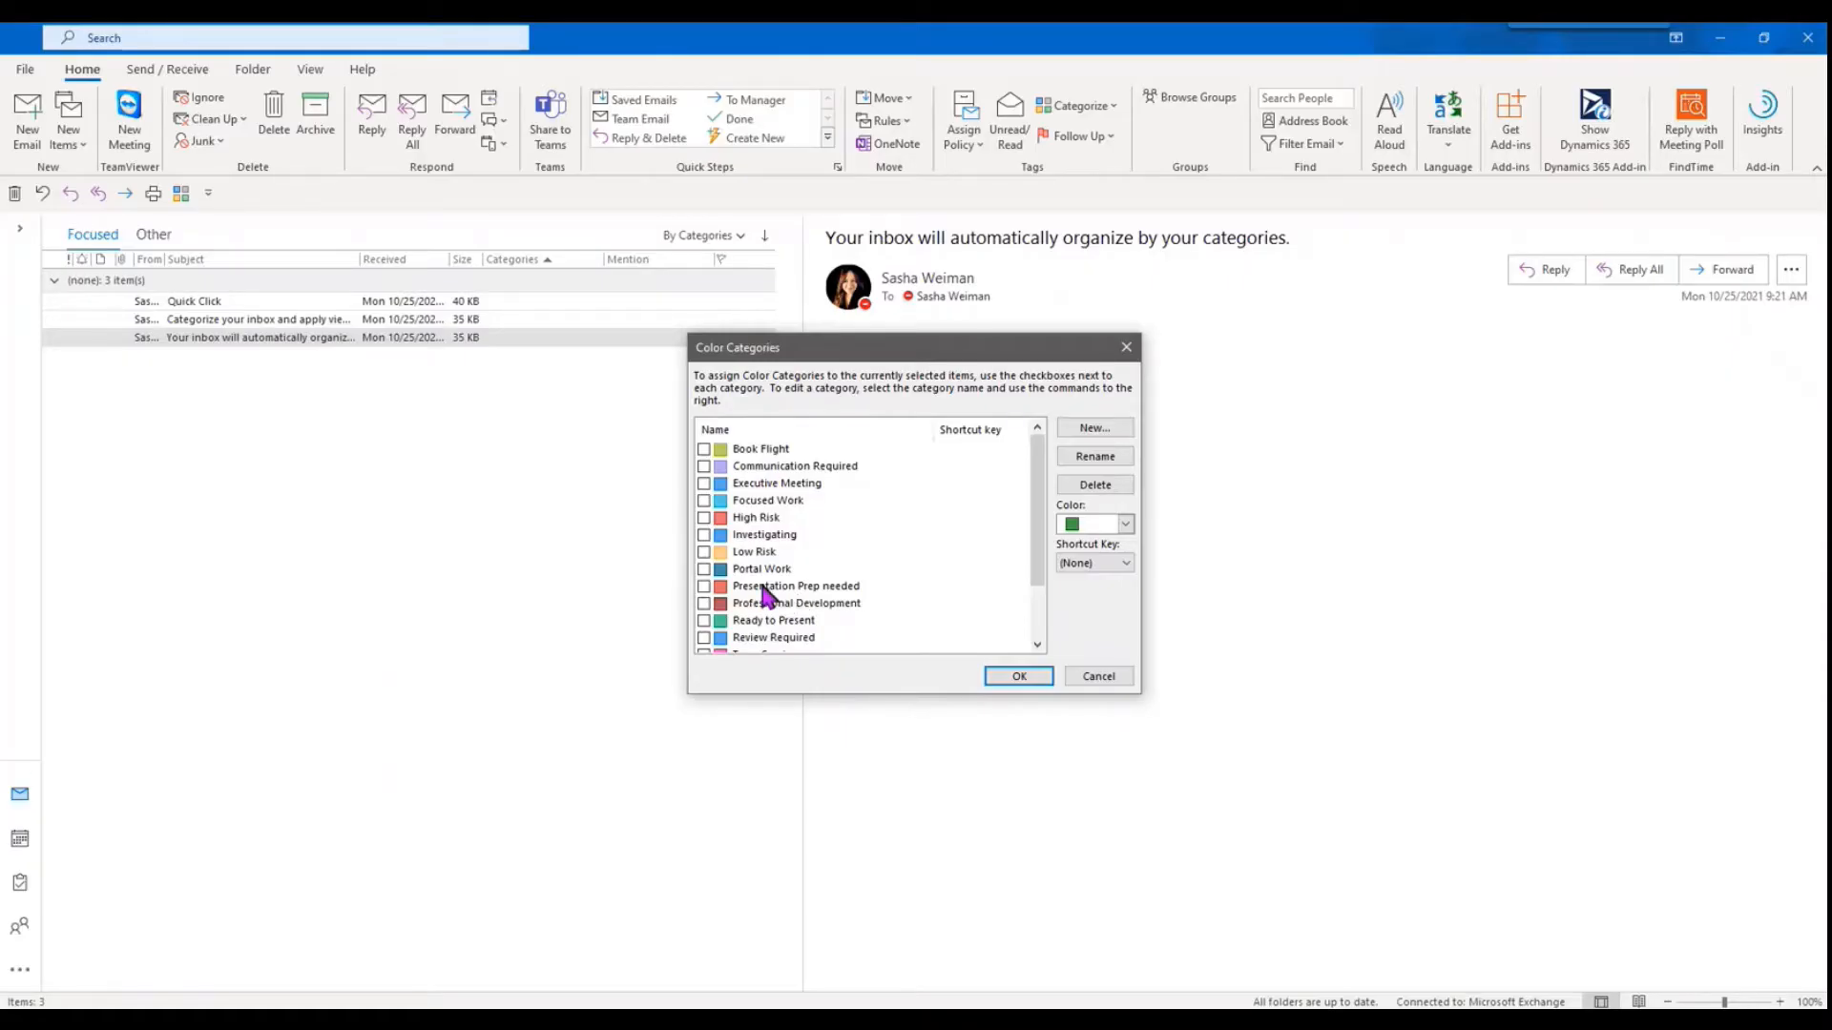
{"action": "mouse_move", "coordinate": [797, 596]}
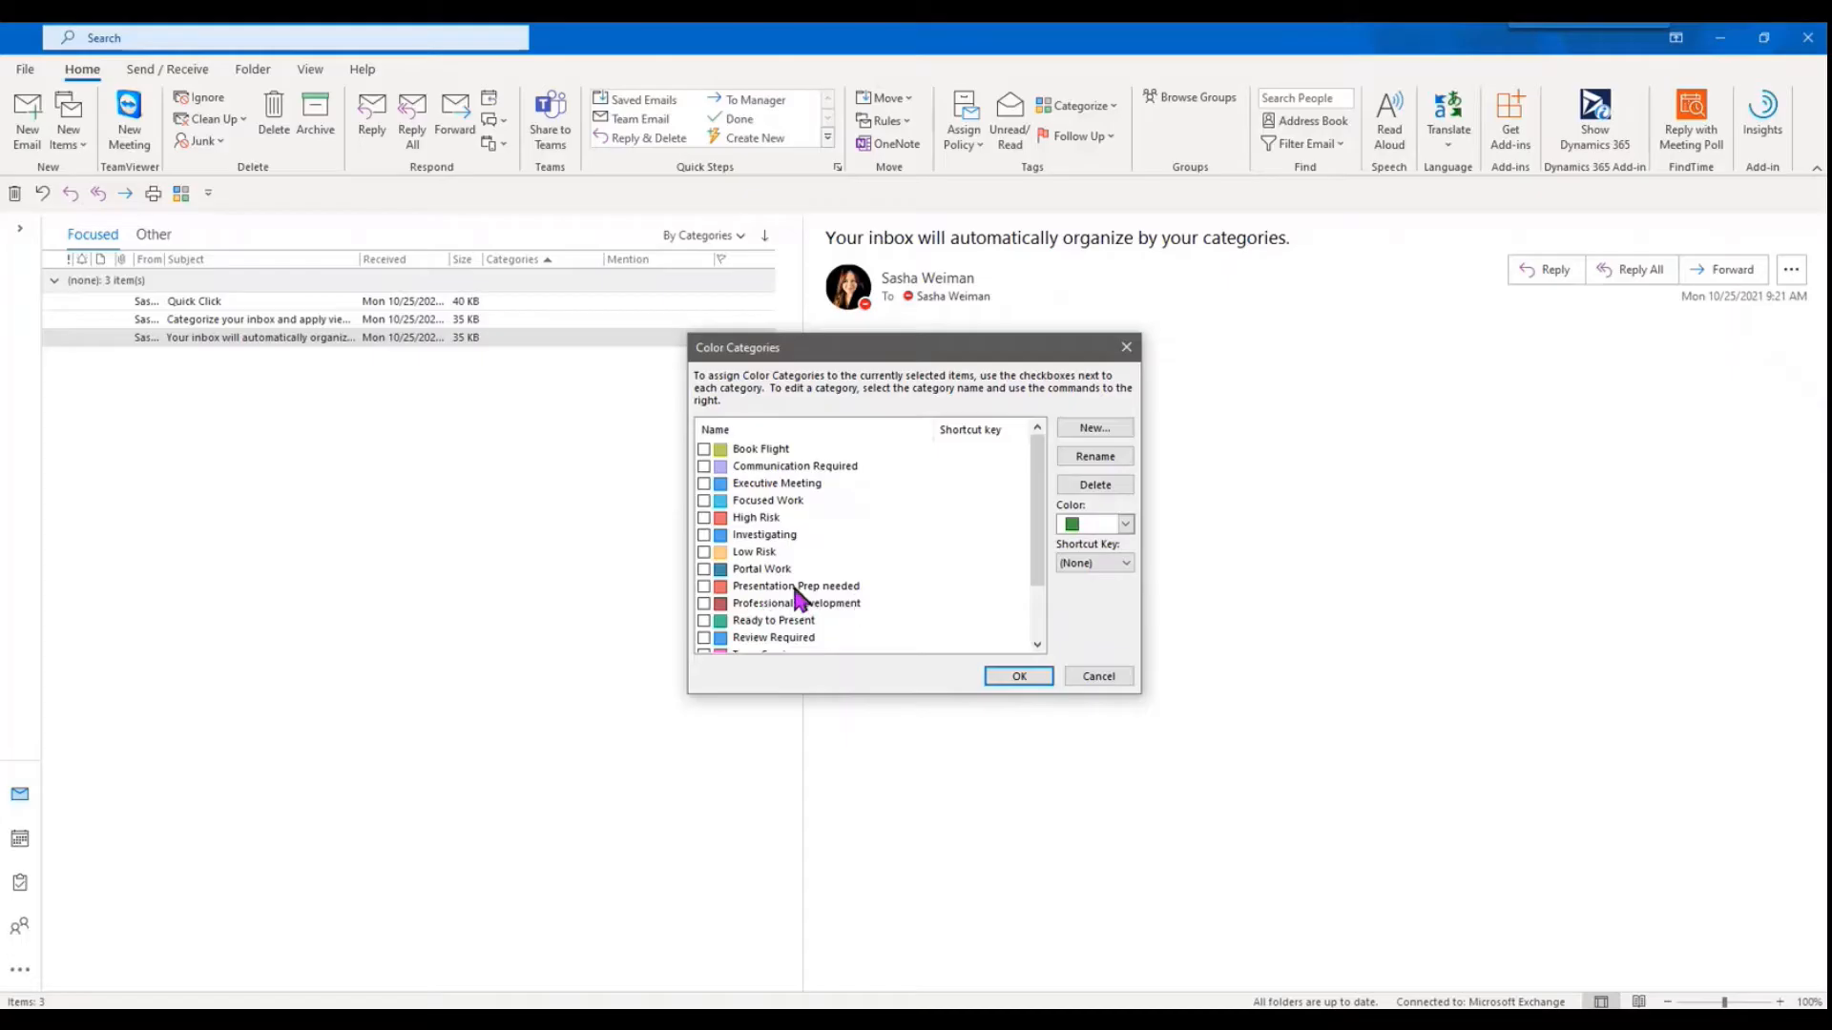
{"action": "mouse_move", "coordinate": [815, 556]}
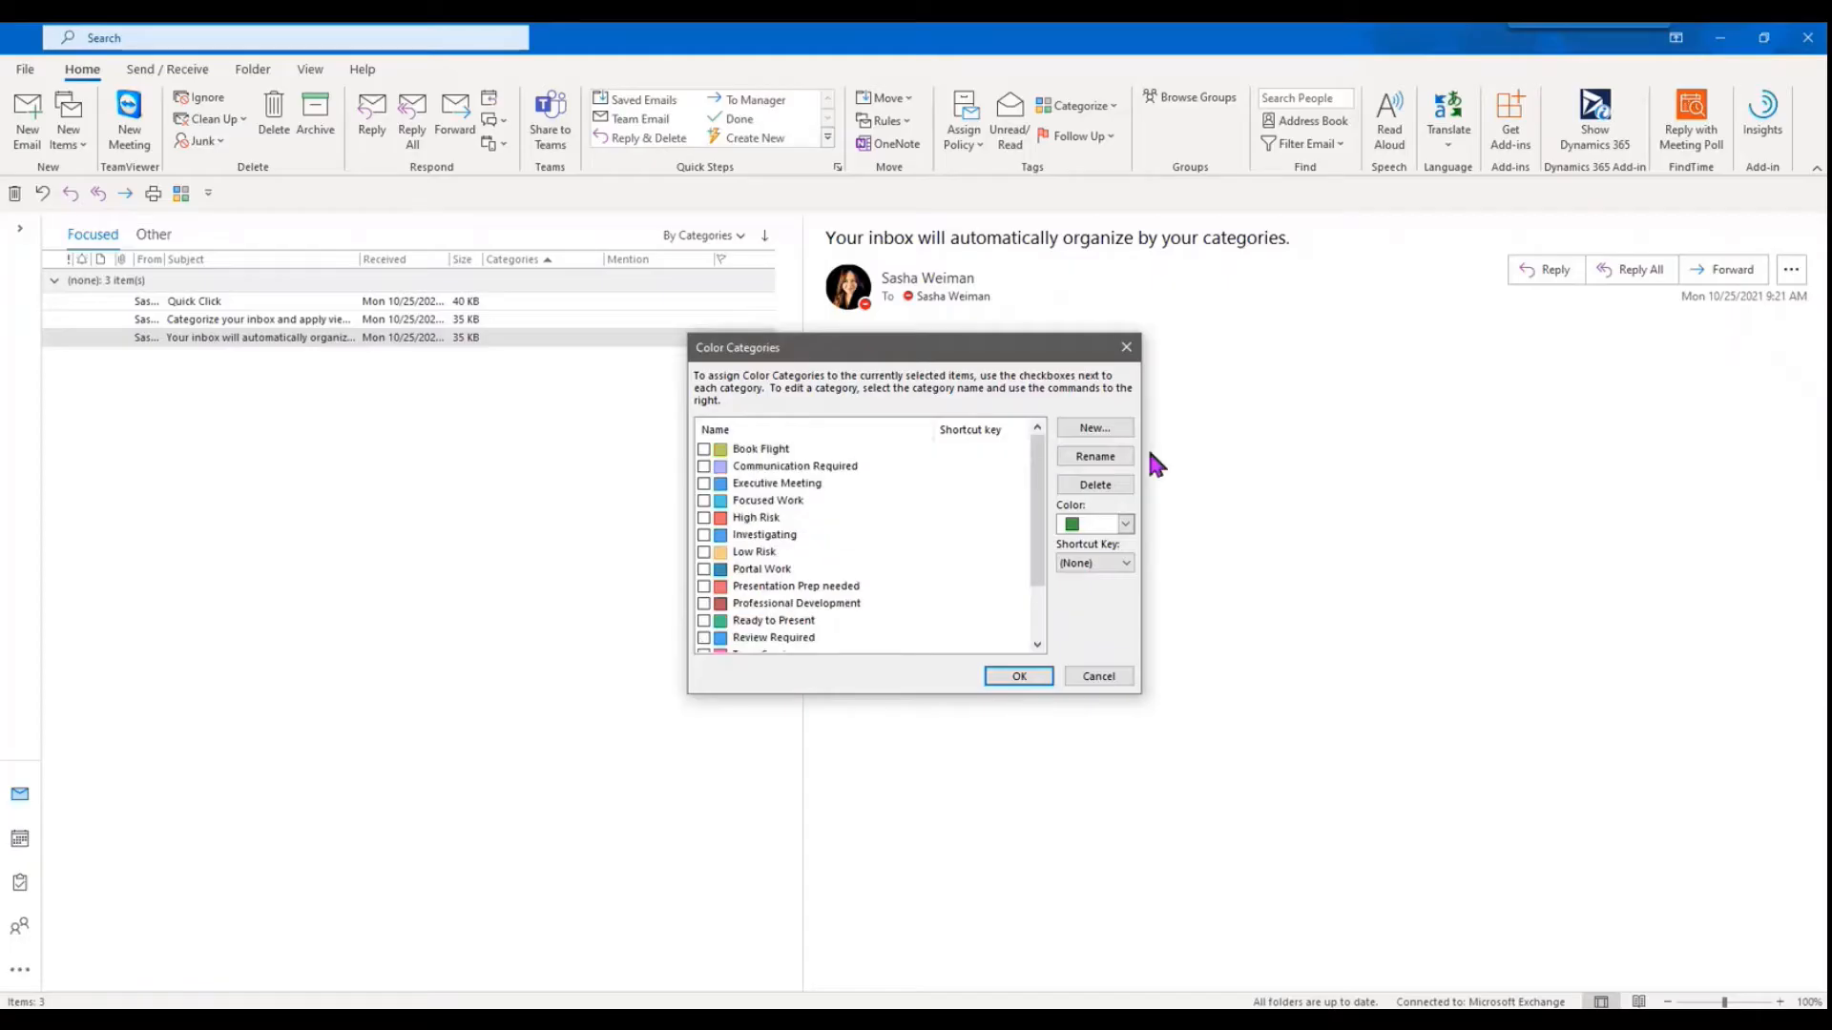
Step: Inspect the Low Risk category, then close the Color Categories dialog back to the inbox
{"action": "left_click", "coordinate": [756, 551]}
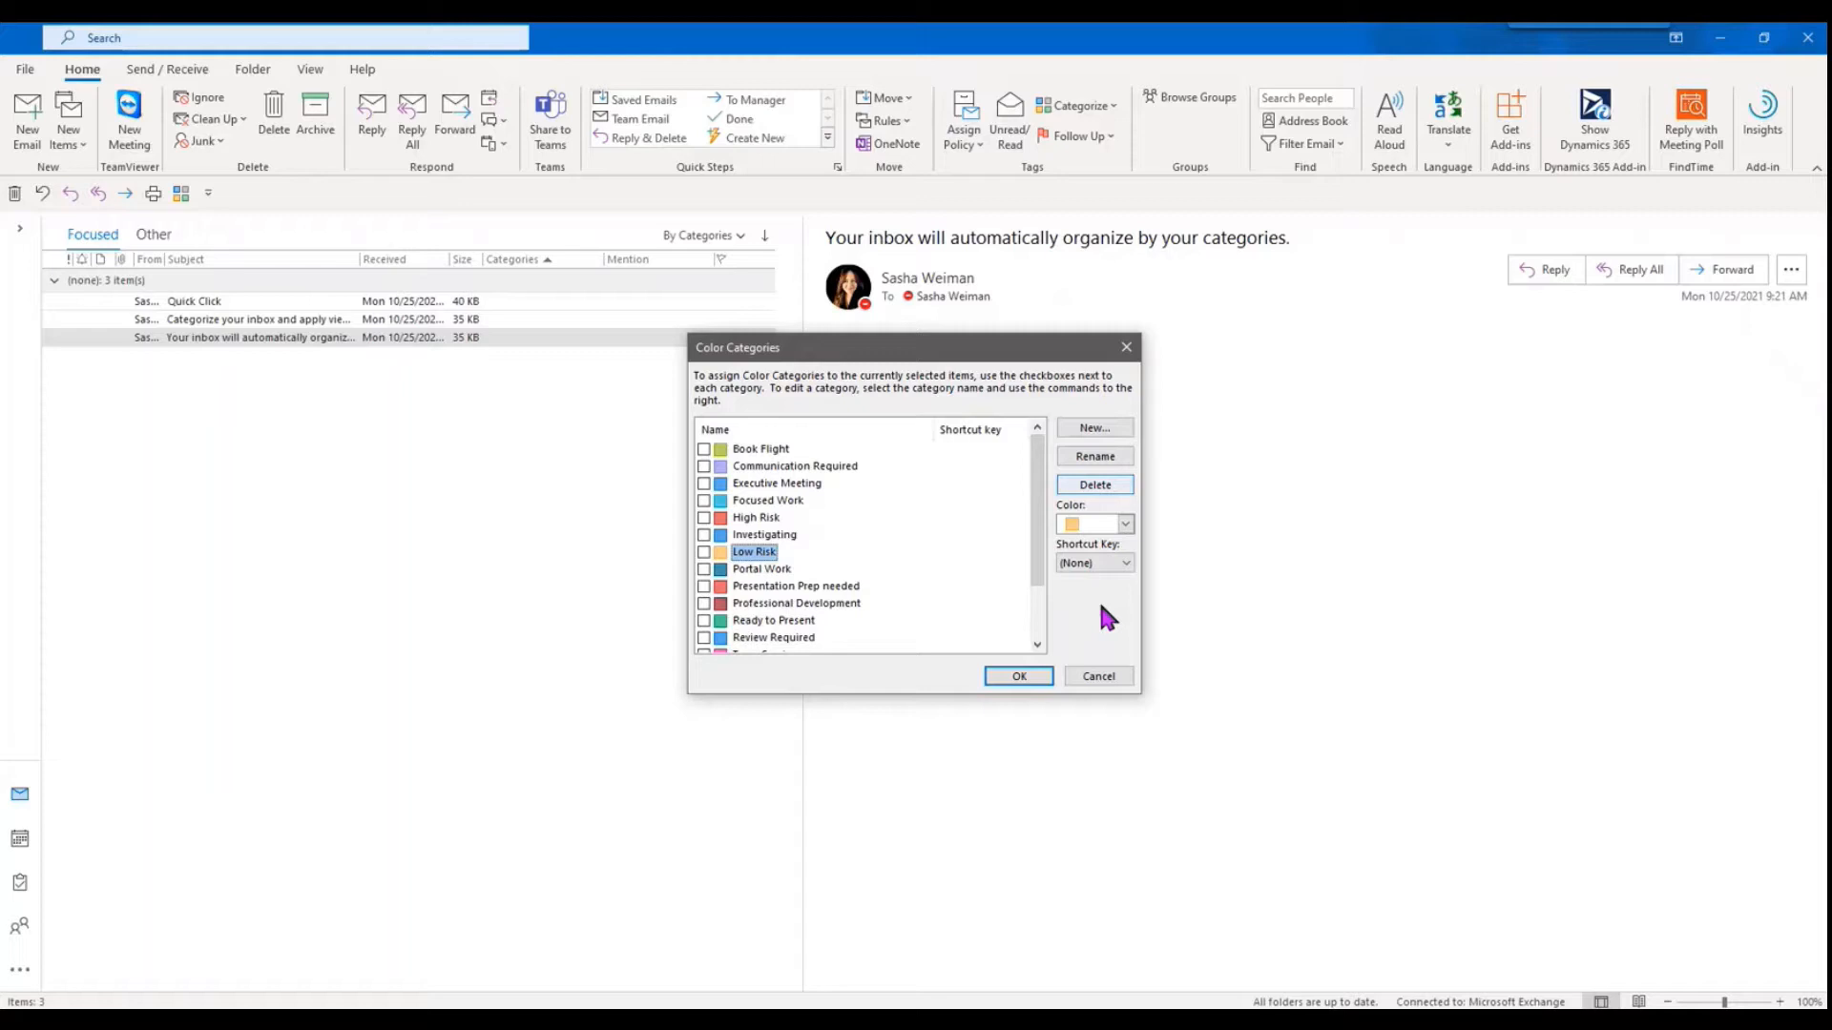
{"action": "left_click", "coordinate": [1017, 675]}
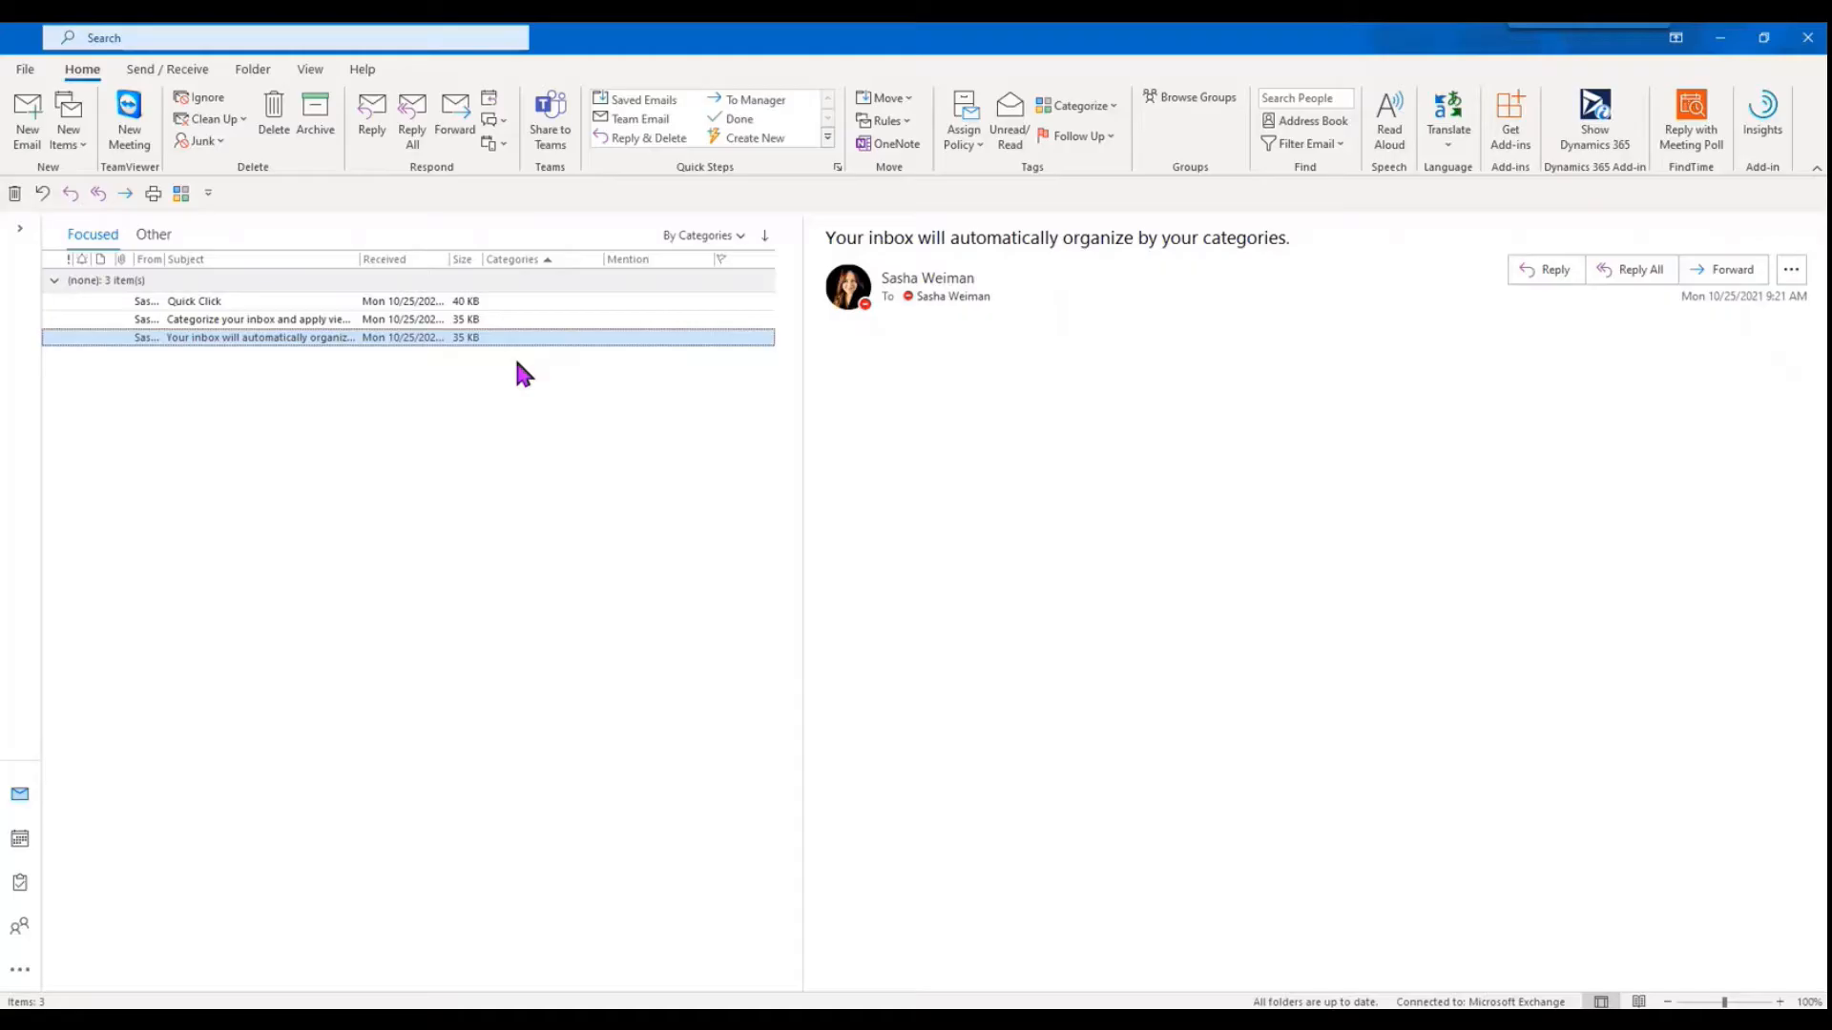
{"action": "mouse_move", "coordinate": [538, 319]}
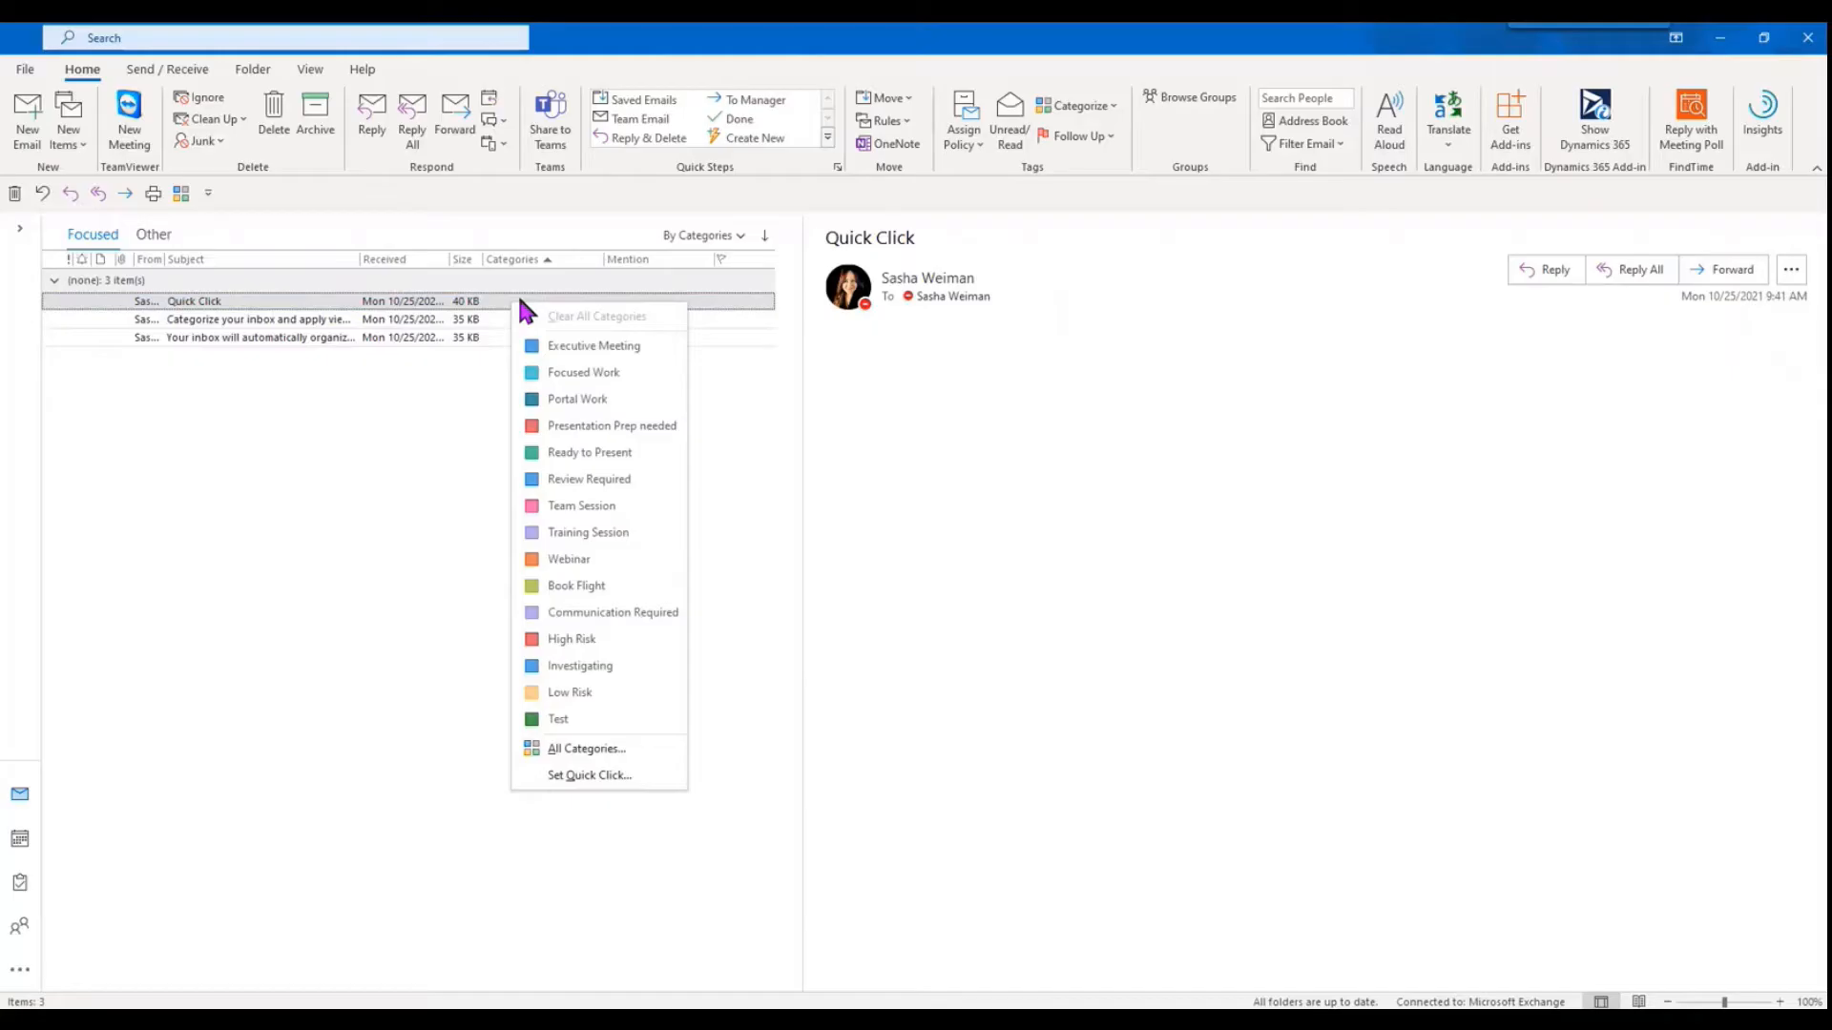
Step: Choose the category that a single click in the Categories column applies (Set Quick Click)
{"action": "left_click", "coordinate": [590, 774]}
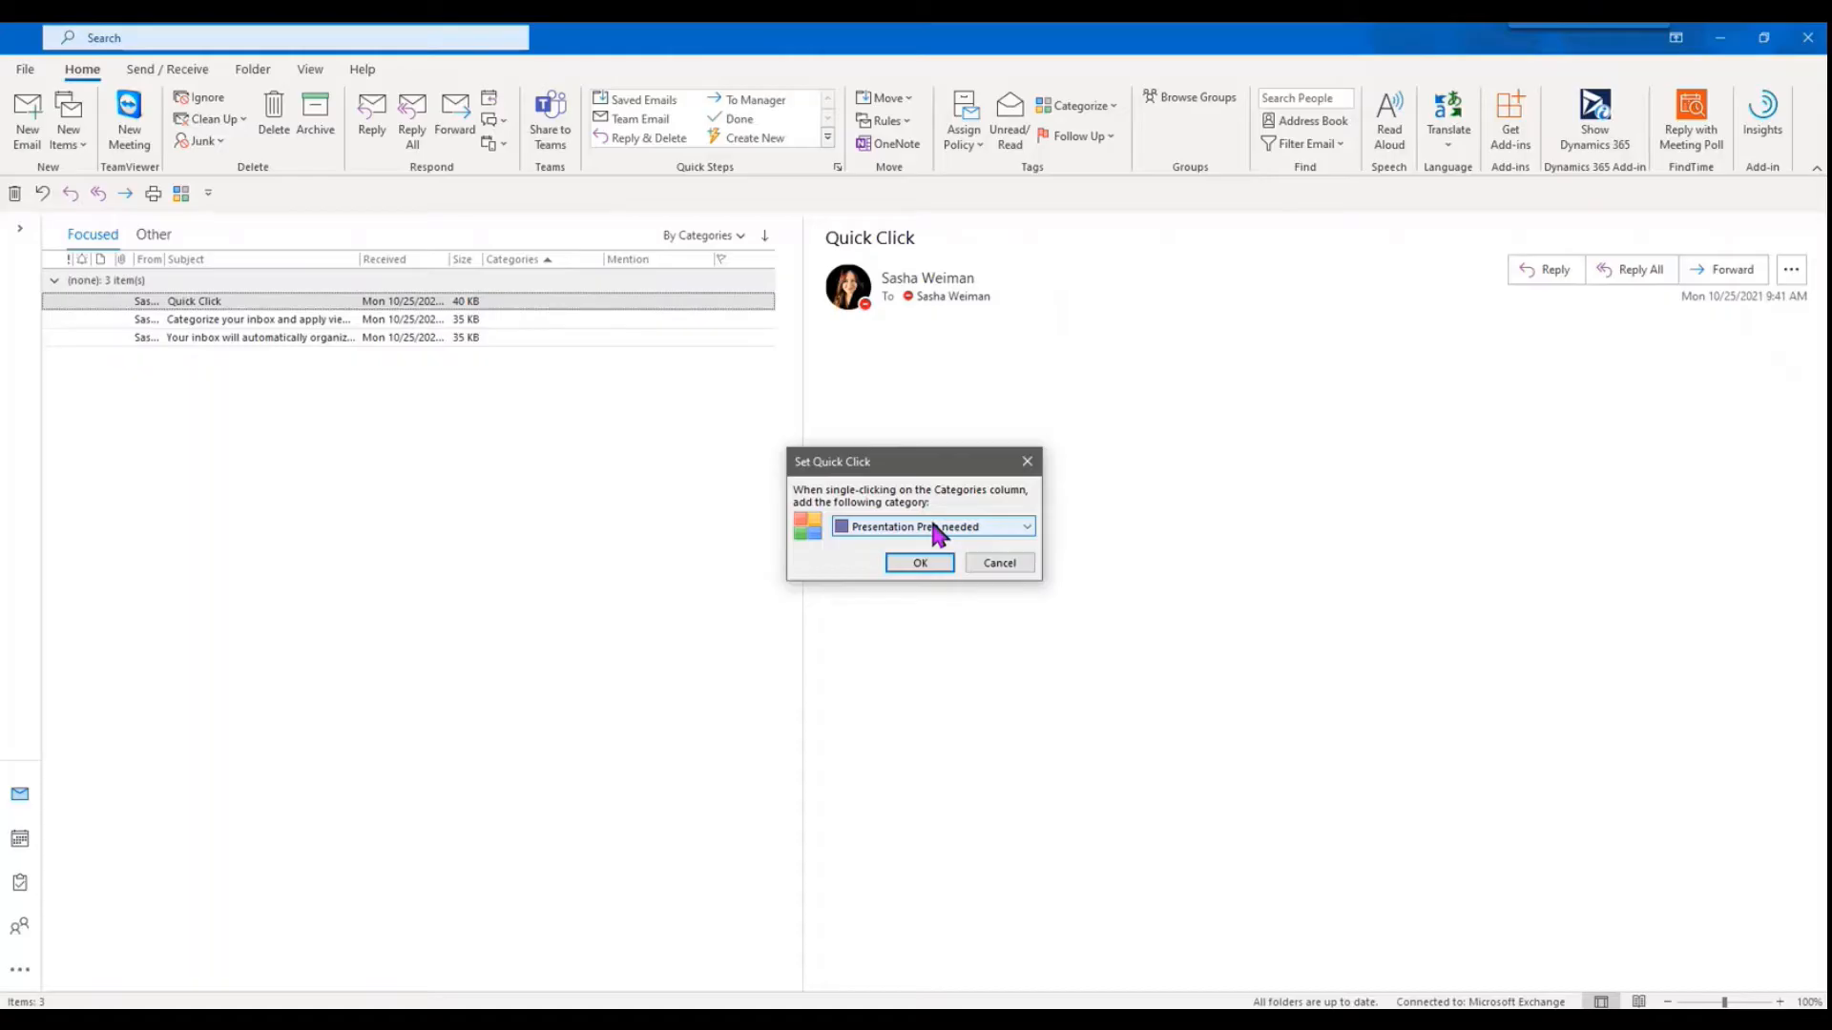
{"action": "left_click", "coordinate": [1025, 527]}
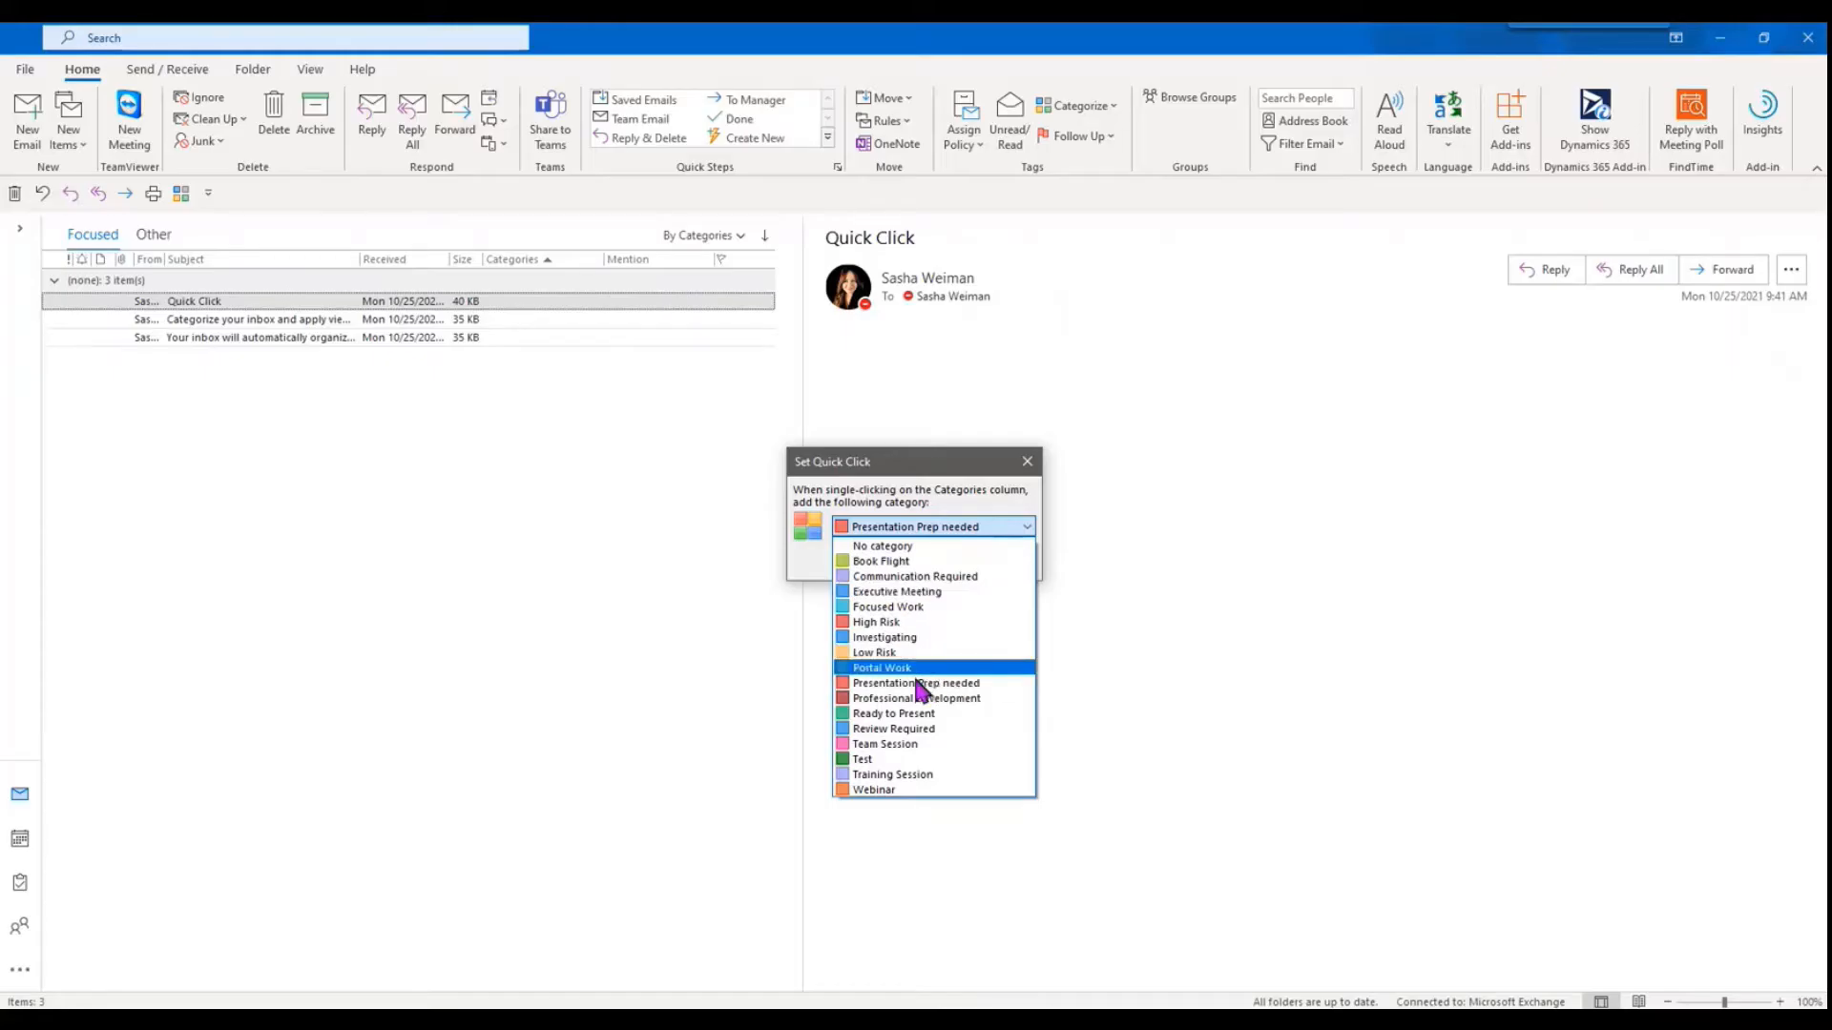
{"action": "left_click", "coordinate": [887, 607]}
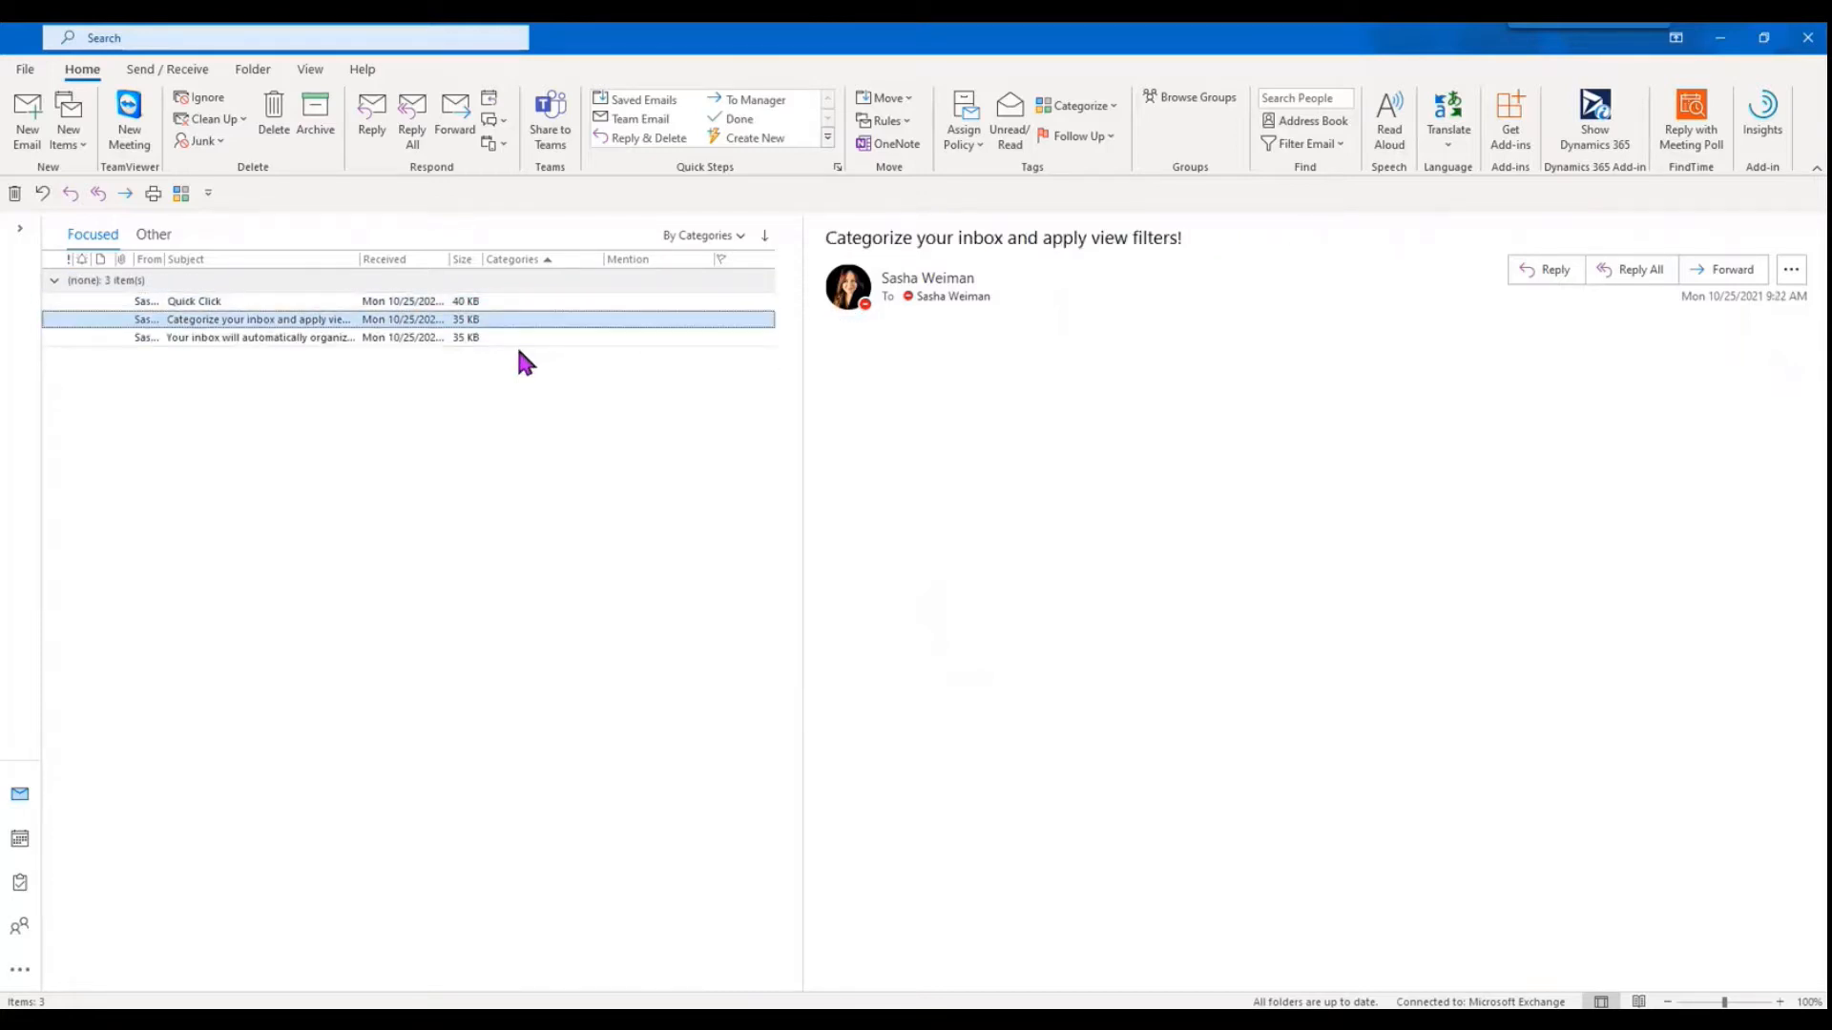
Step: Categorize the inbox emails as Investigating and Presentation Prep needed, grouping the inbox by category
{"action": "right_click", "coordinate": [258, 319]}
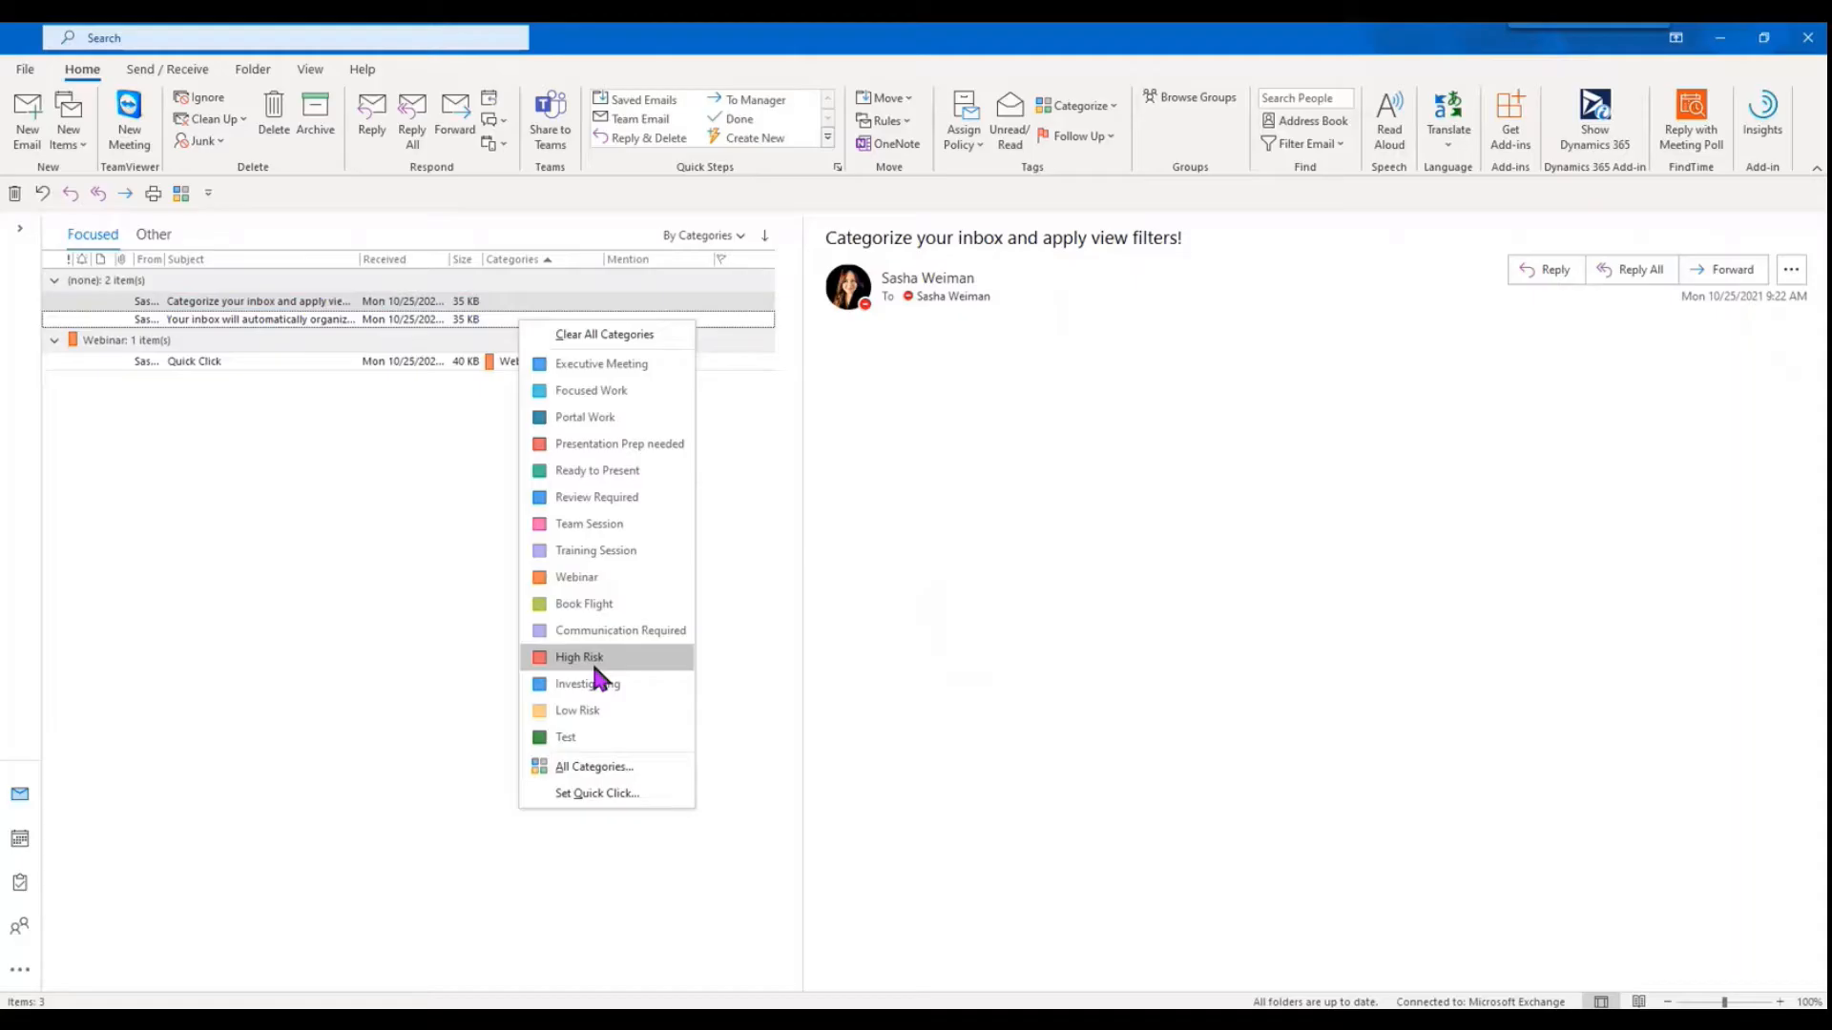
{"action": "left_click", "coordinate": [585, 683]}
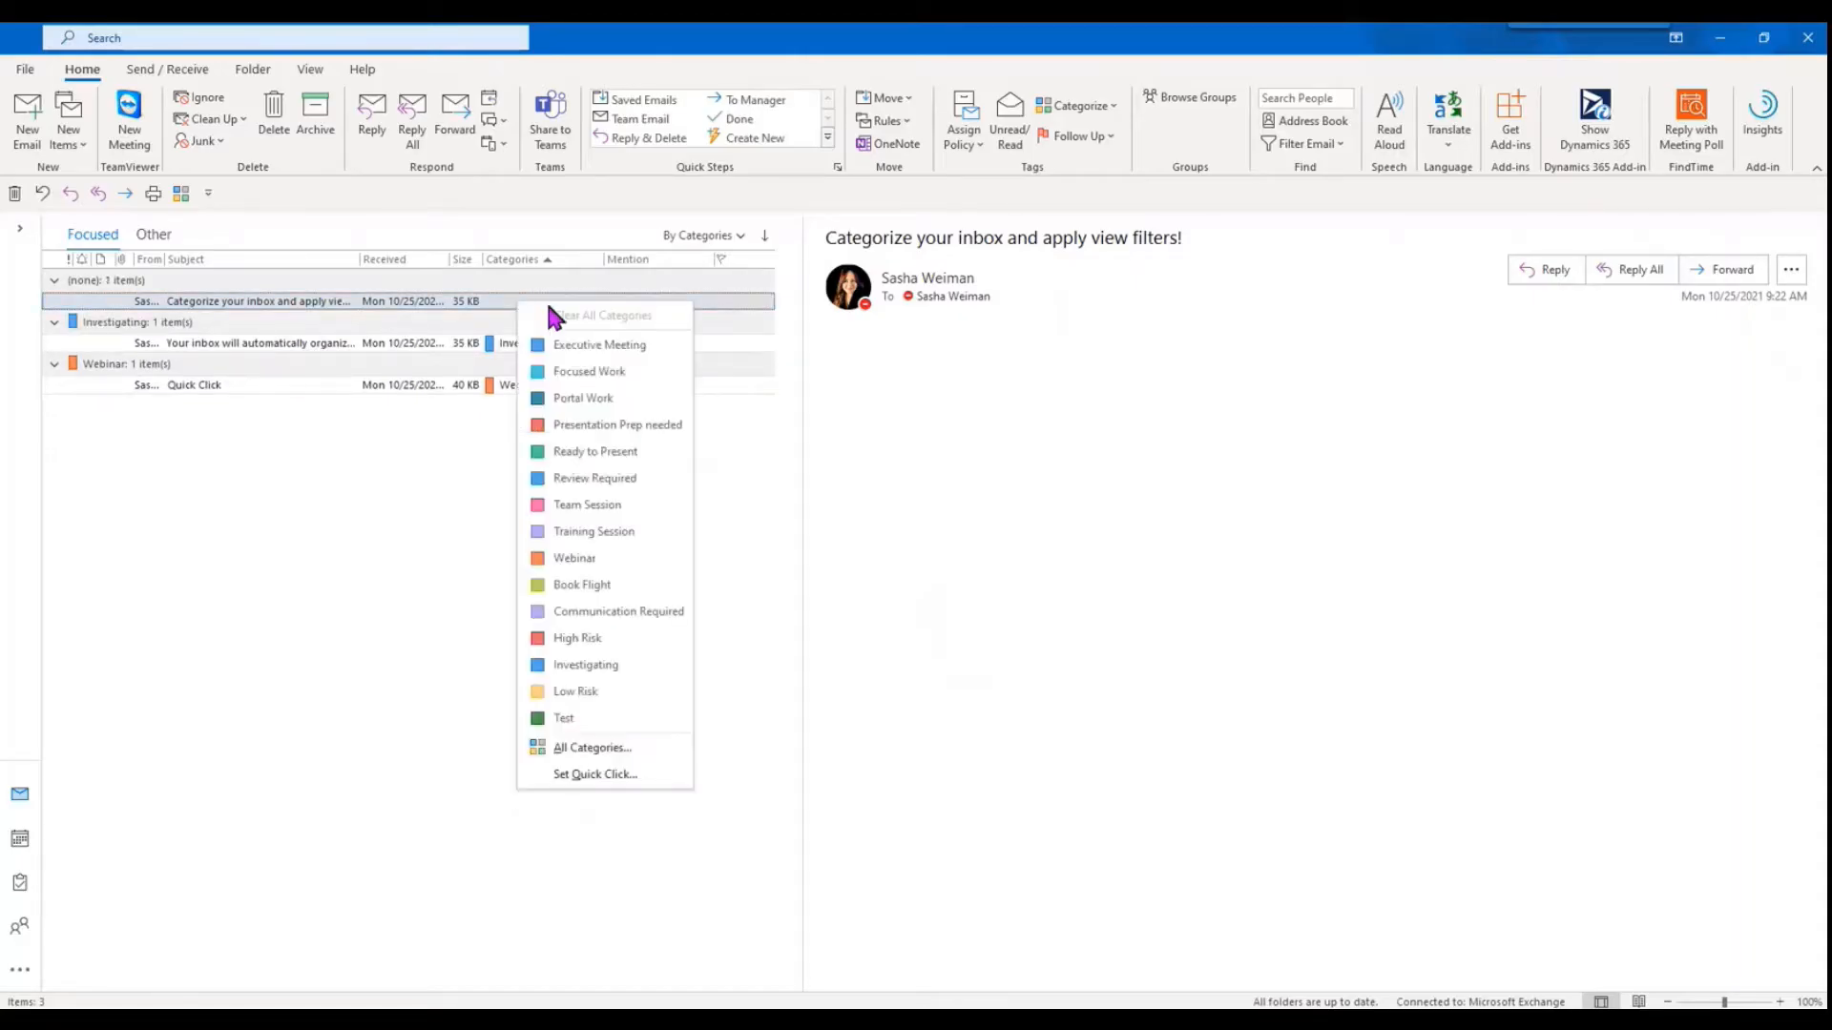
{"action": "left_click", "coordinate": [617, 424]}
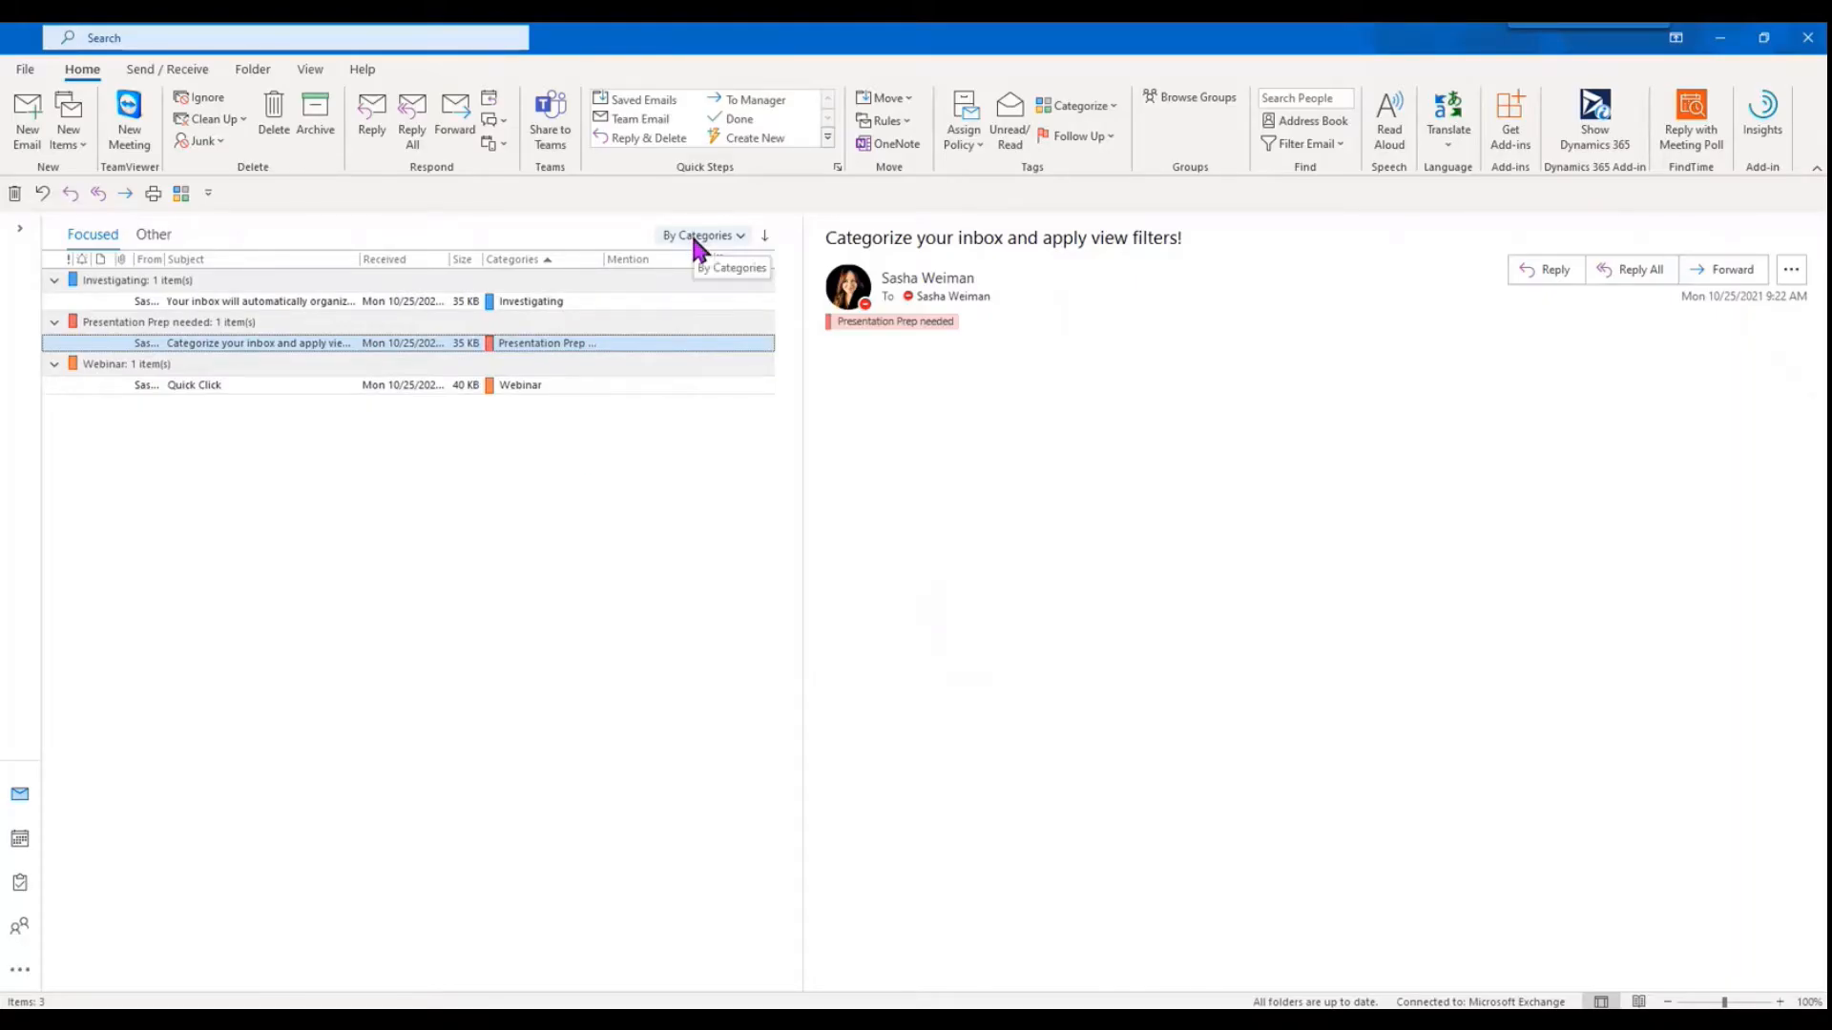
{"action": "left_click", "coordinate": [700, 235]}
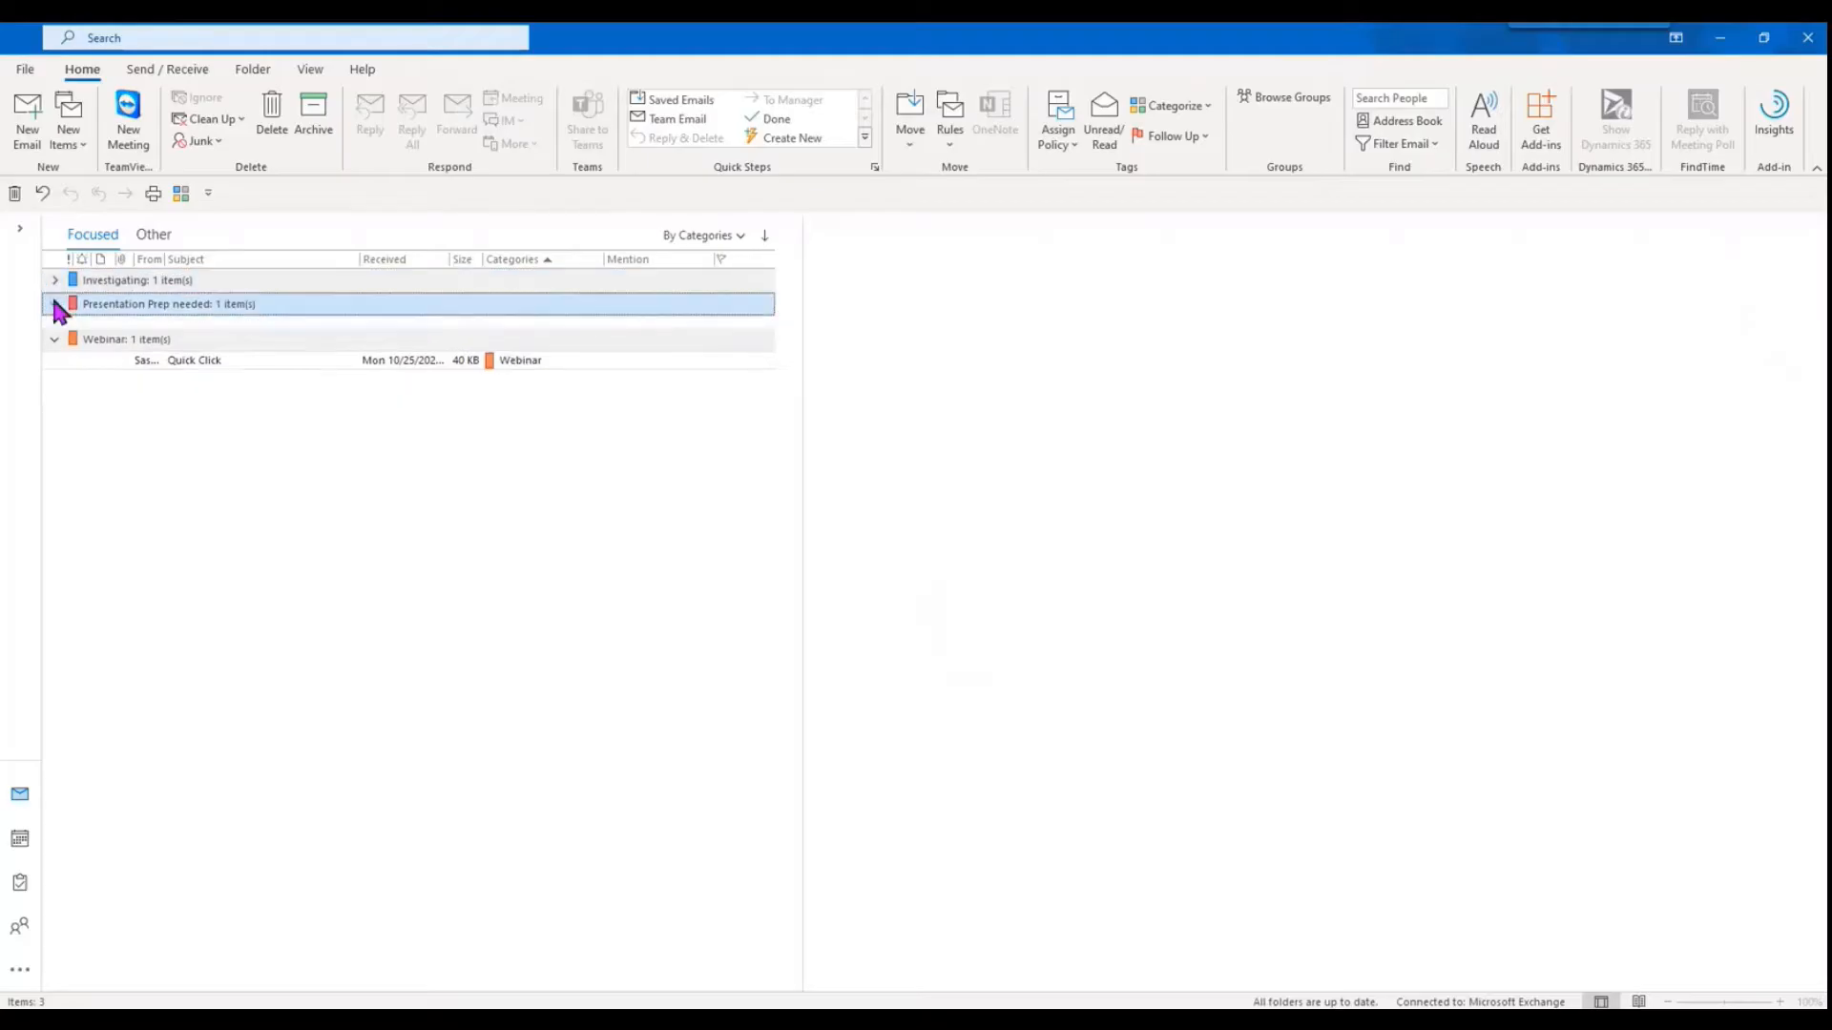
Step: Collapse the Webinar group and expand the Investigating group to reveal its email
{"action": "left_click", "coordinate": [53, 339]}
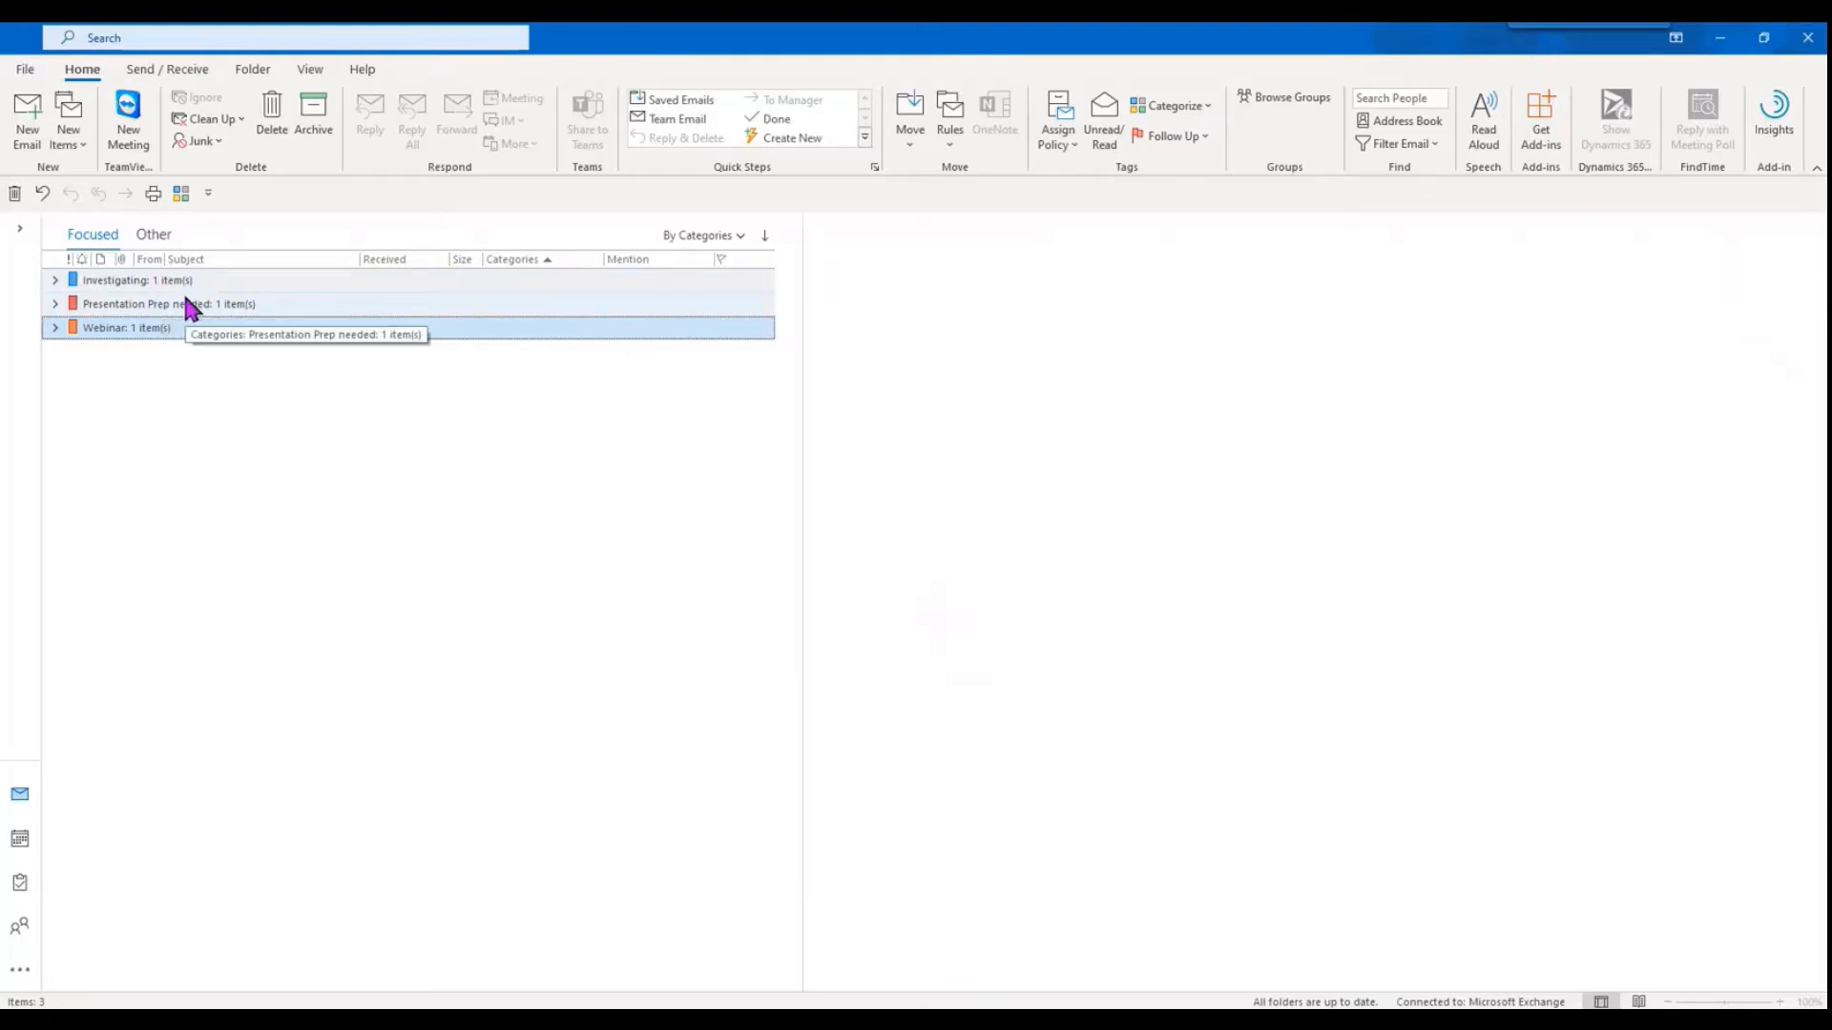
{"action": "mouse_move", "coordinate": [174, 361]}
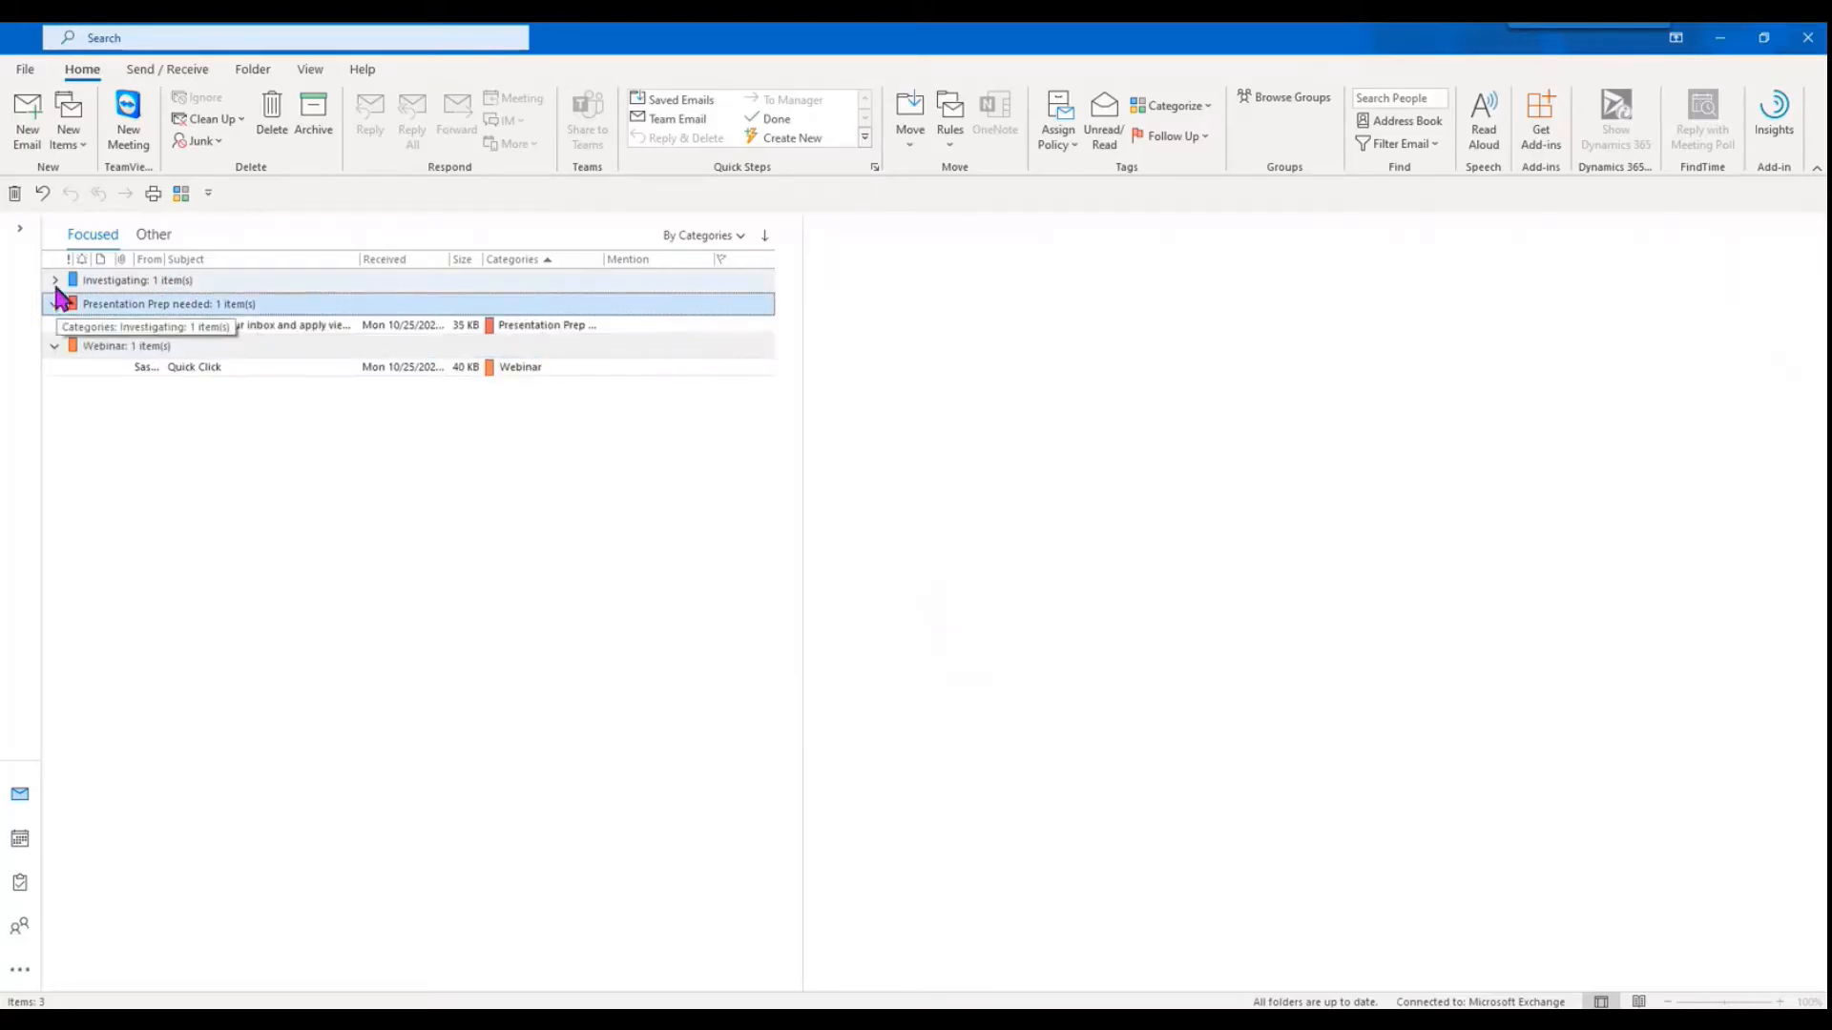
{"action": "left_click", "coordinate": [54, 278]}
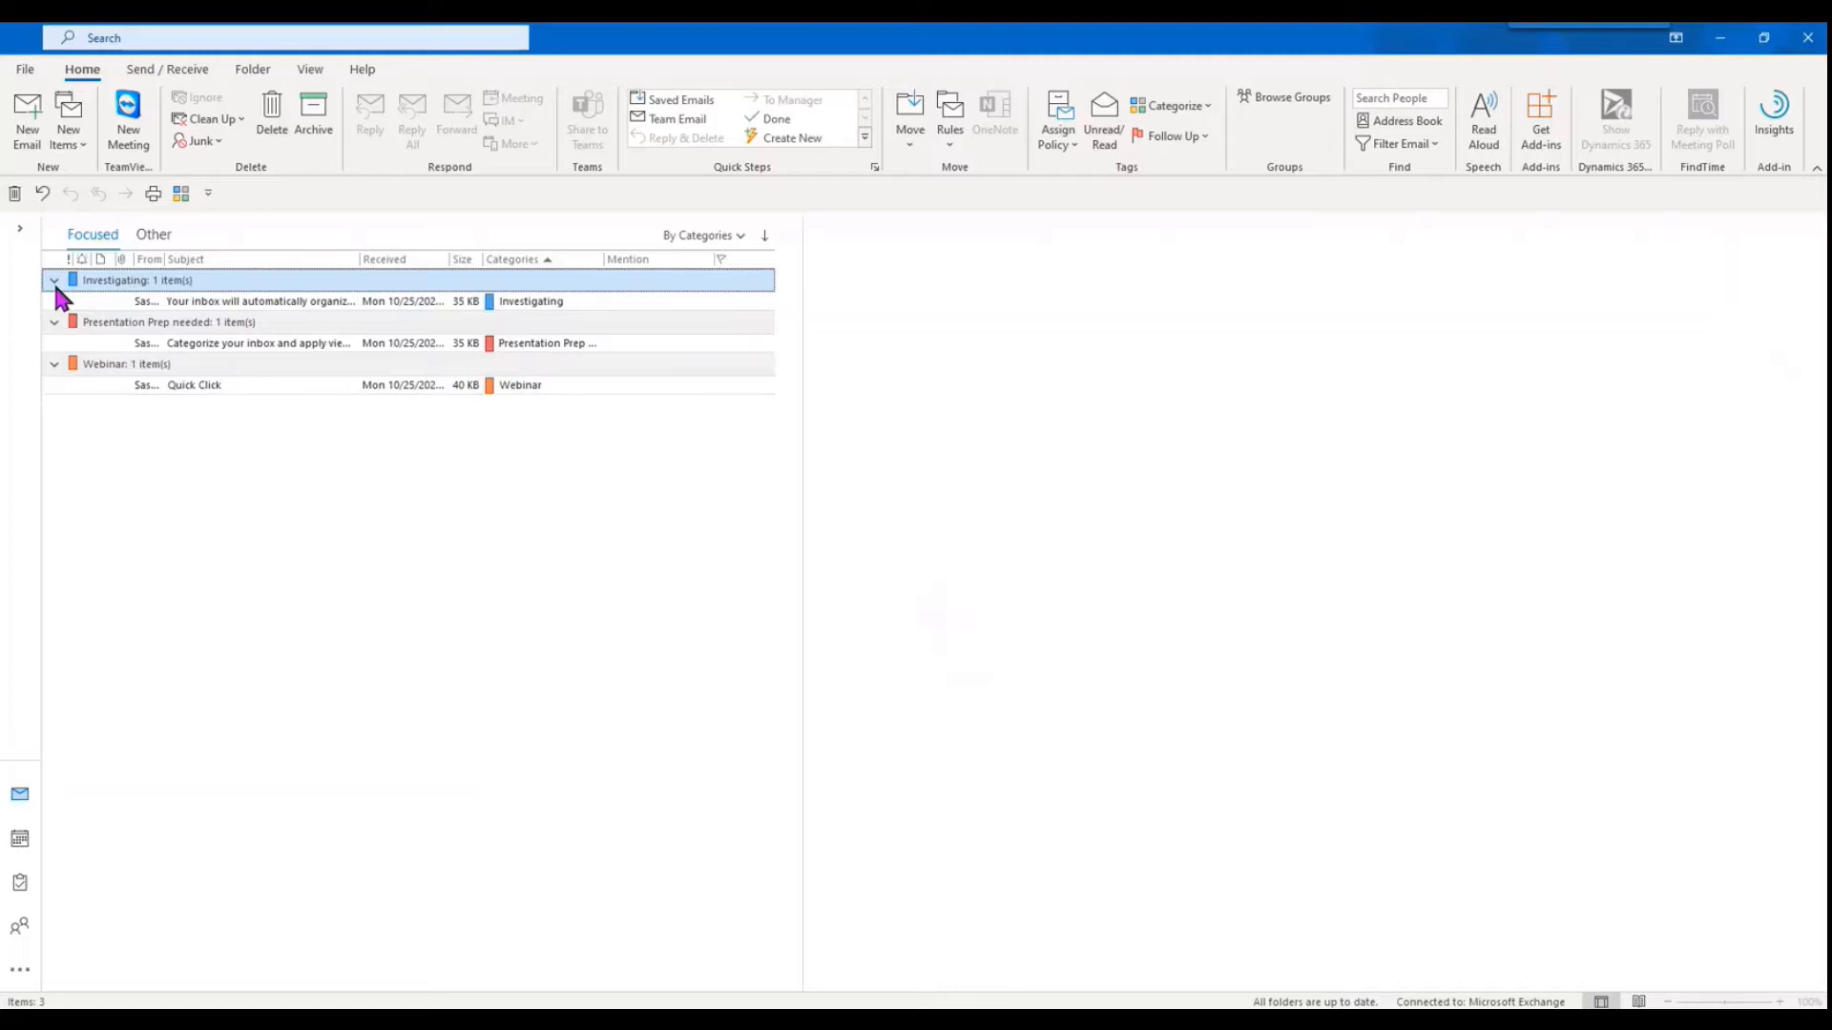
{"action": "mouse_move", "coordinate": [181, 55]}
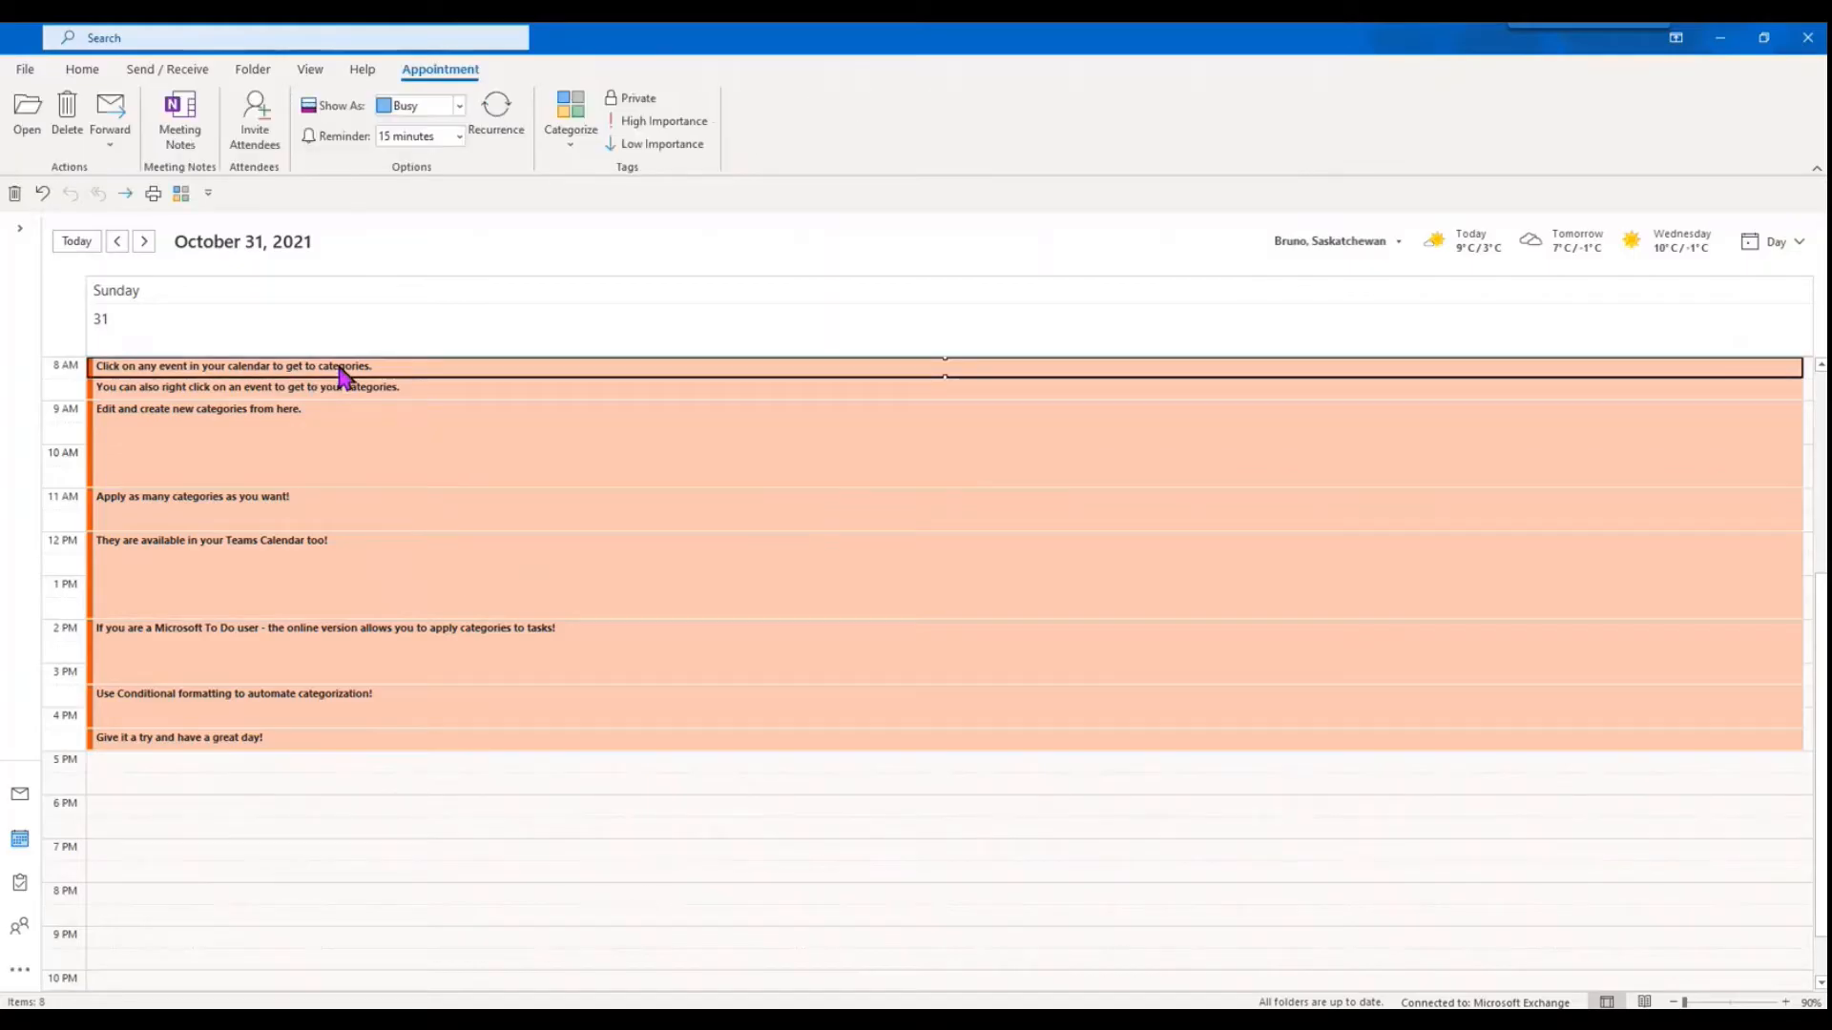
Step: Assign a colour category to the 8 AM October 31 event from its right-click Categorize menu
{"action": "left_click", "coordinate": [571, 111]}
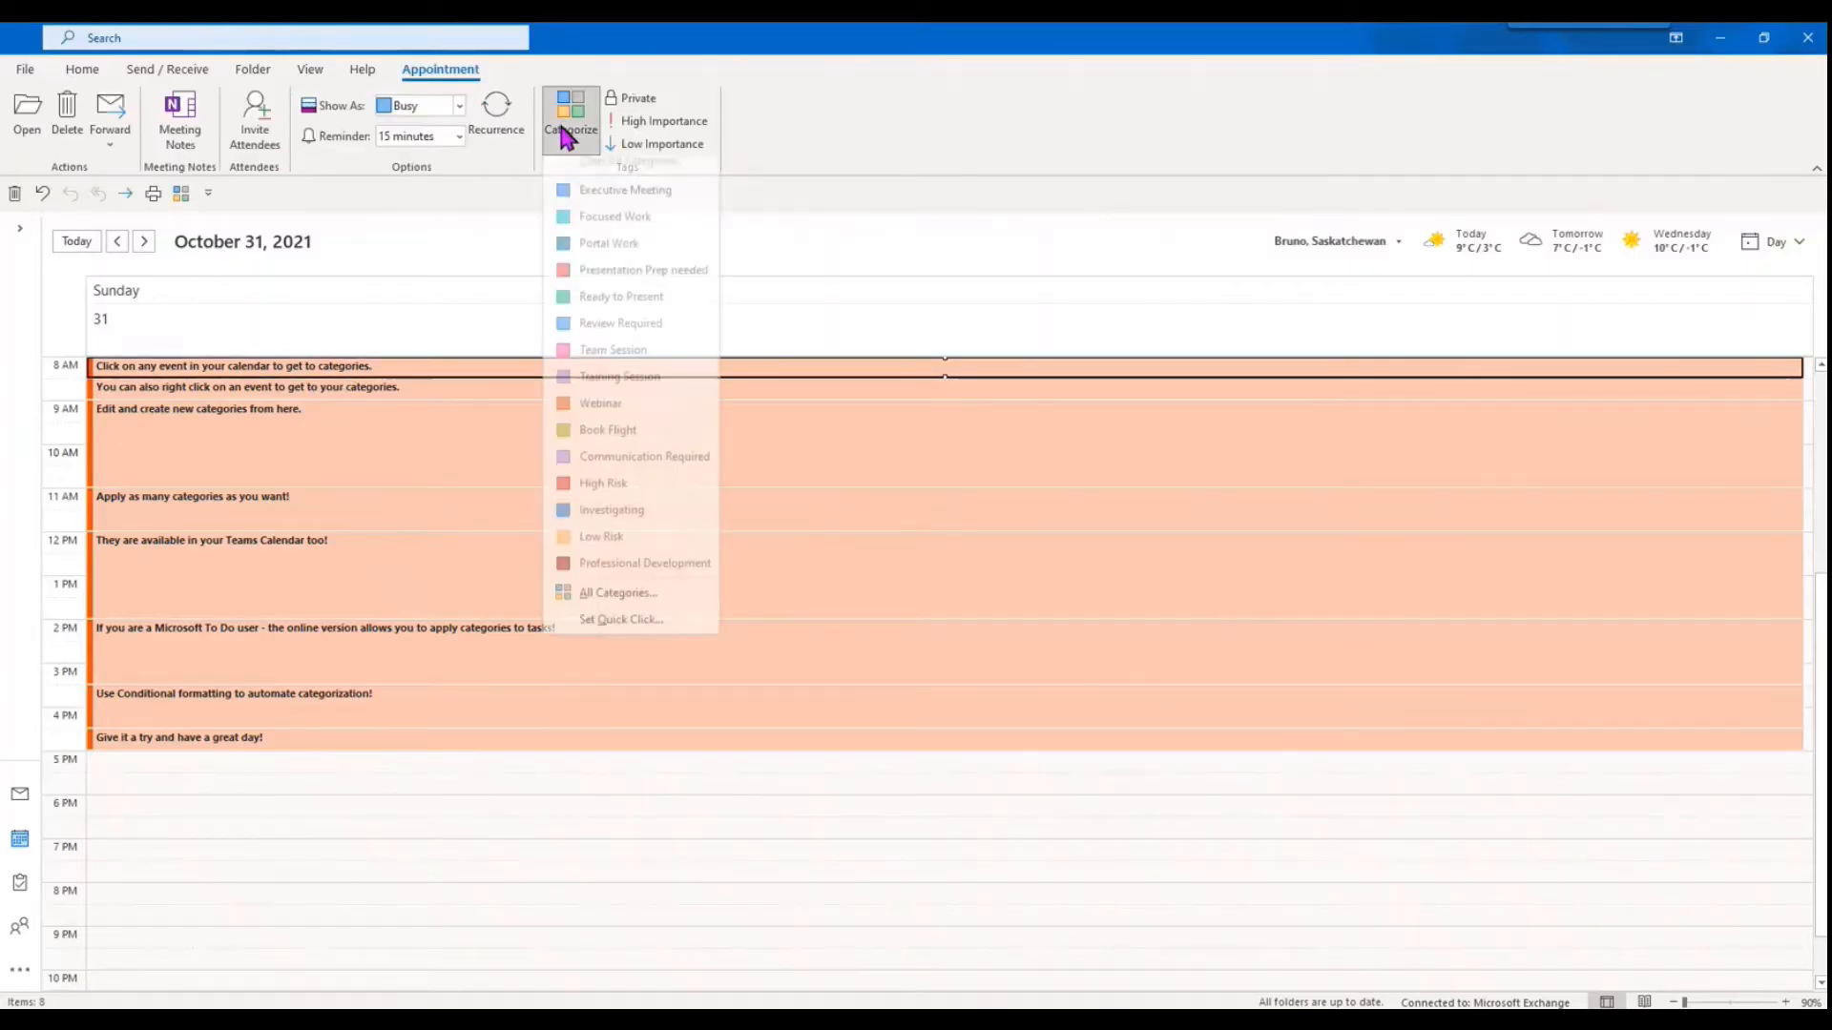
{"action": "right_click", "coordinate": [385, 374]}
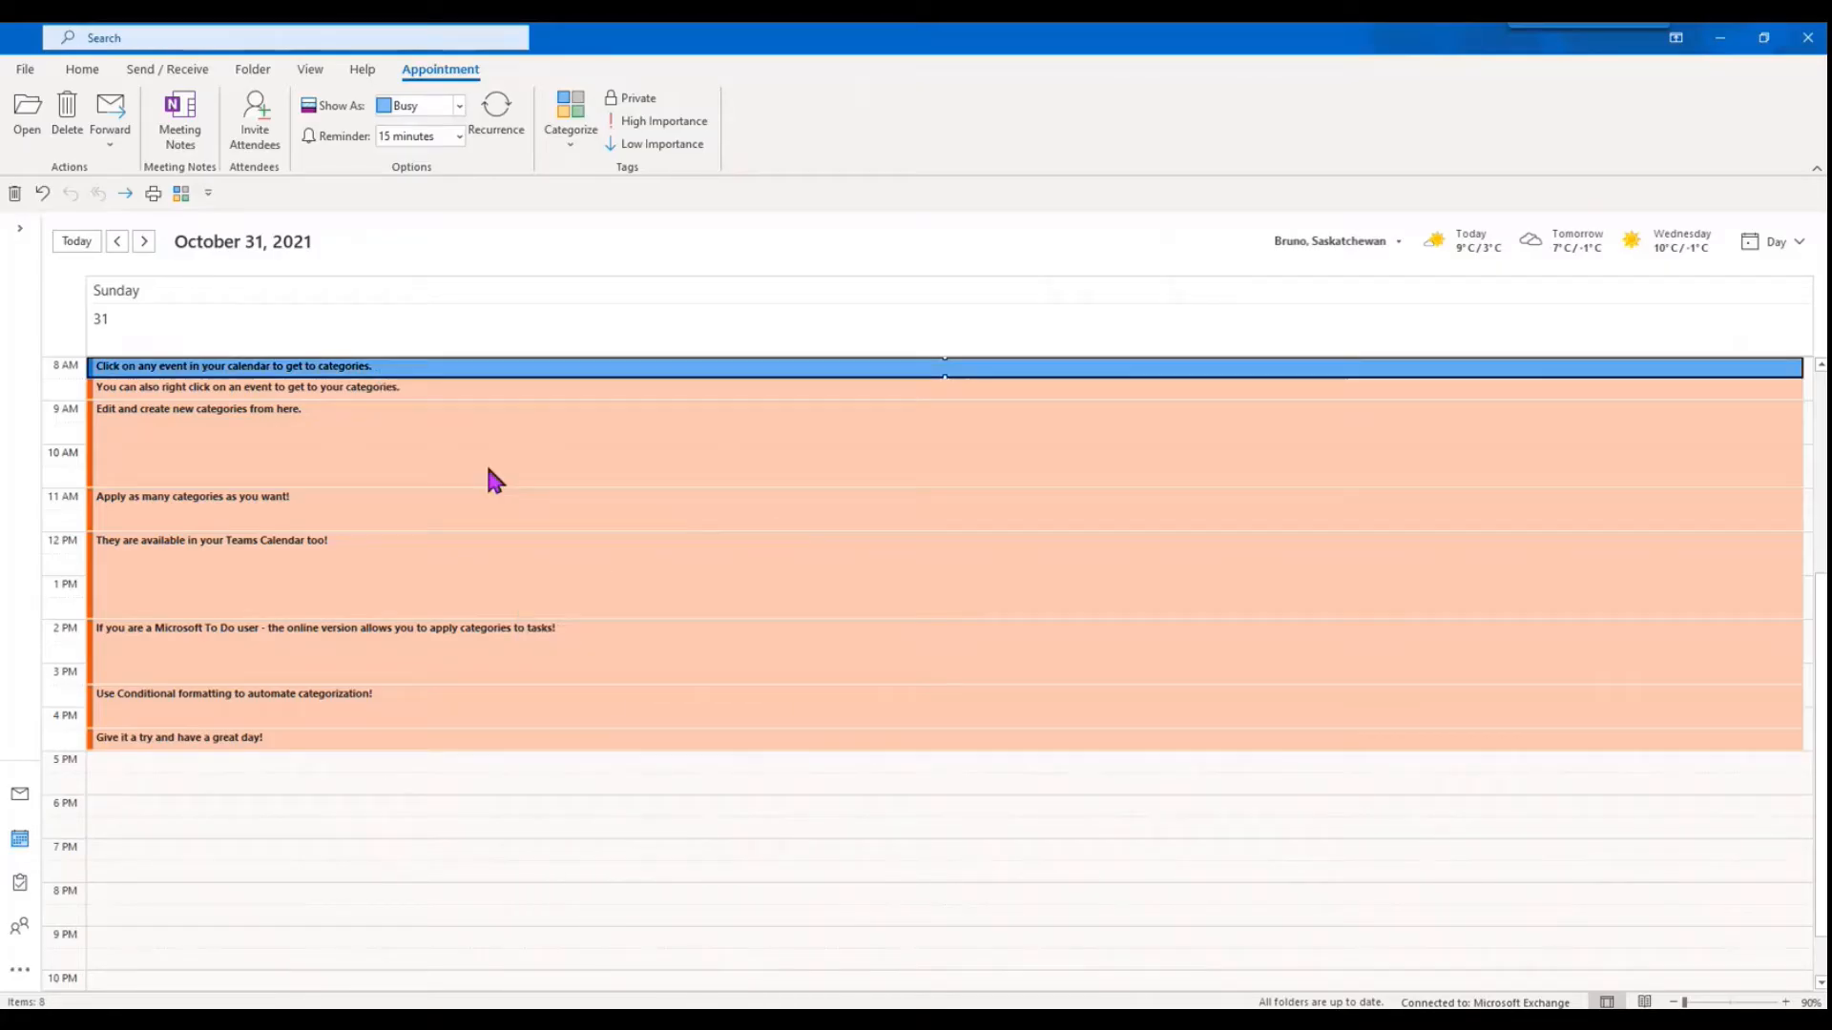
{"action": "right_click", "coordinate": [418, 374]}
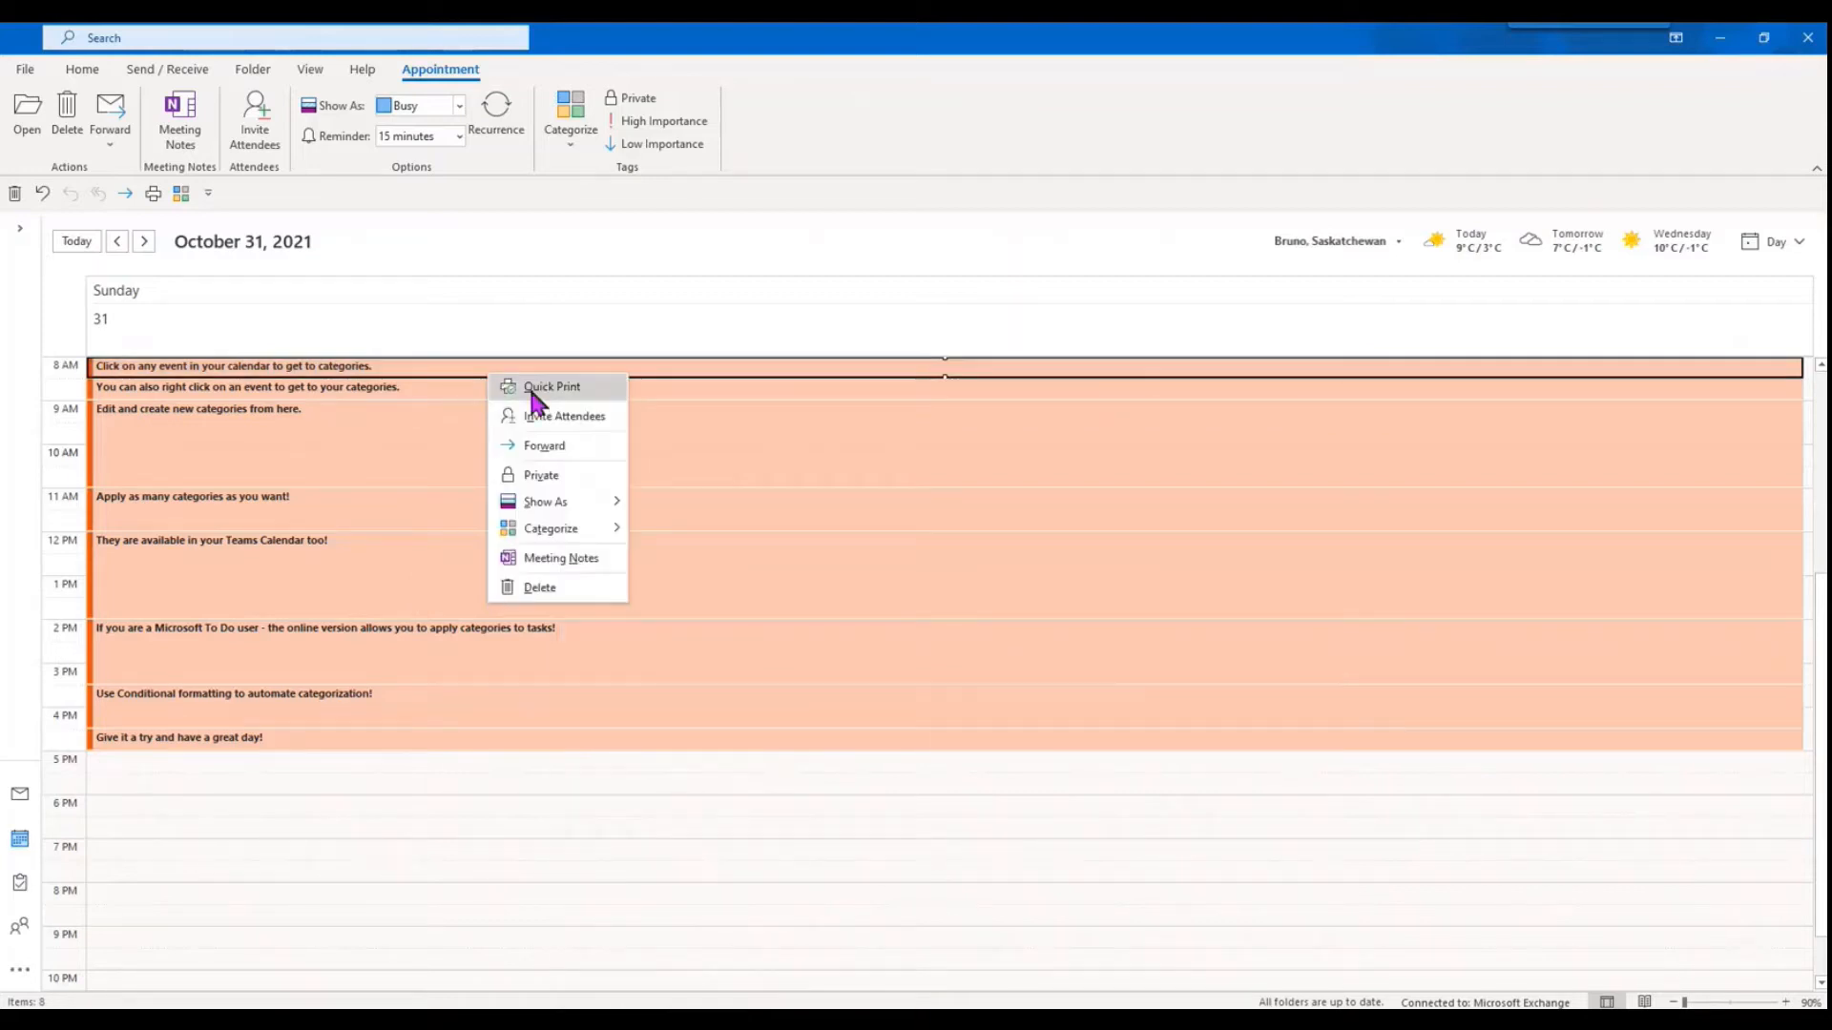
{"action": "mouse_move", "coordinate": [551, 528]}
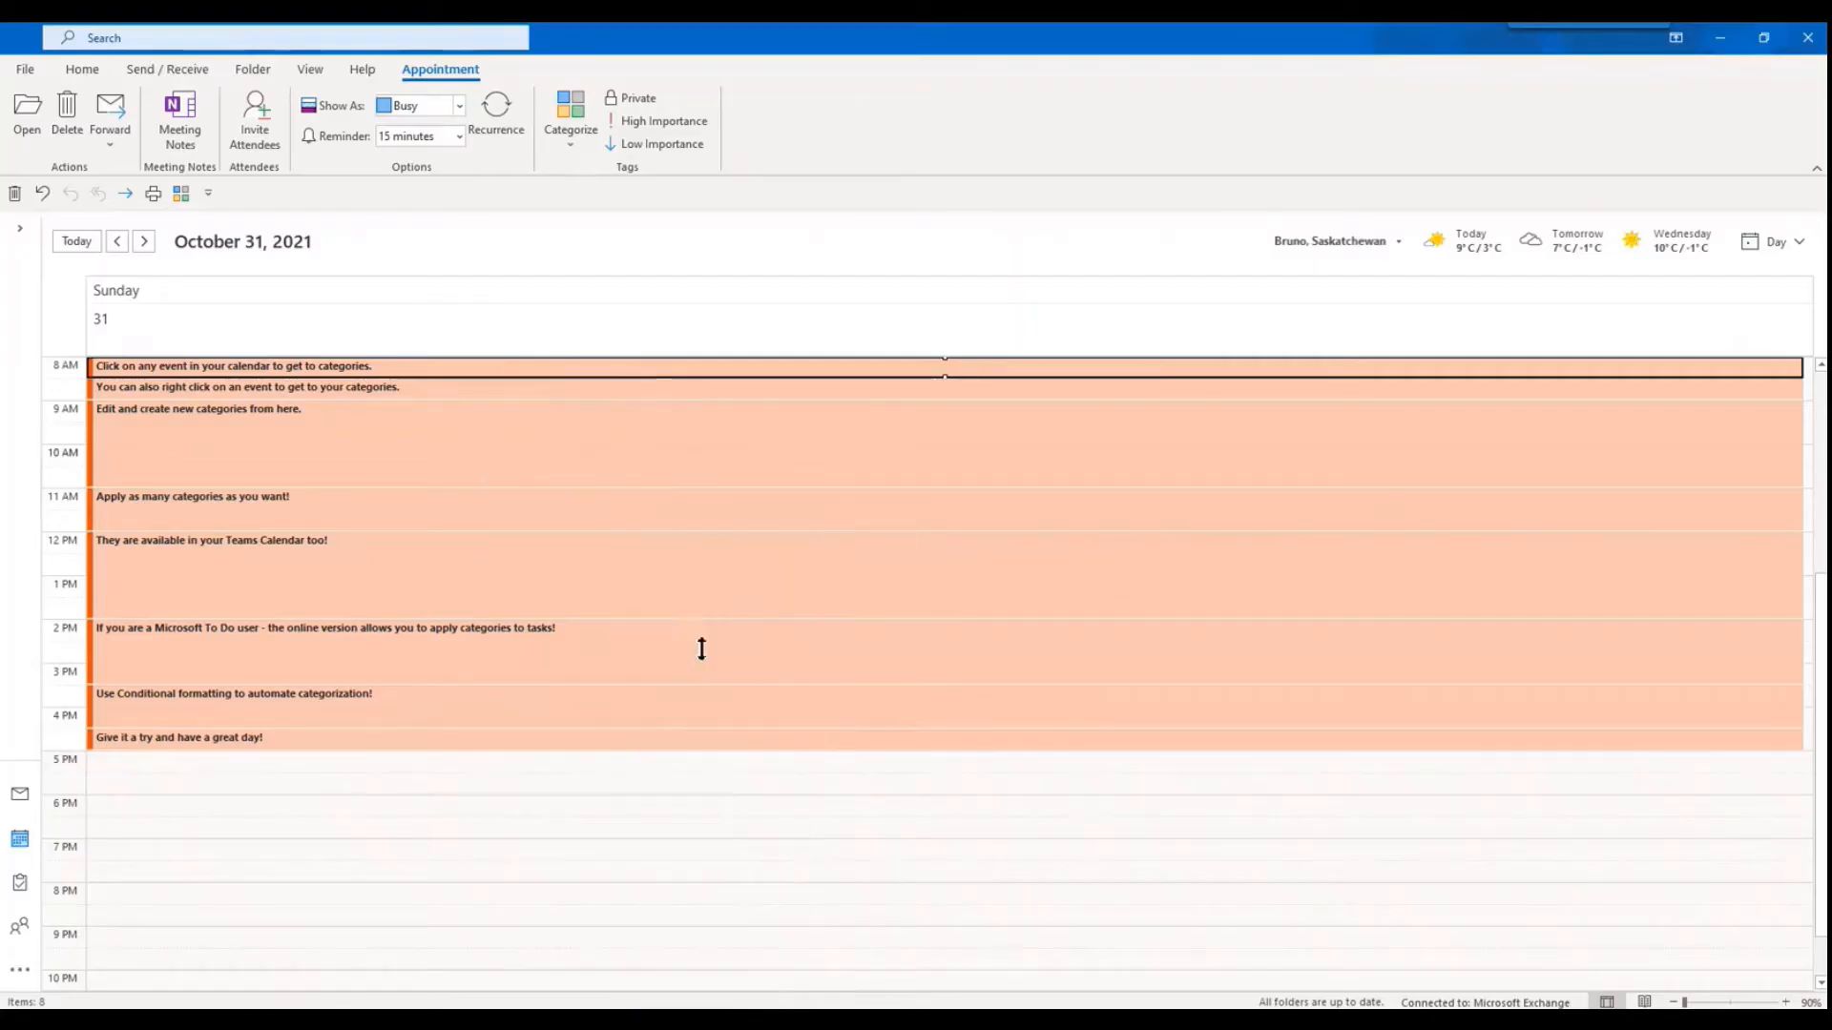
{"action": "right_click", "coordinate": [233, 366]}
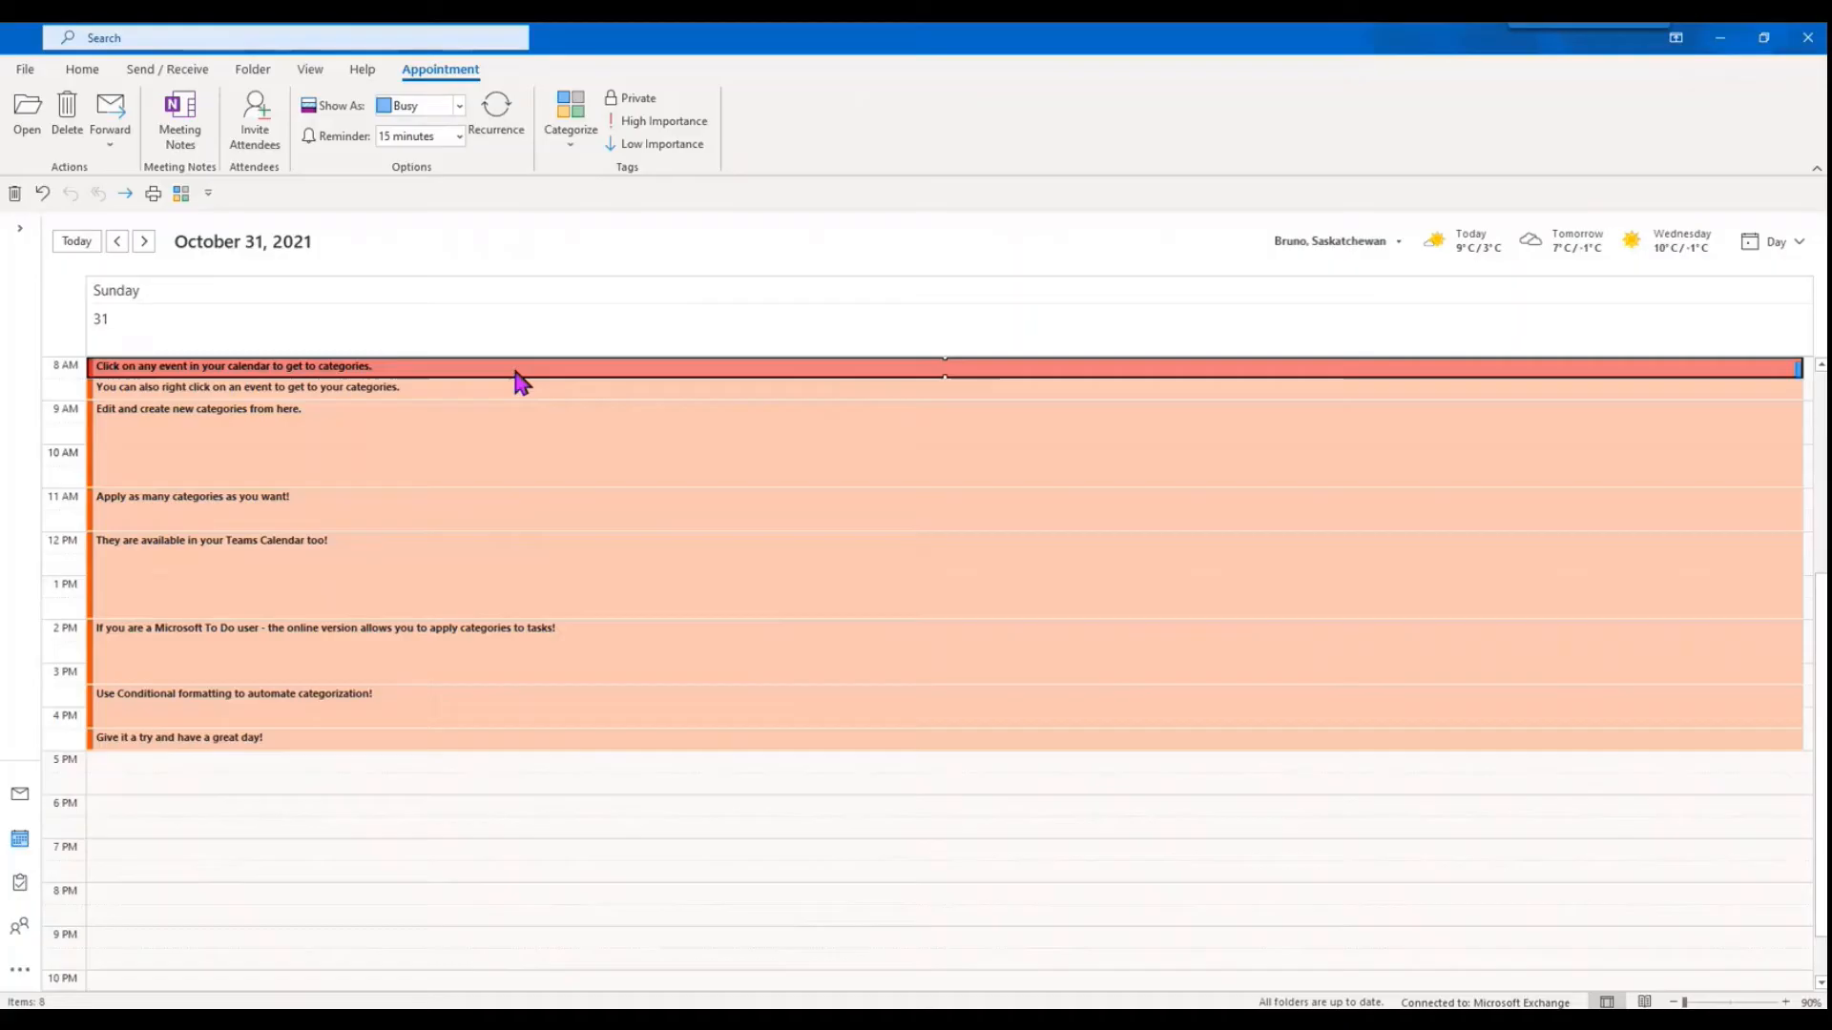
{"action": "right_click", "coordinate": [519, 383]}
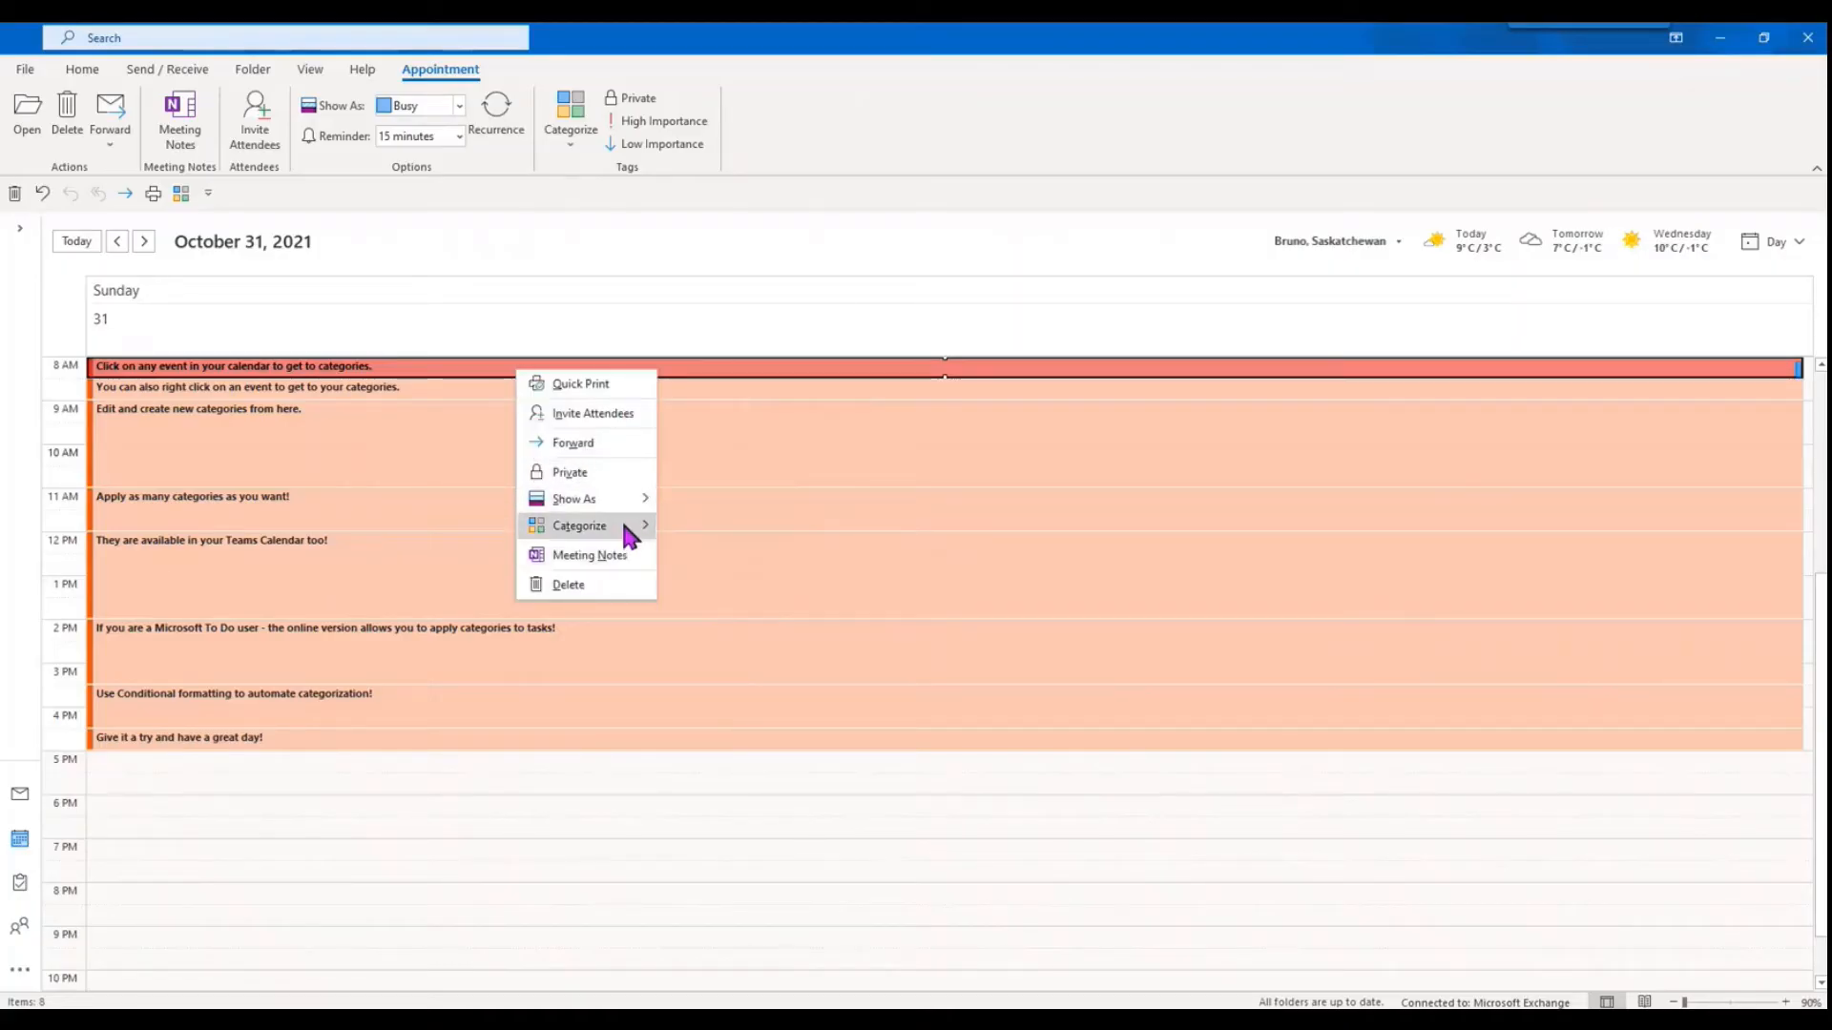
{"action": "left_click", "coordinate": [435, 813]}
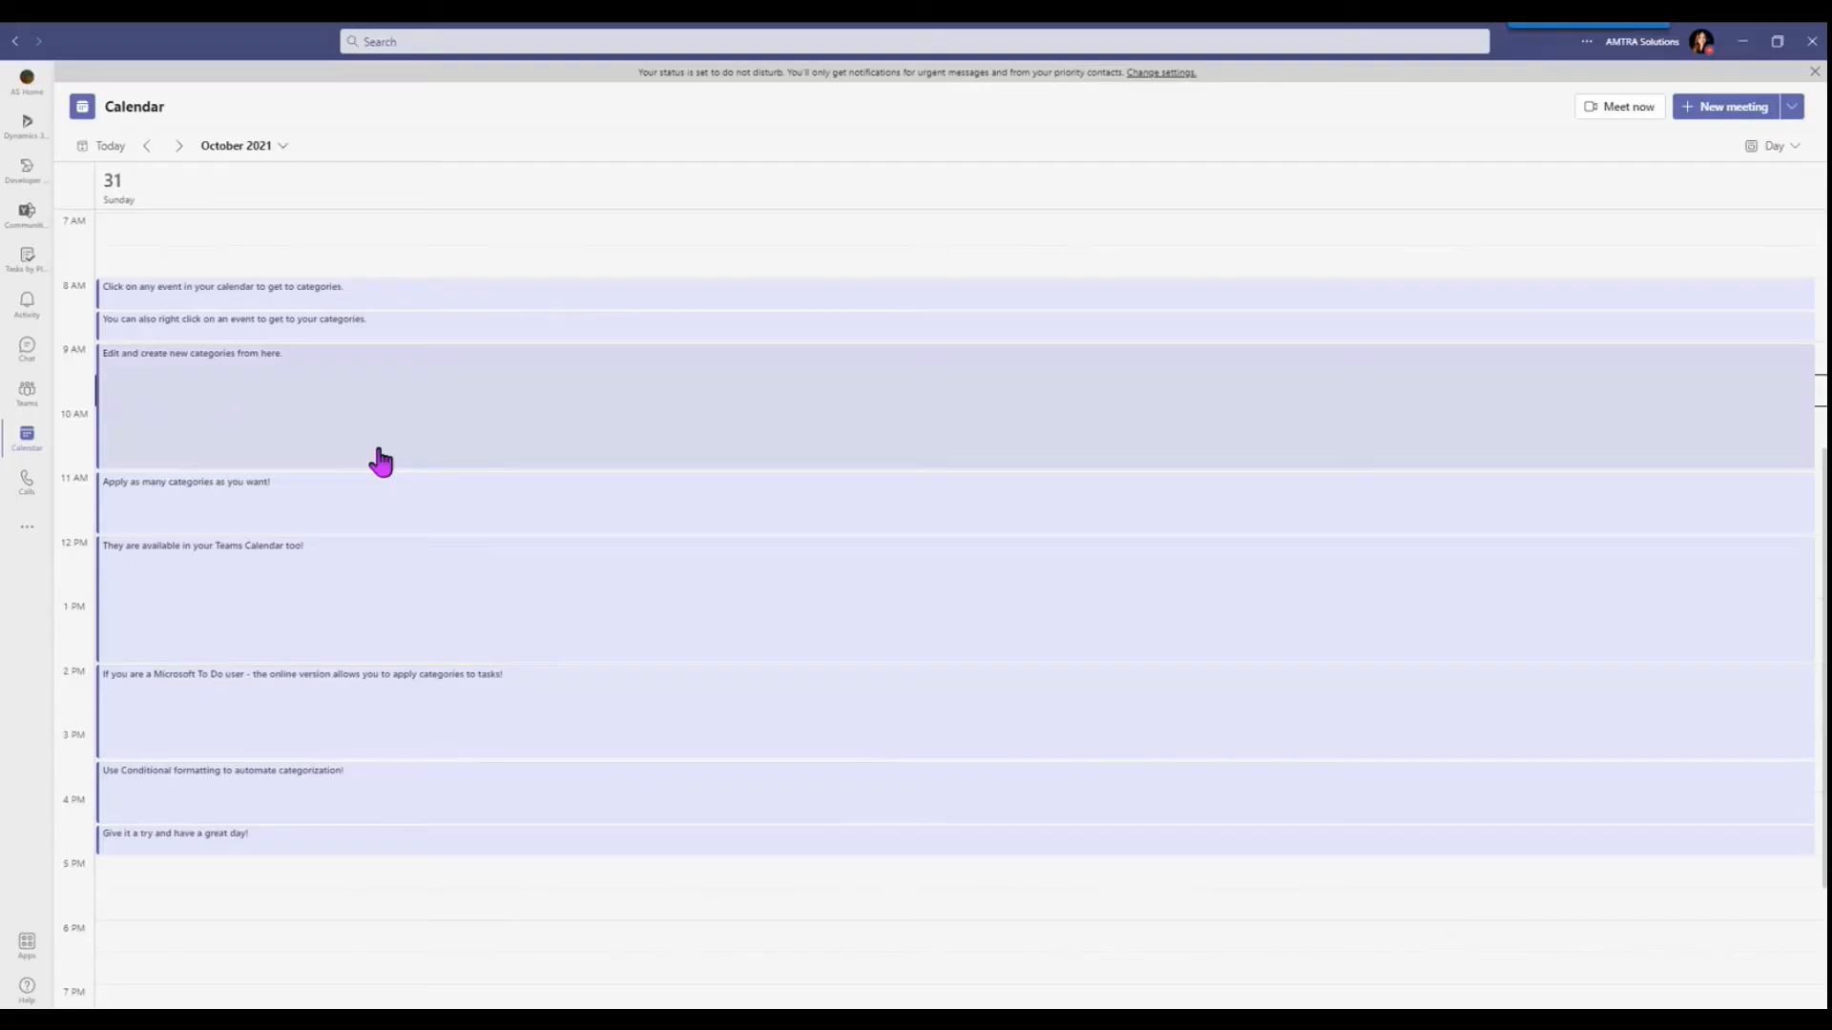
{"action": "mouse_move", "coordinate": [465, 429]}
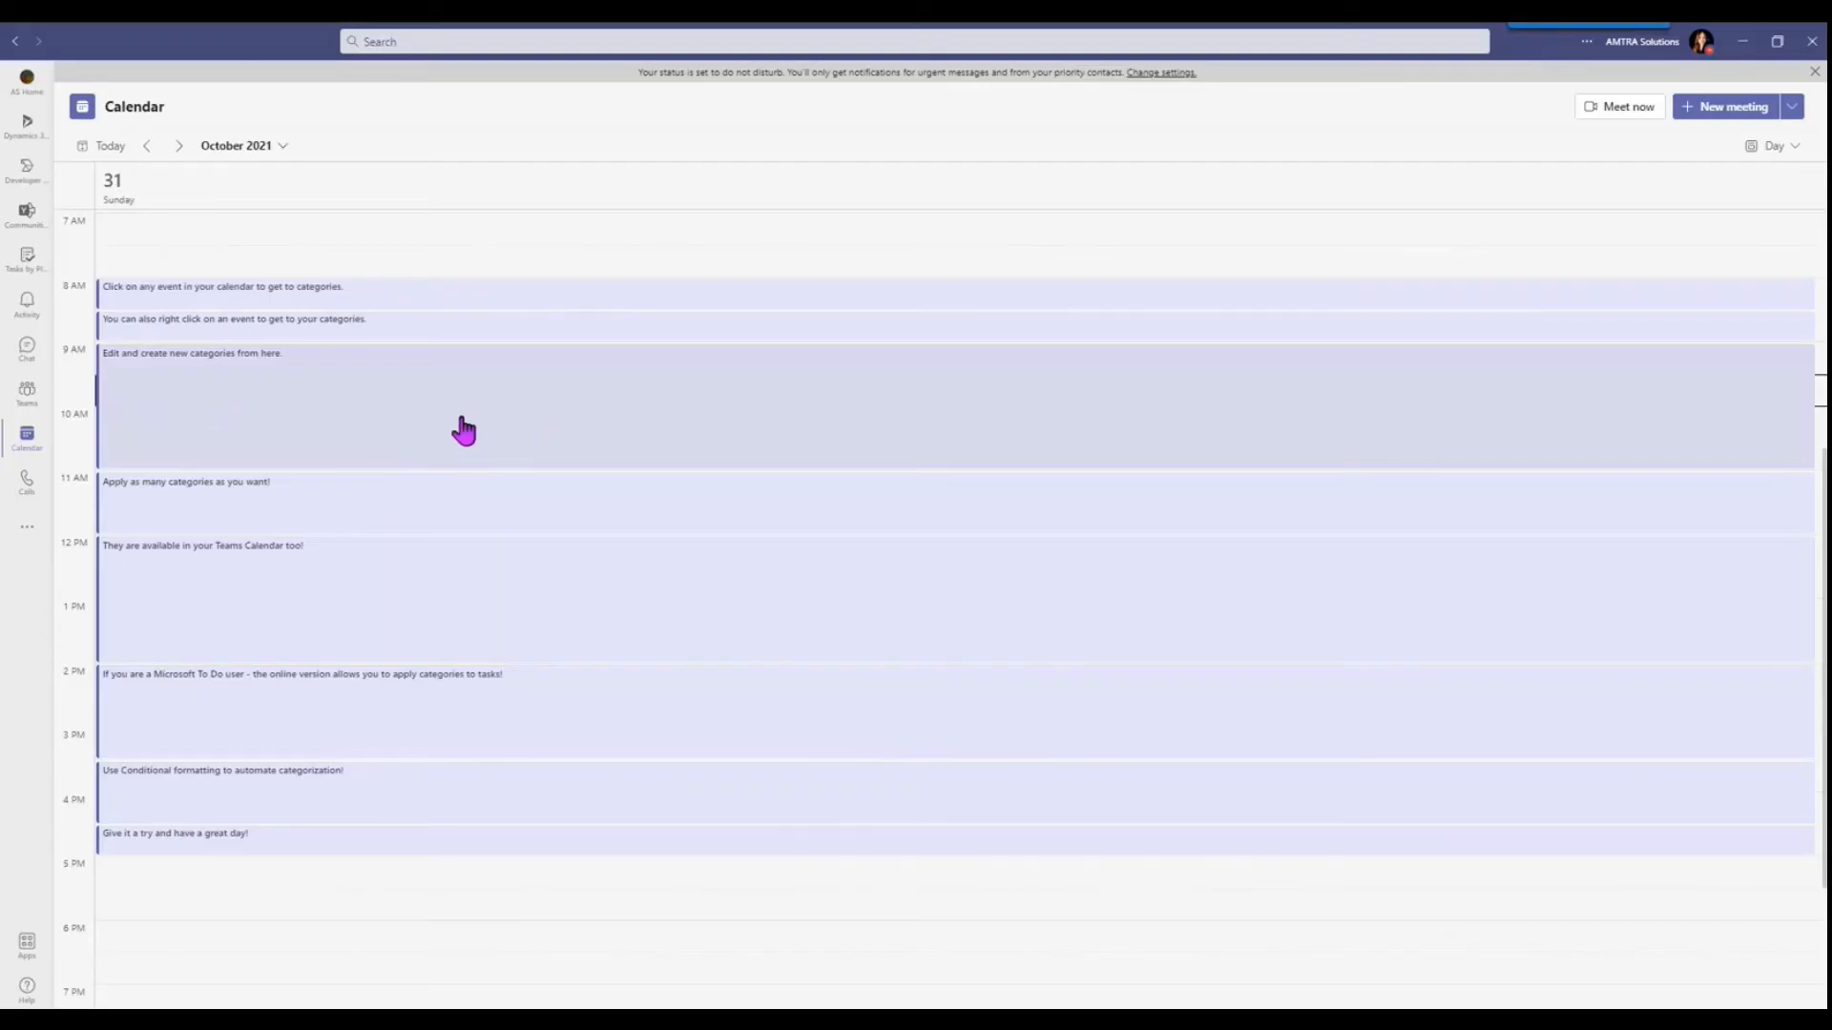
{"action": "mouse_move", "coordinate": [464, 429]}
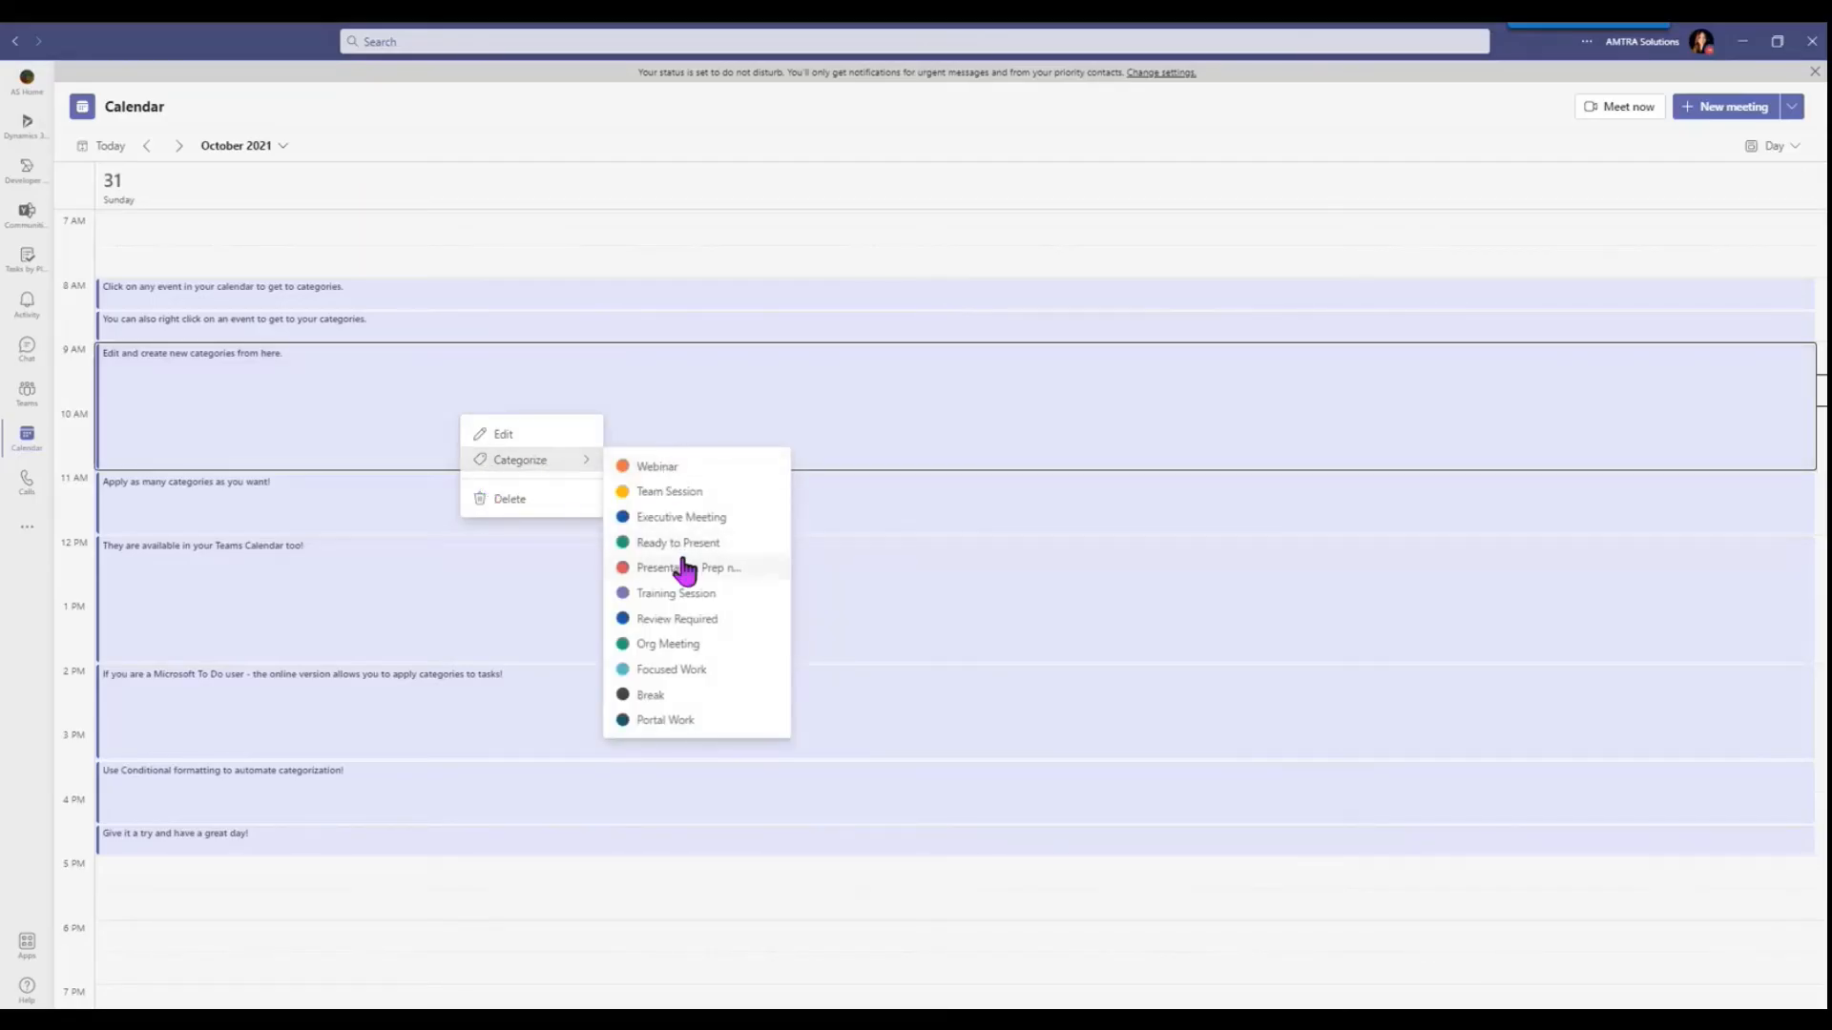
{"action": "mouse_move", "coordinate": [719, 706]}
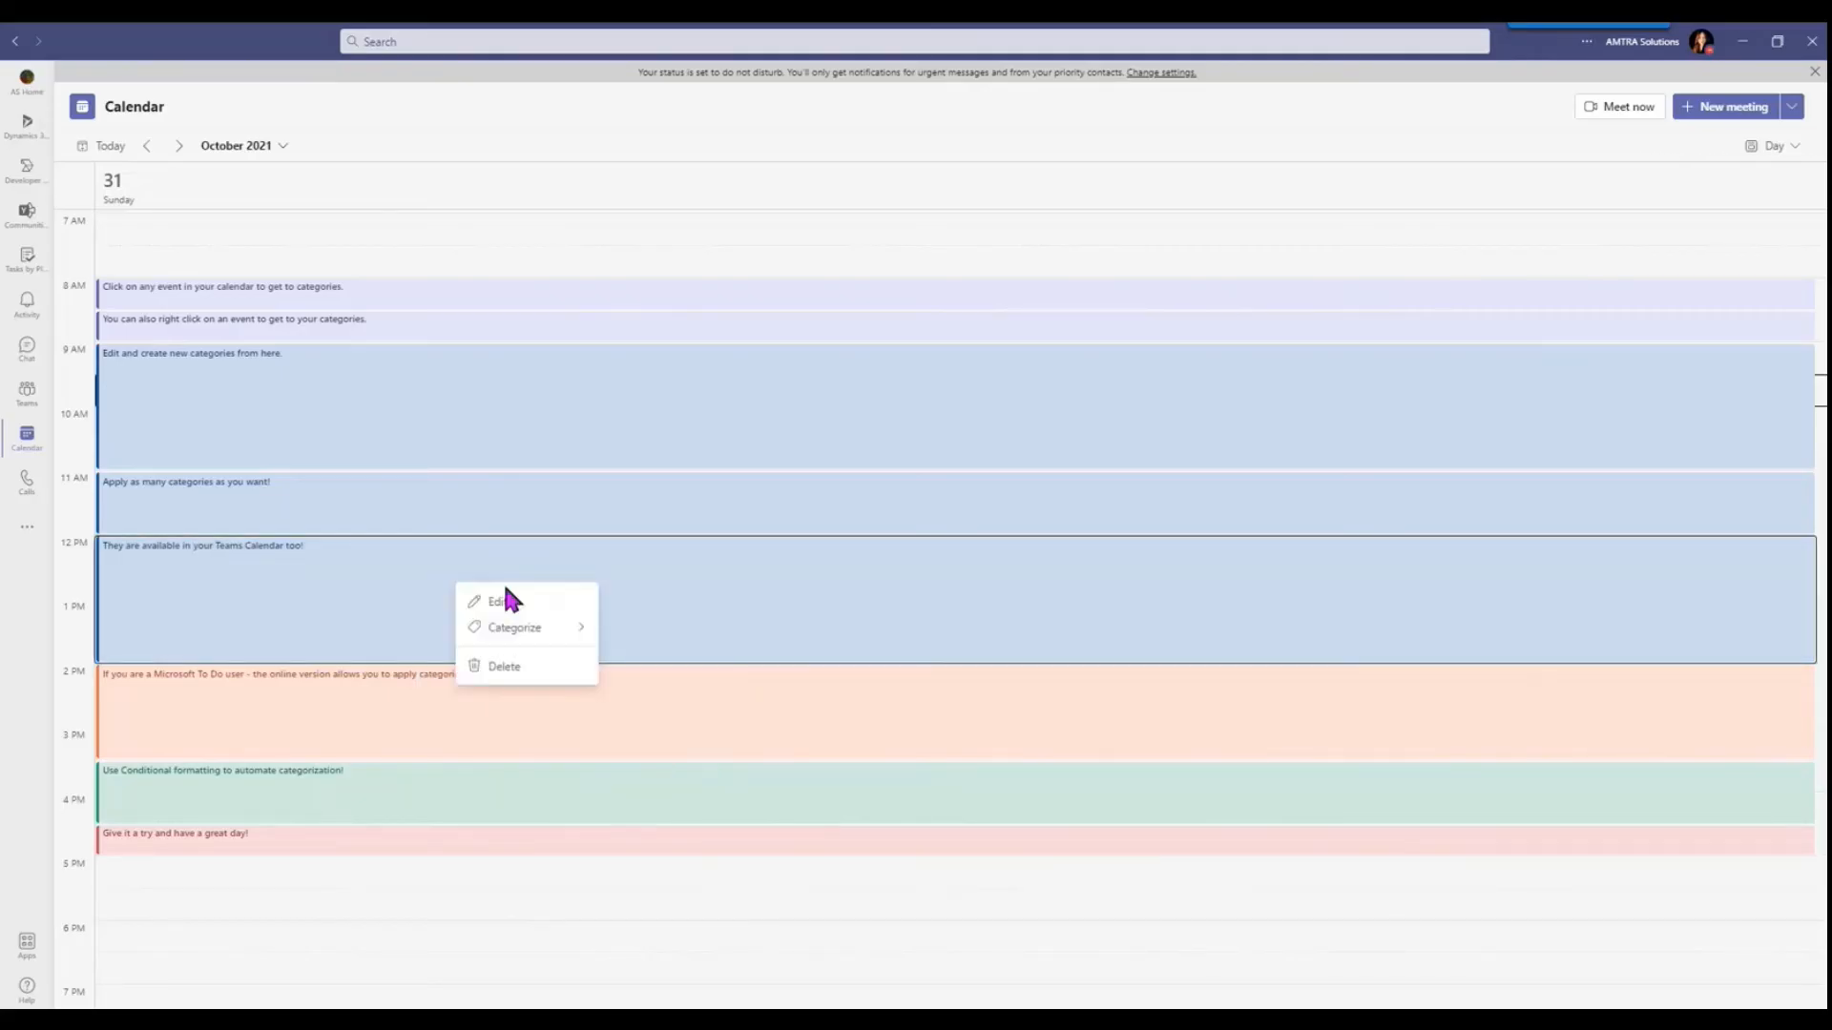
Step: Categorize the 12 PM and 9 AM October 31 events in the Teams calendar so they show category colours
{"action": "left_click", "coordinate": [330, 570]}
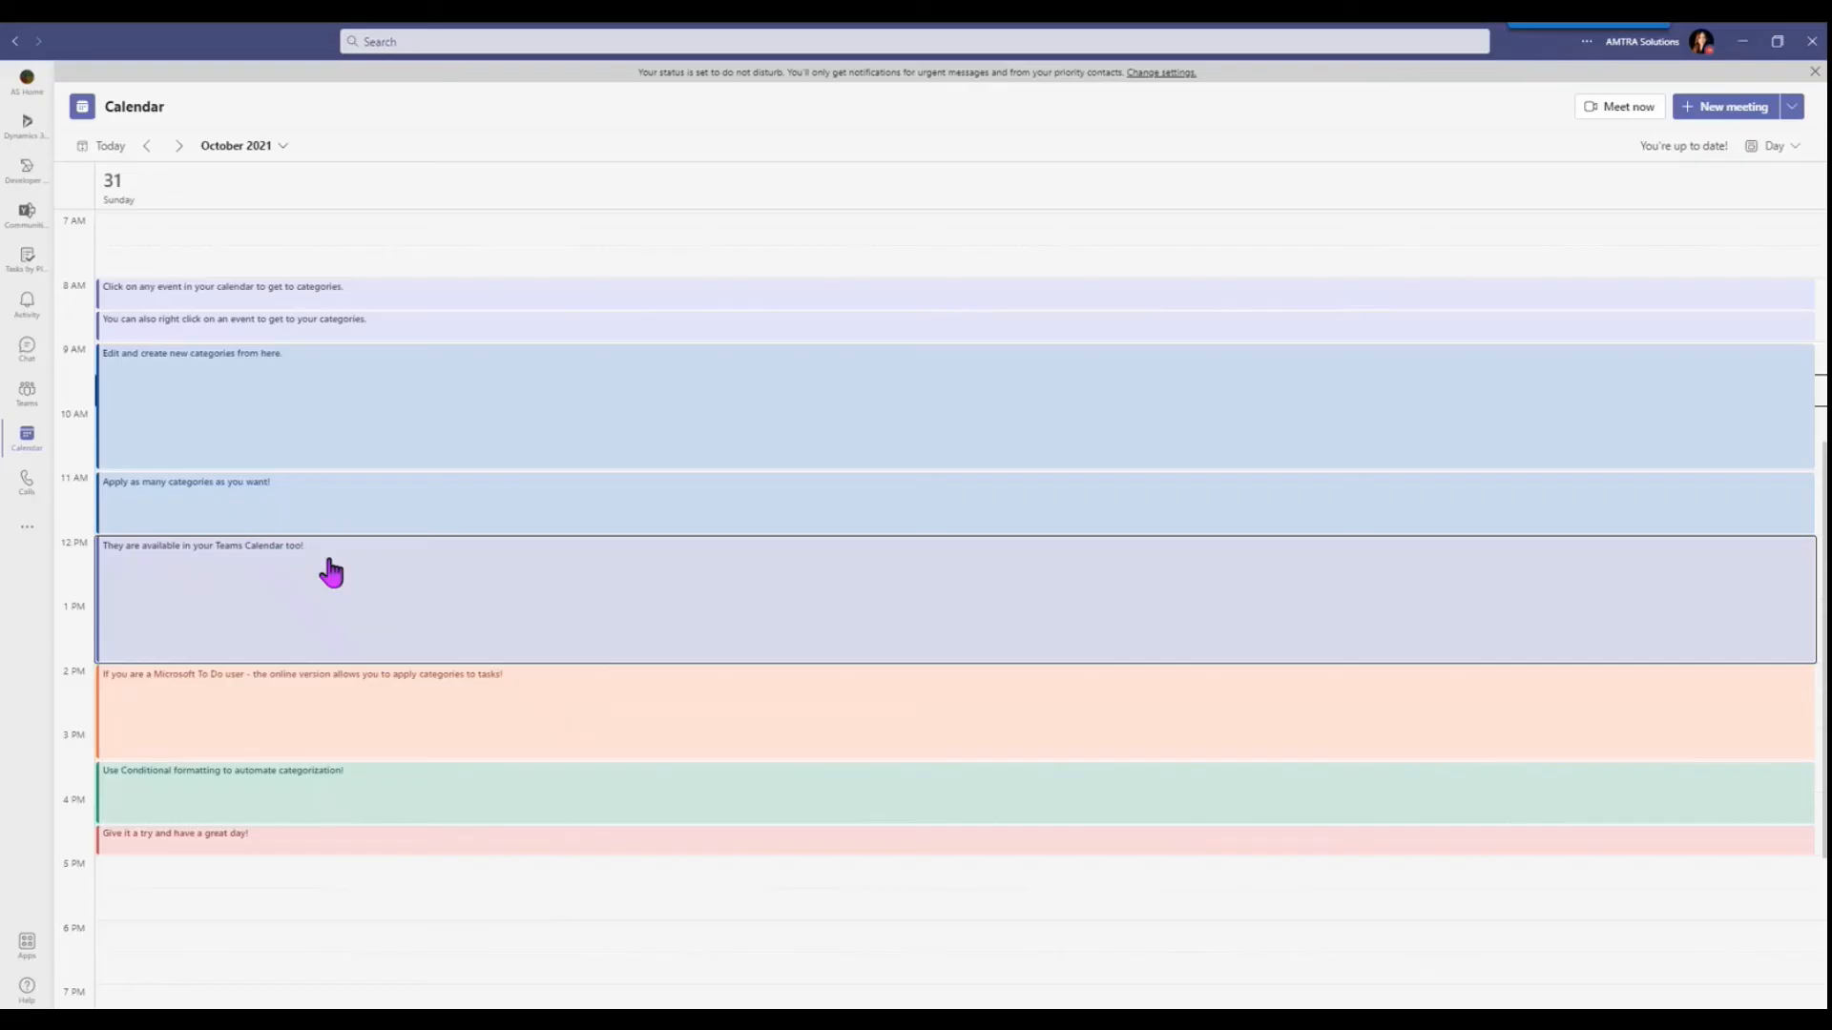
{"action": "right_click", "coordinate": [330, 571]}
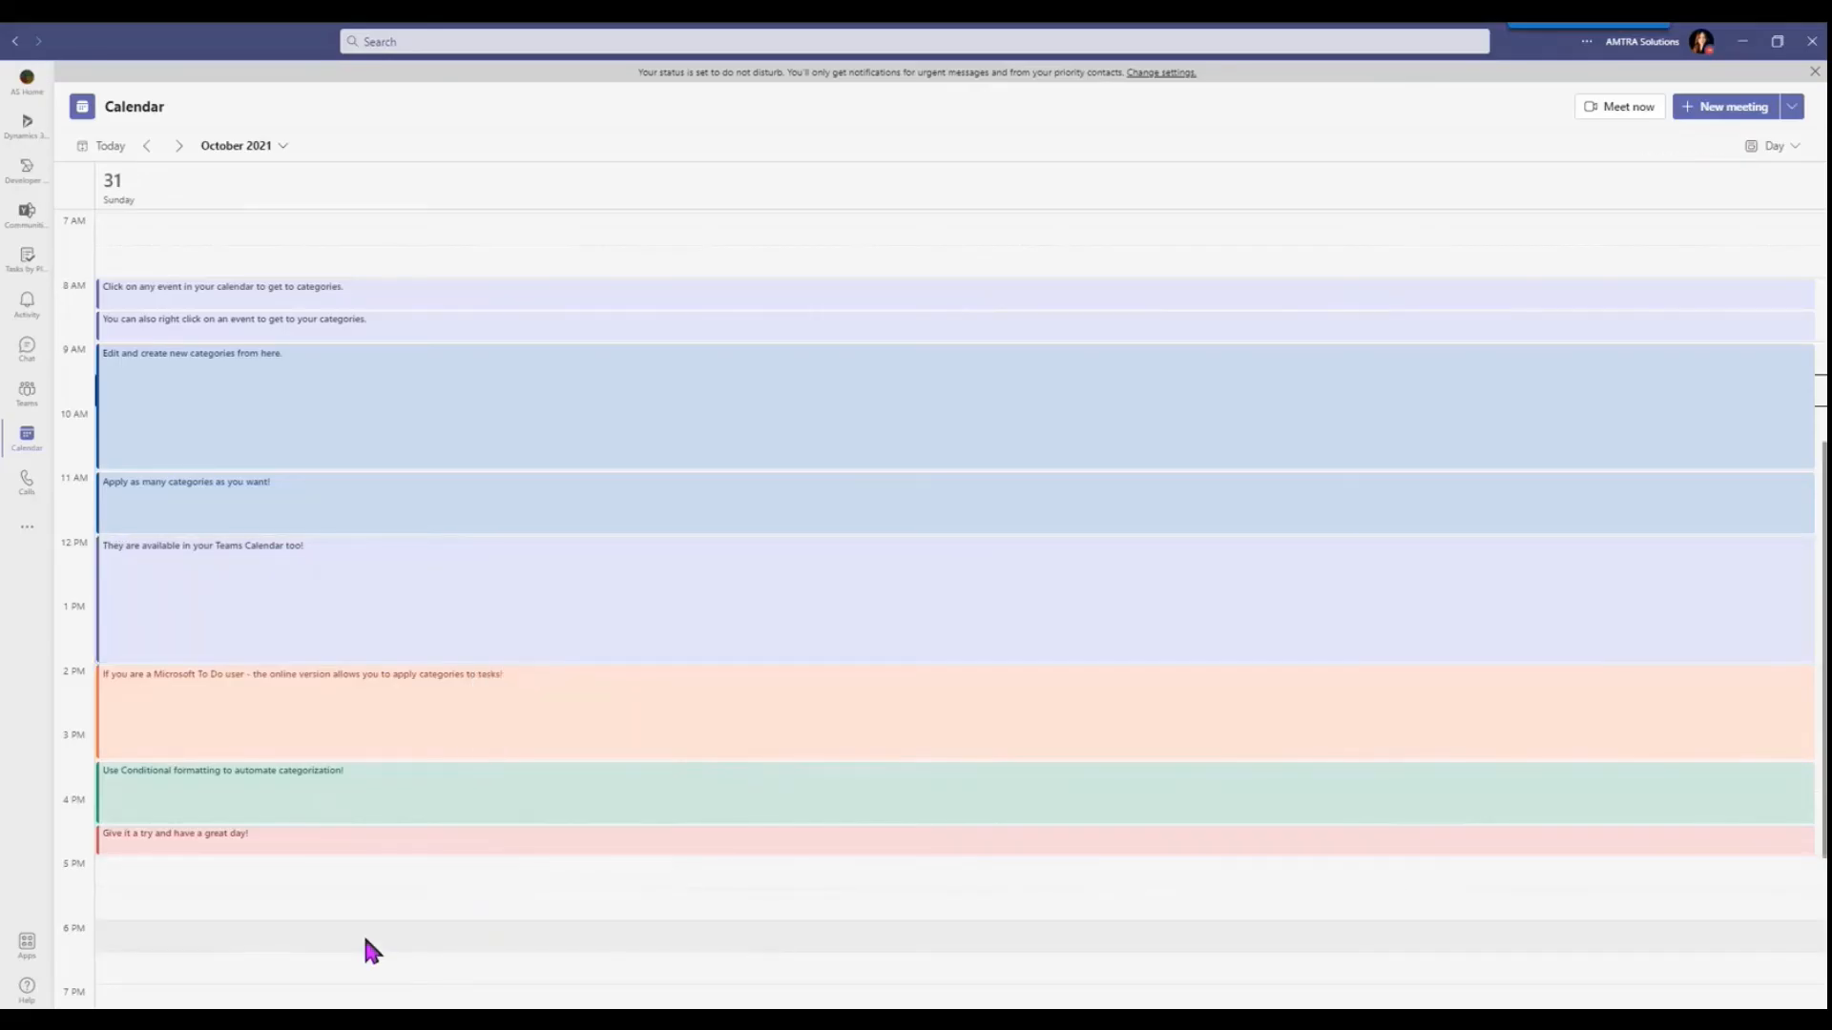
{"action": "mouse_move", "coordinate": [292, 357]}
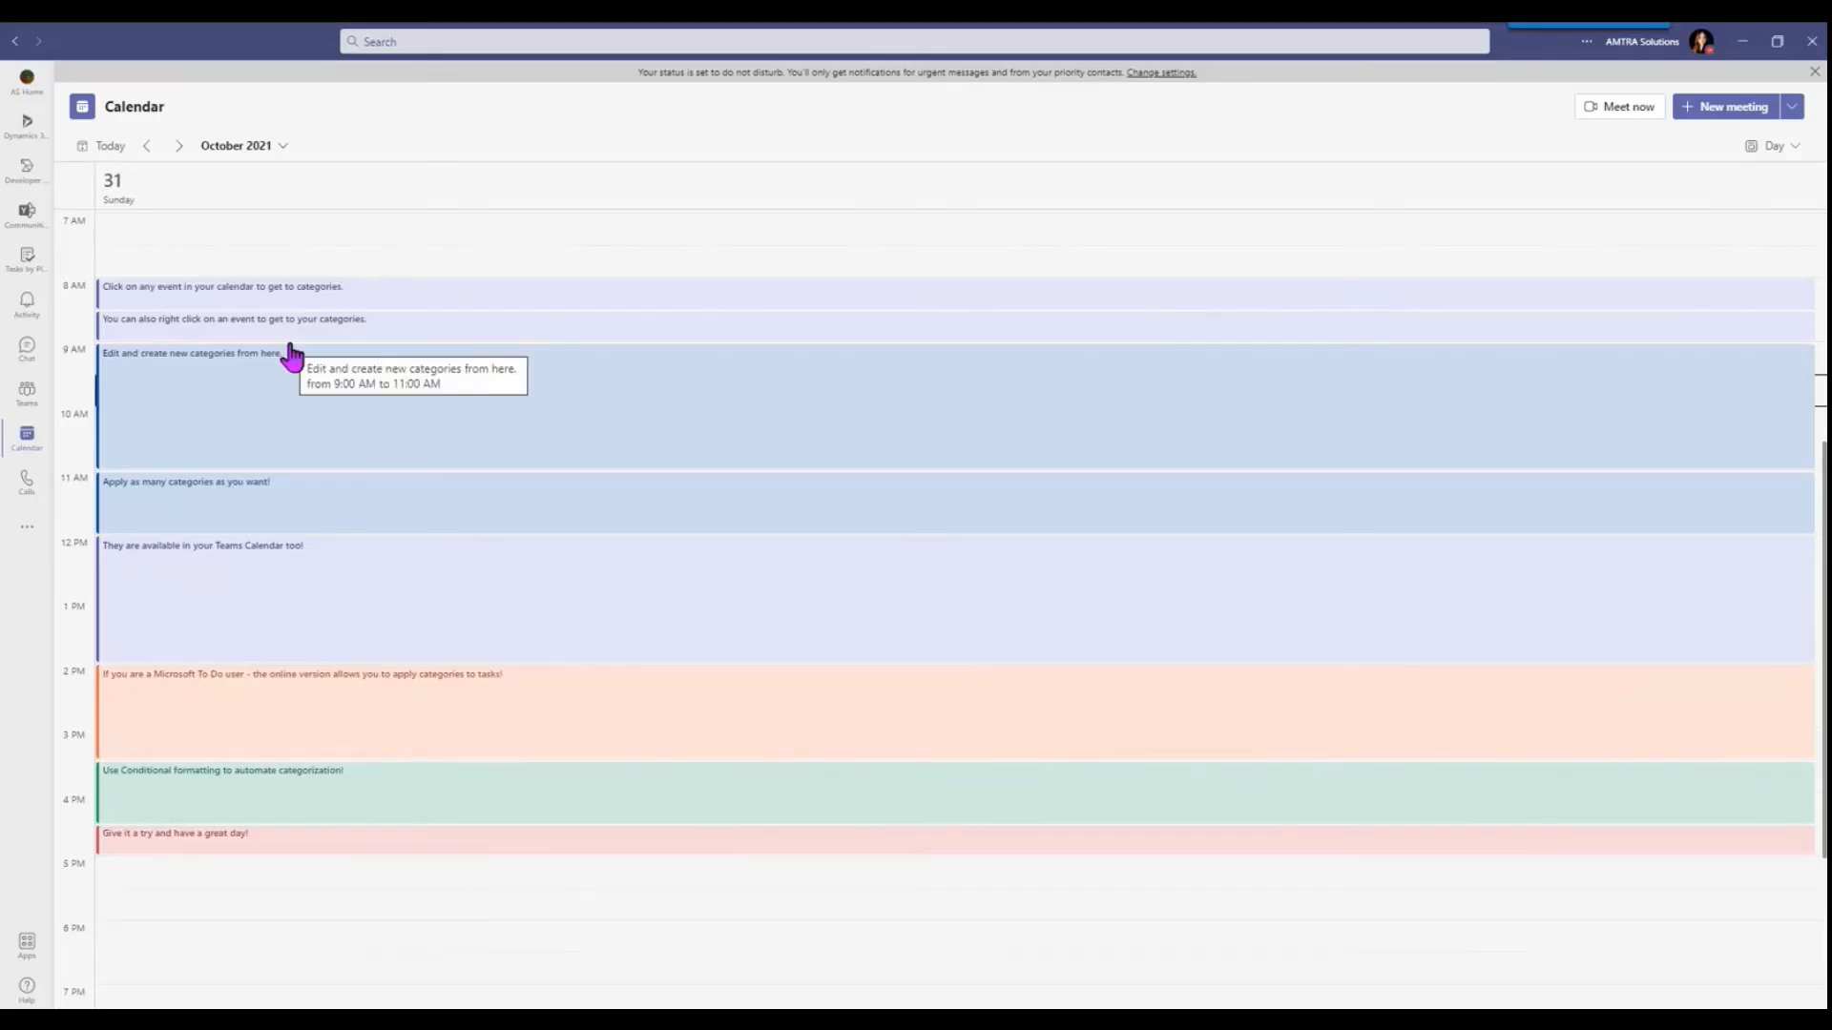
{"action": "left_click", "coordinate": [303, 408]}
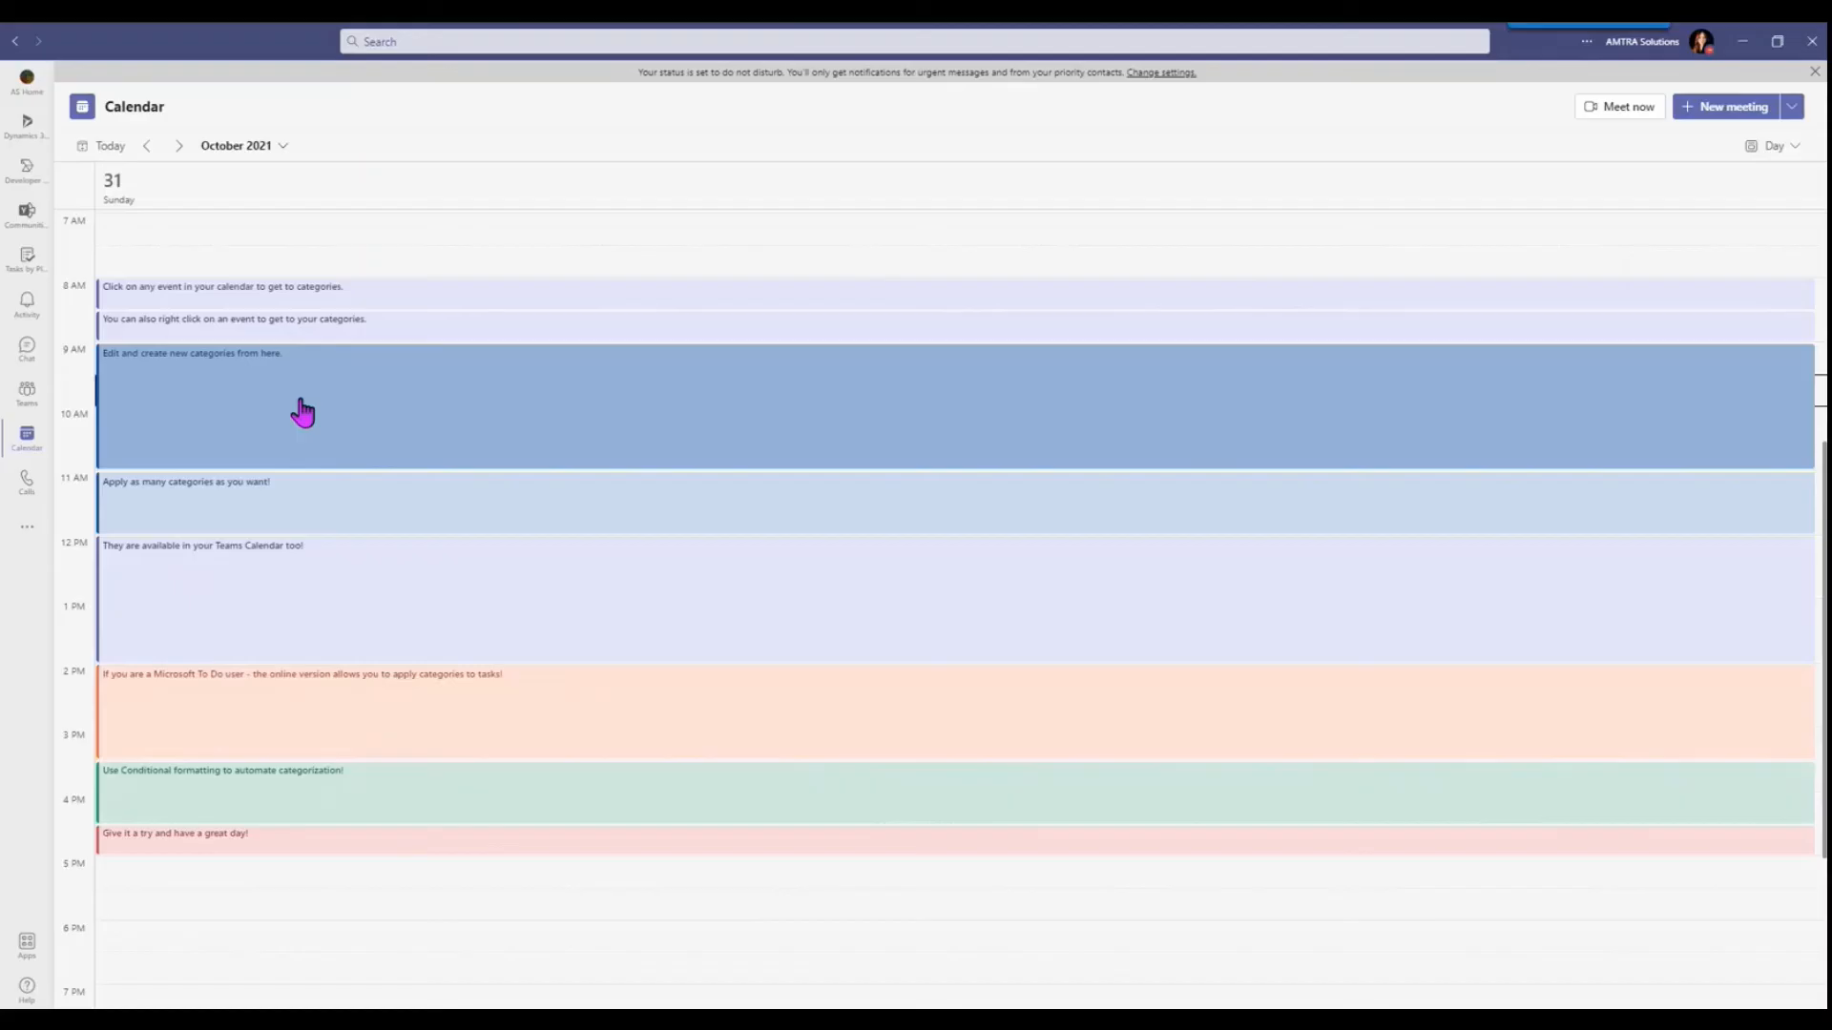
{"action": "scroll", "scroll_direction": "down", "scroll_amount": 3}
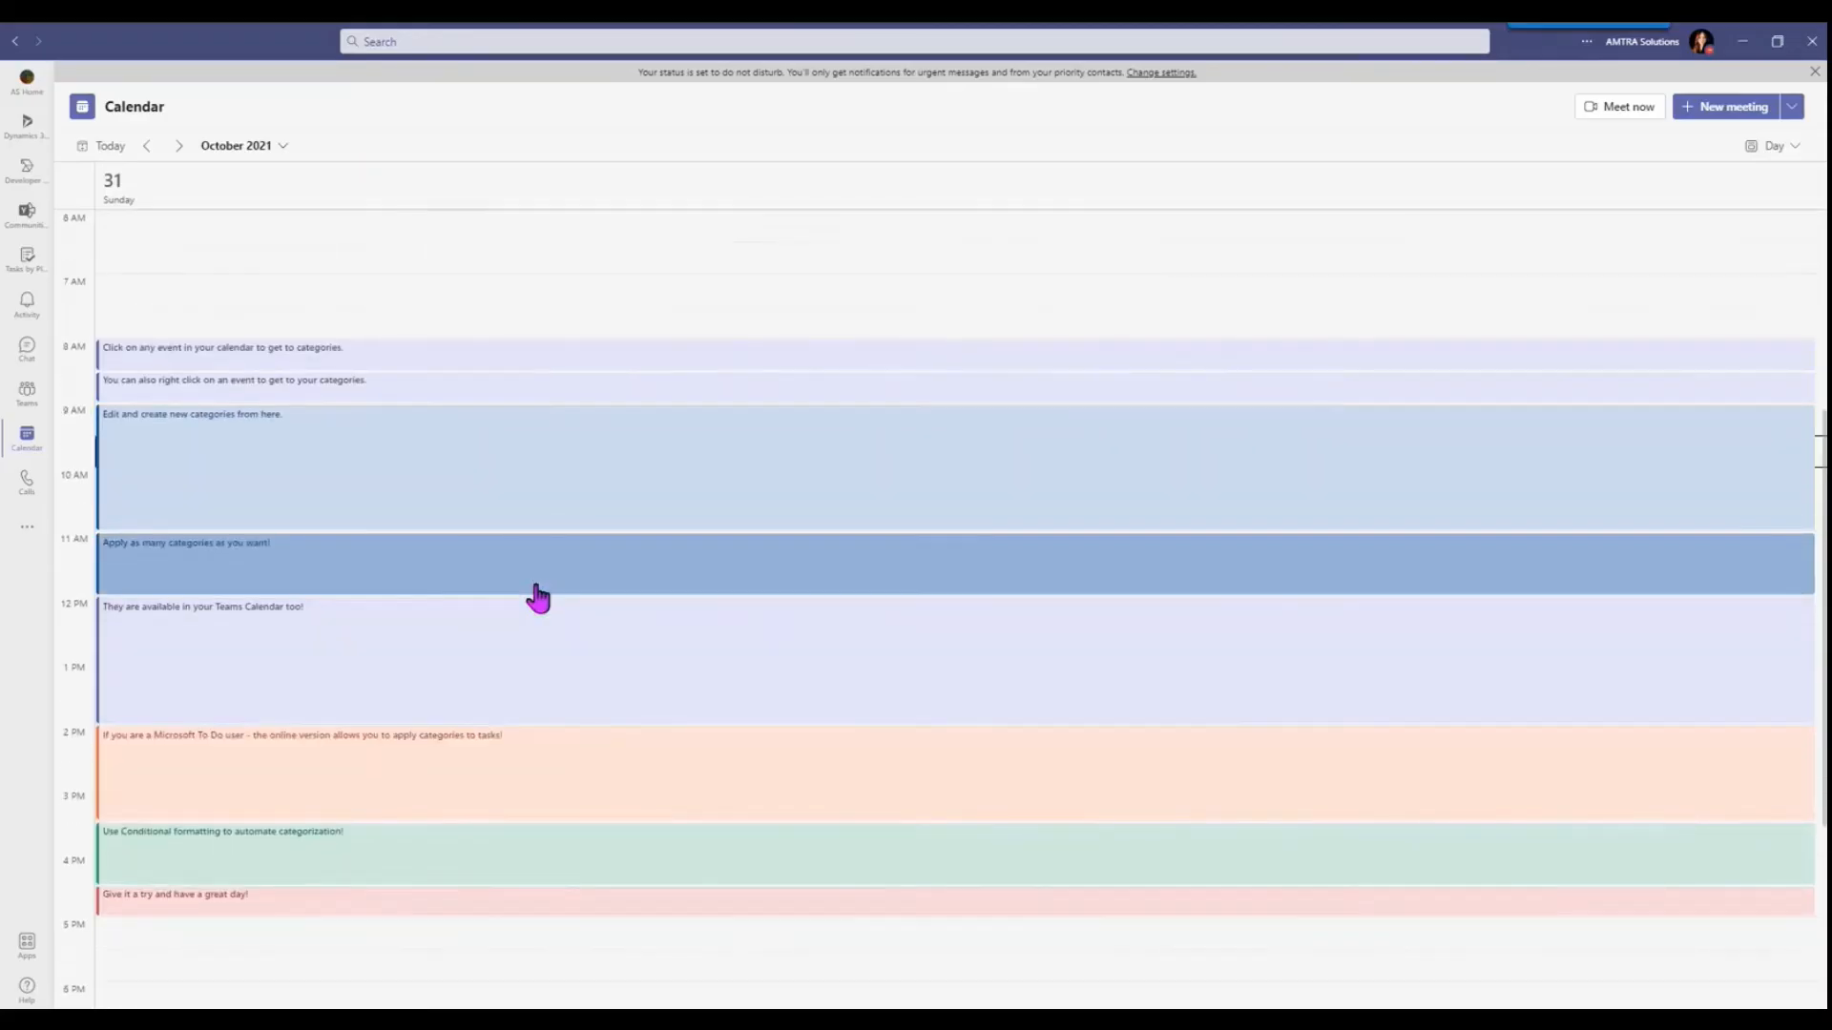
{"action": "scroll", "scroll_direction": "down", "scroll_amount": 3}
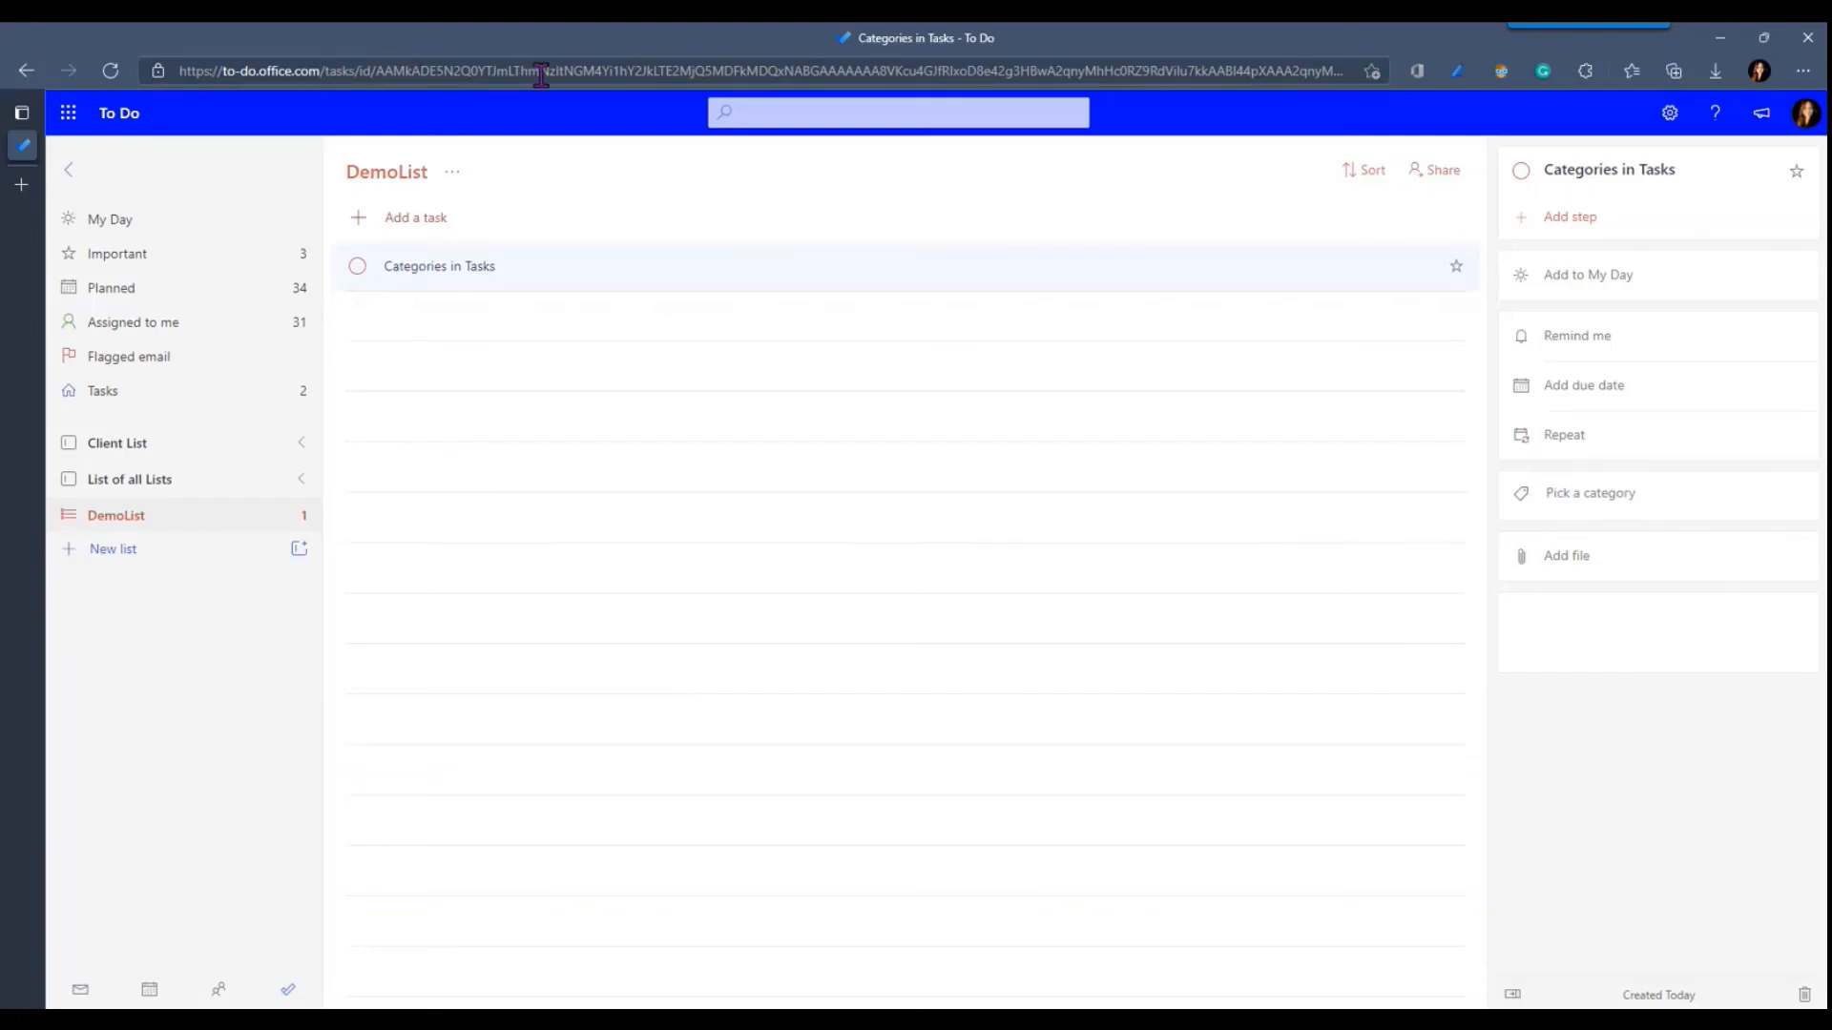
{"action": "mouse_move", "coordinate": [540, 277]}
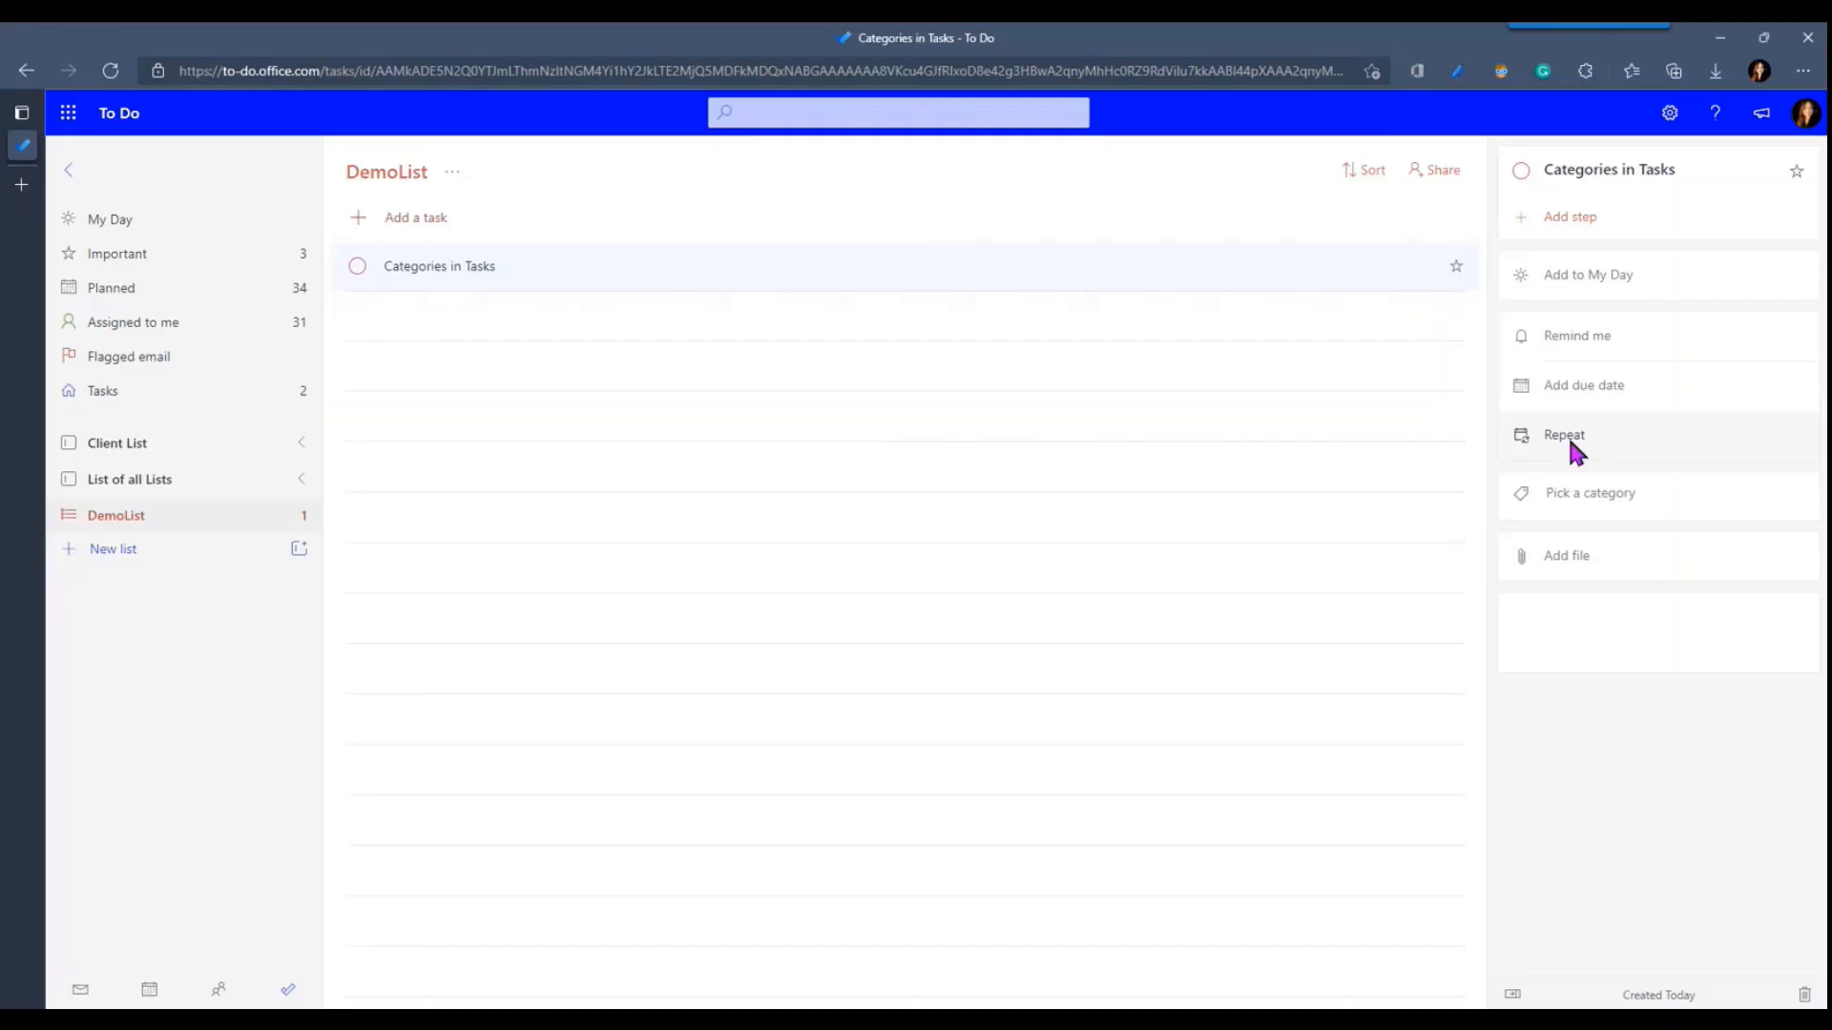
Step: Tag the 'Categories in Tasks' task in DemoList with the Training Session category
{"action": "left_click", "coordinate": [1589, 492]}
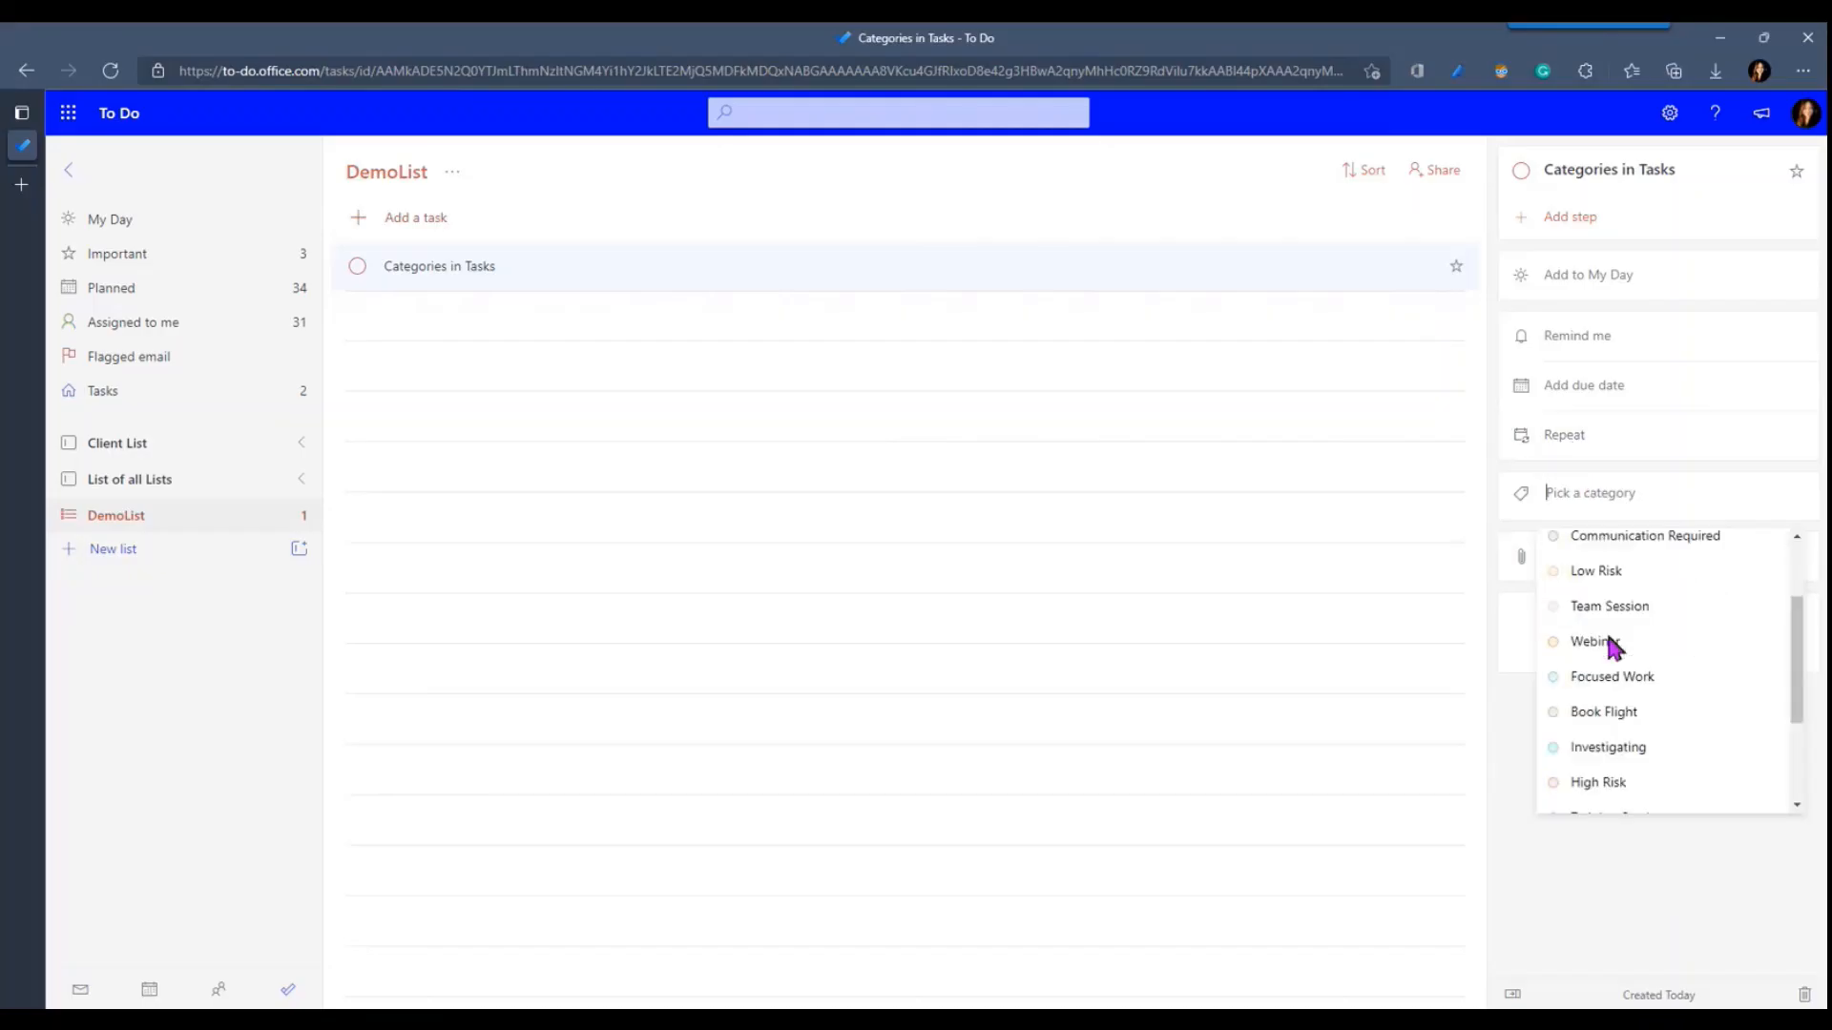
{"action": "left_click", "coordinate": [1617, 722]}
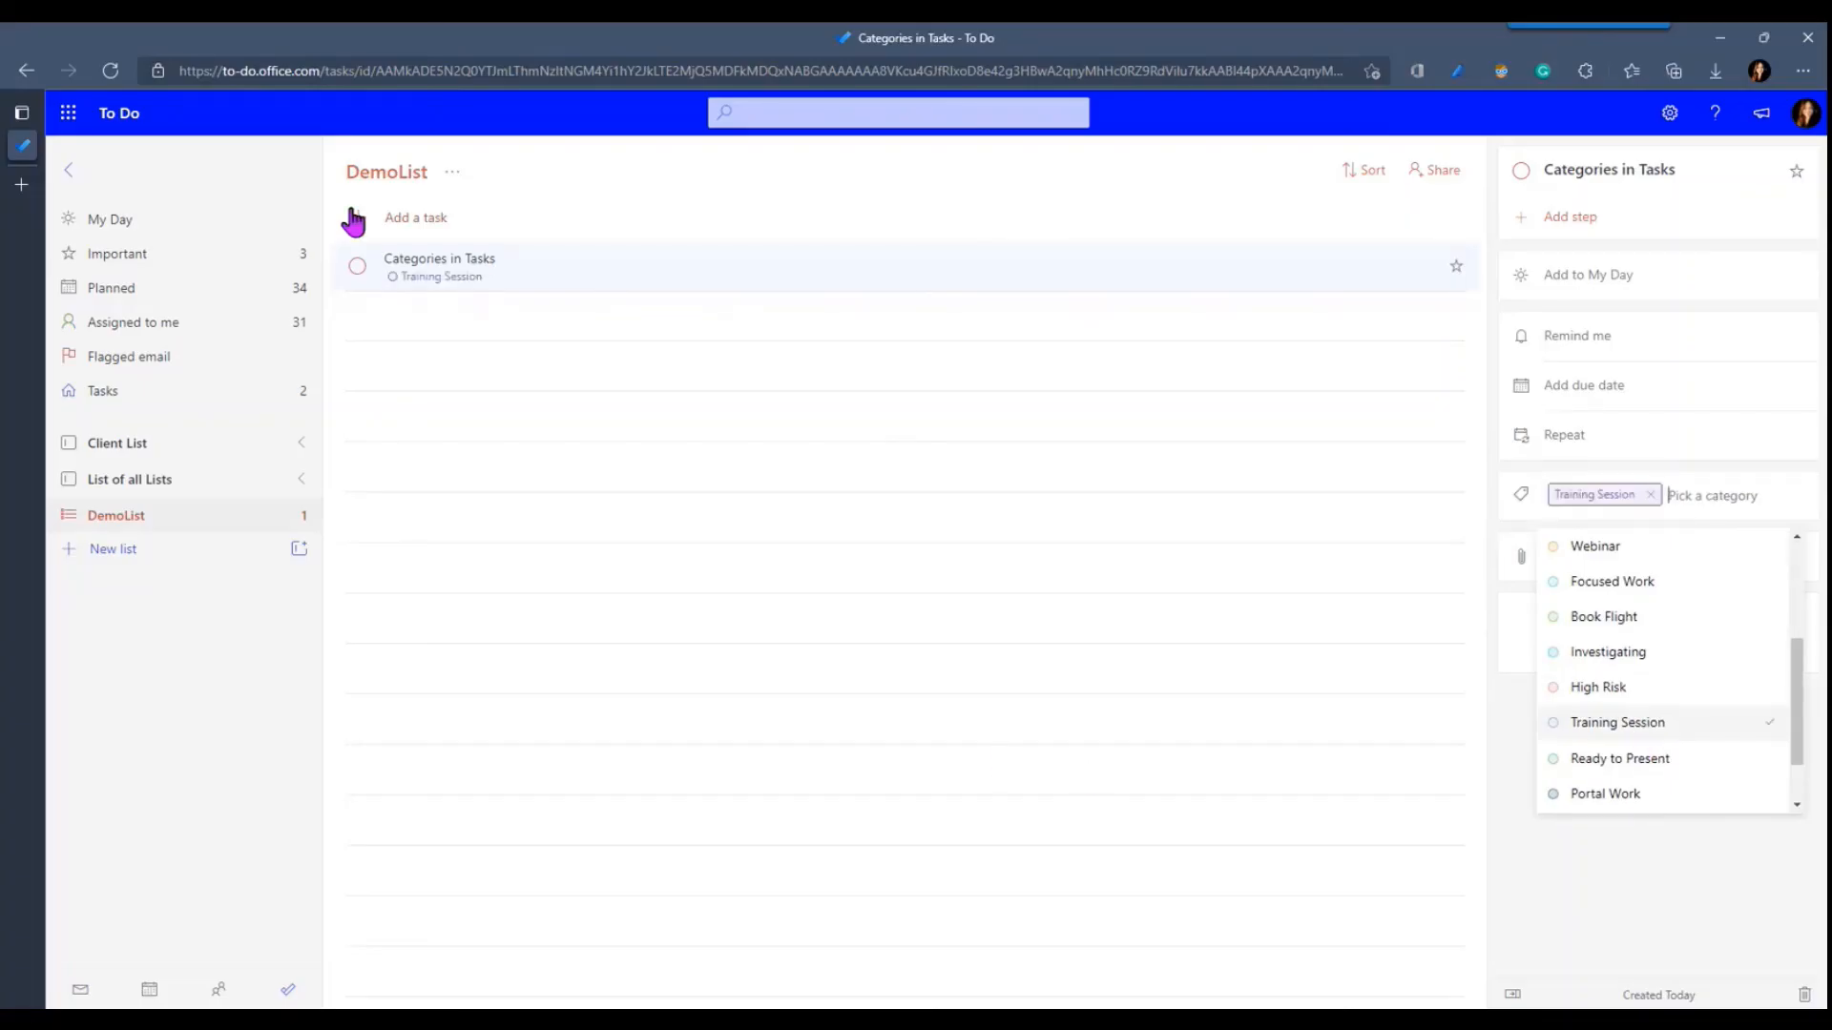